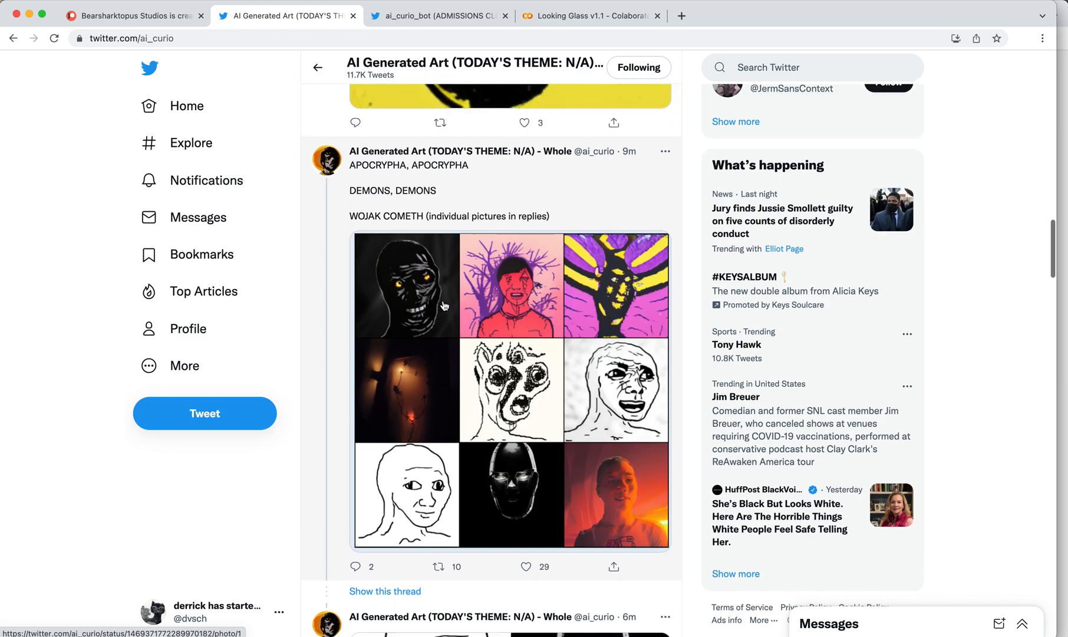
# Switch to the Bearsharktopus Studios Patreon posts page showing 169 patrons and the pinned note
pyautogui.scroll(-3)
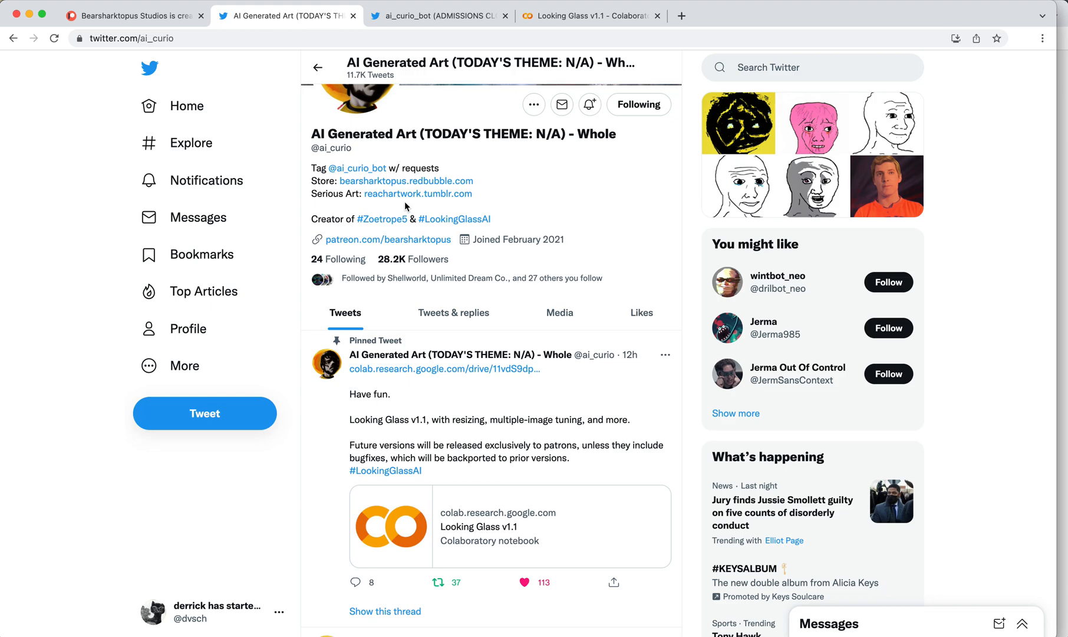
pyautogui.moveTo(486, 281)
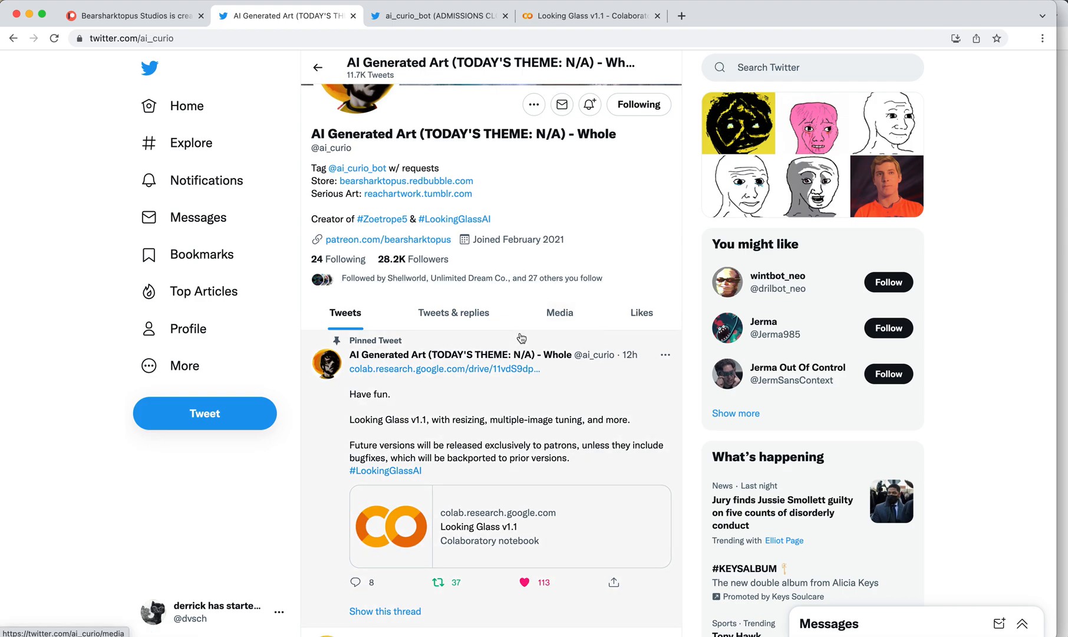
pyautogui.moveTo(549, 379)
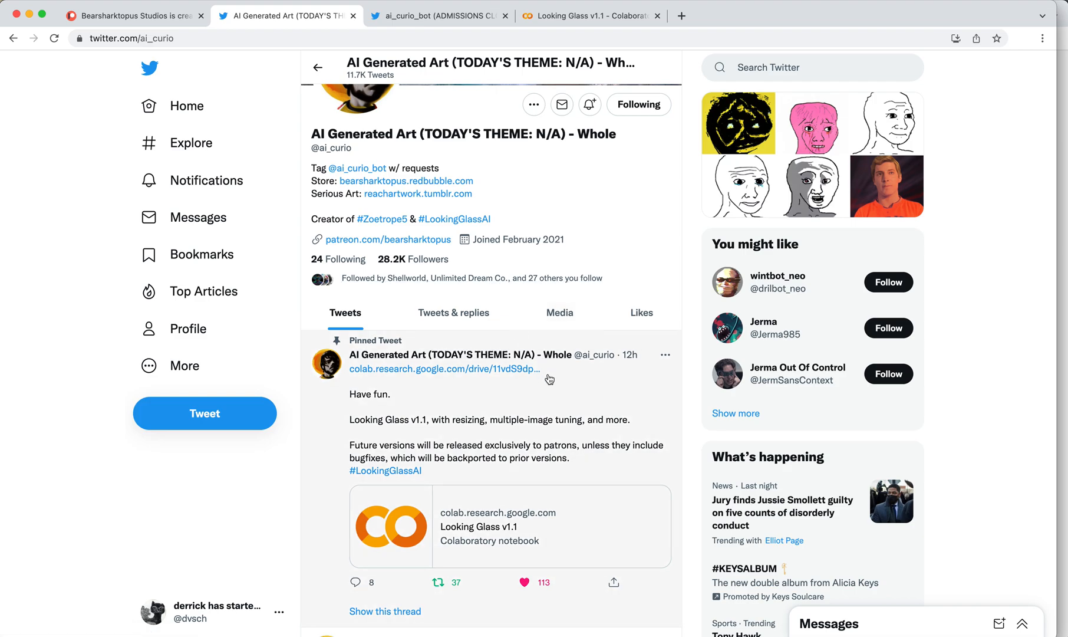
pyautogui.scroll(-3)
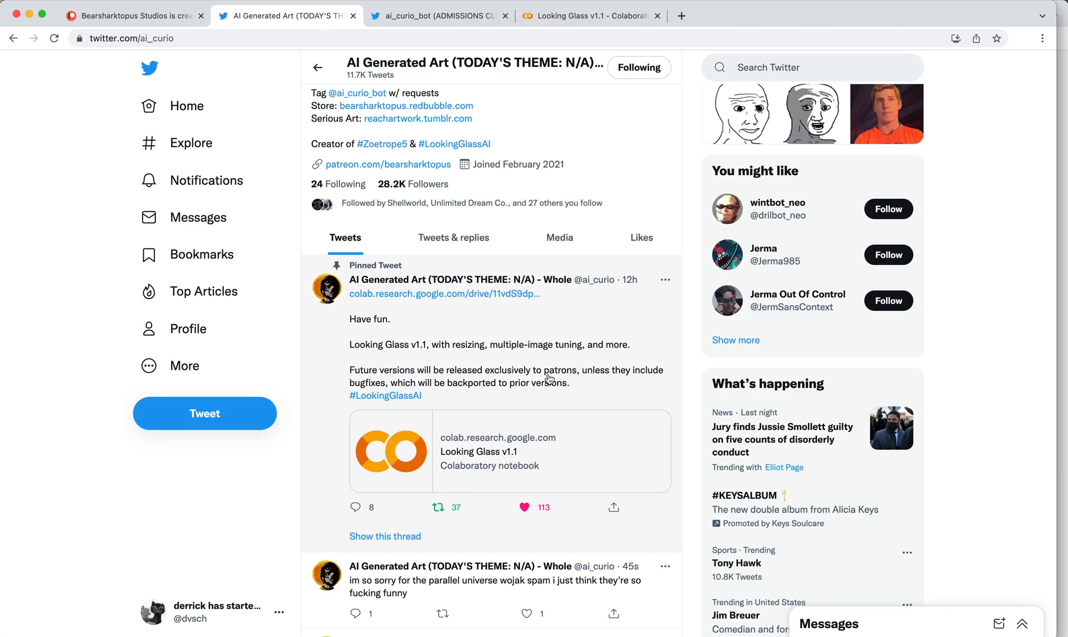
pyautogui.moveTo(544, 392)
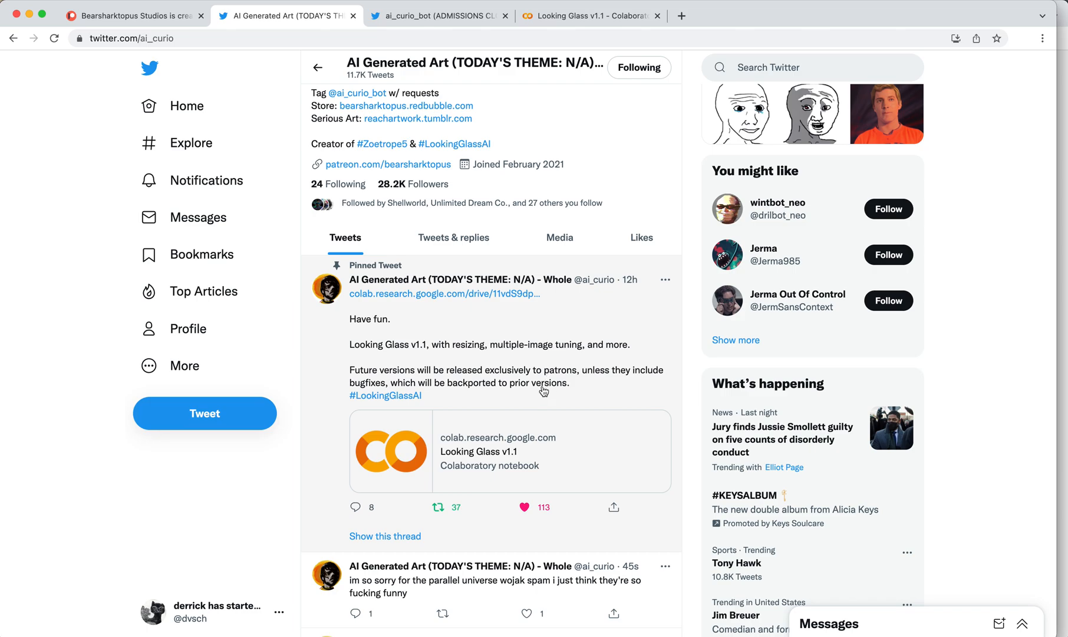
pyautogui.scroll(-3)
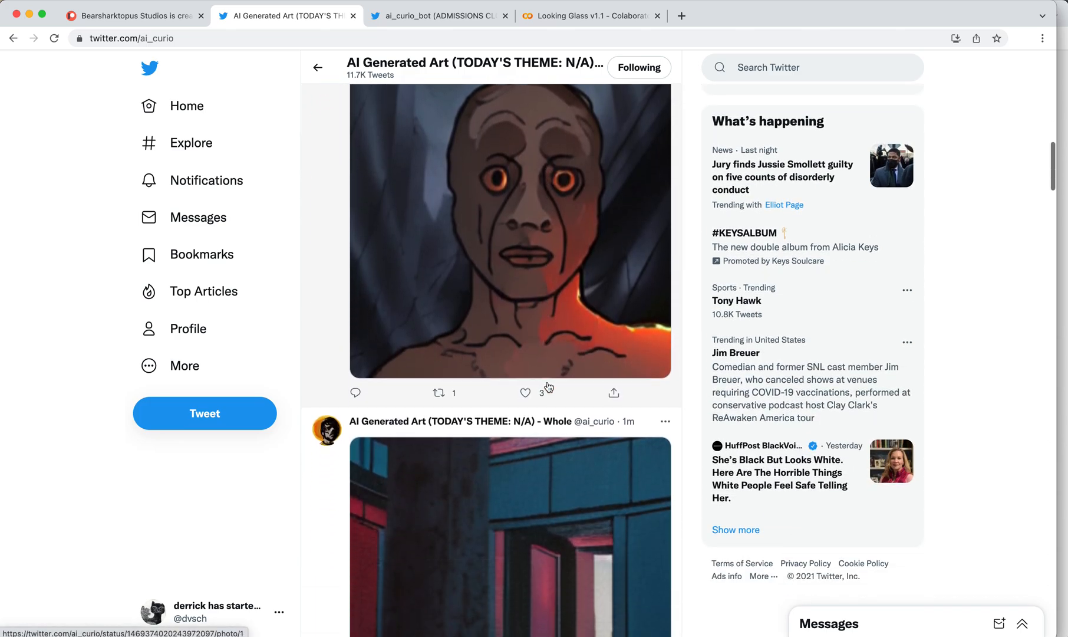
pyautogui.scroll(-3)
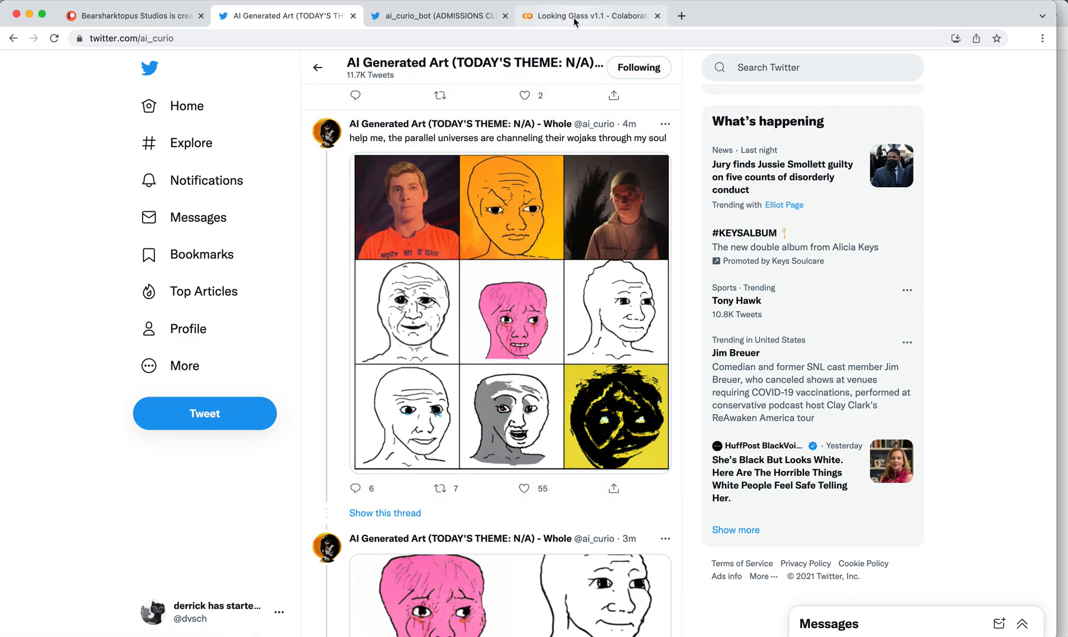
pyautogui.moveTo(590, 14)
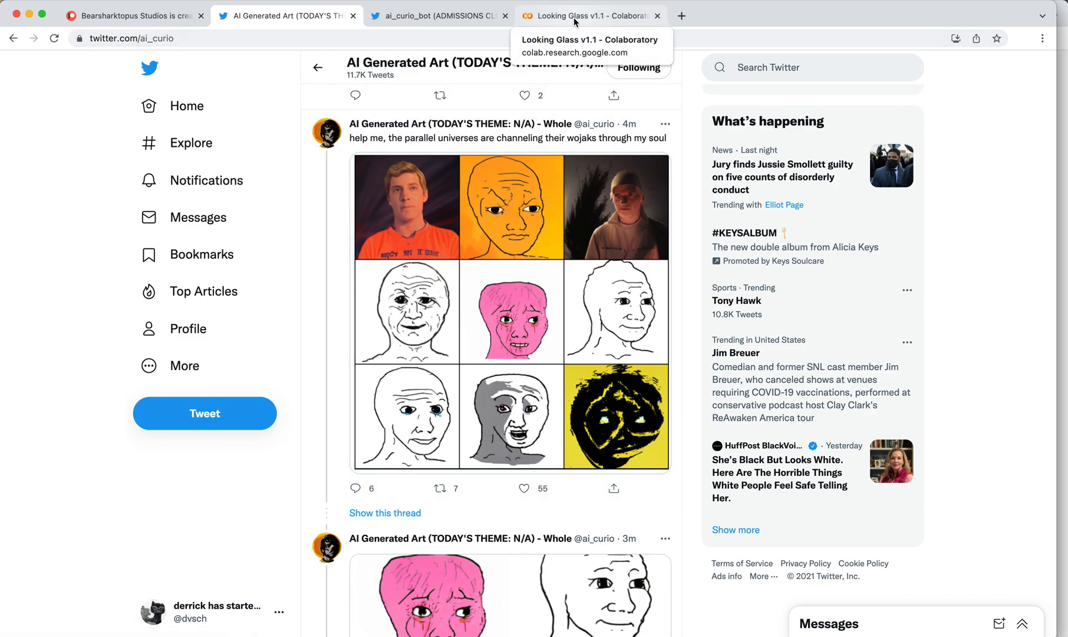
pyautogui.click(525, 492)
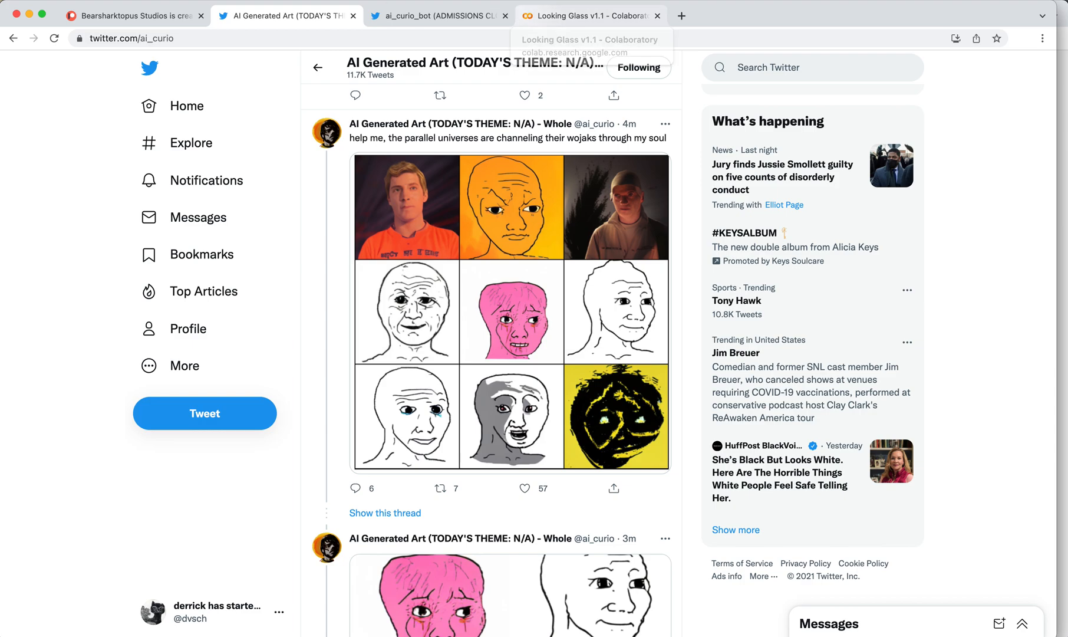
pyautogui.click(134, 15)
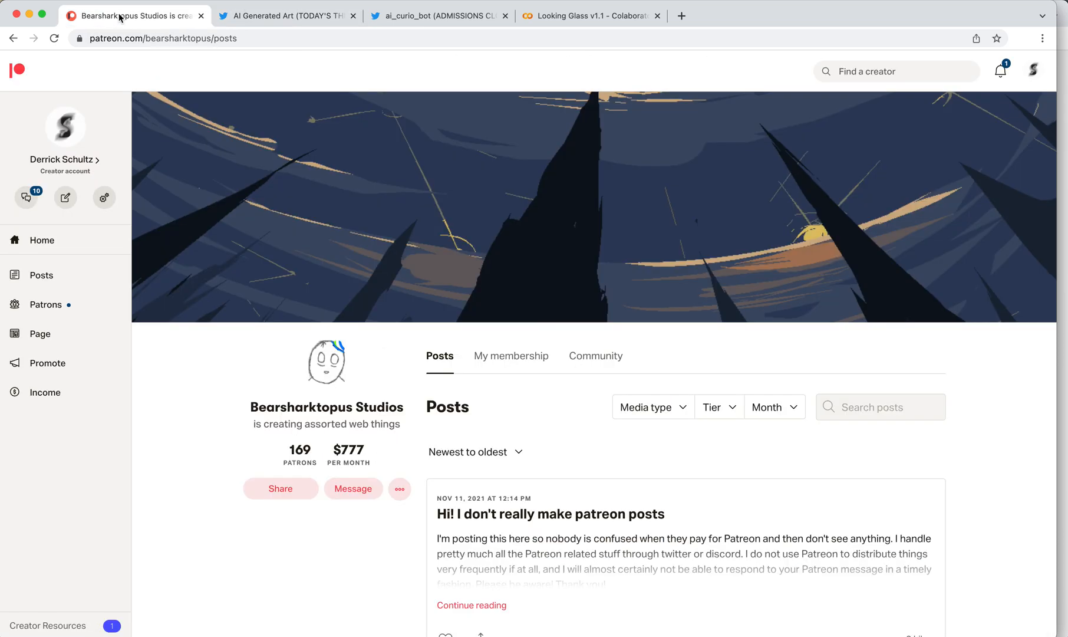
pyautogui.moveTo(329, 157)
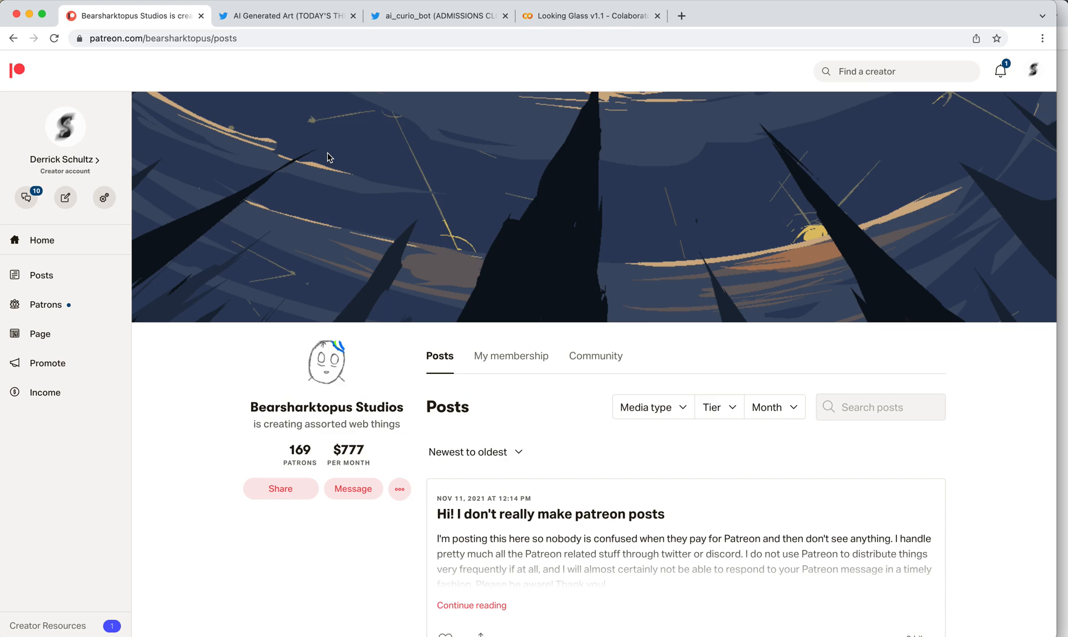
pyautogui.moveTo(376, 57)
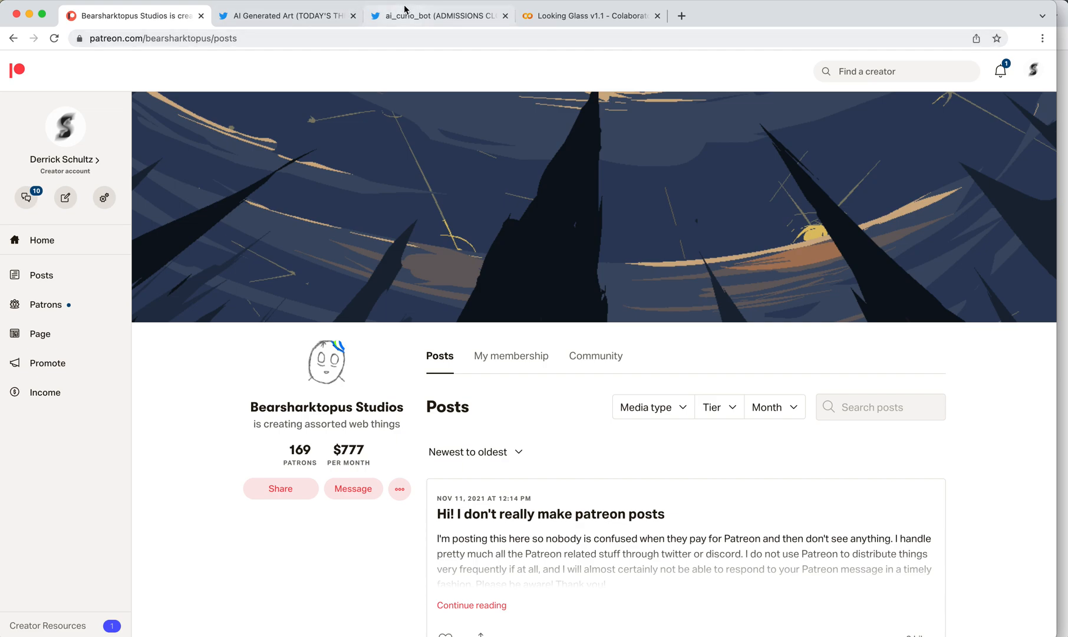
# On the AI Generated Art feed, view elle's retweeted four-panel Picasso-style artwork full size, then close it
pyautogui.click(286, 15)
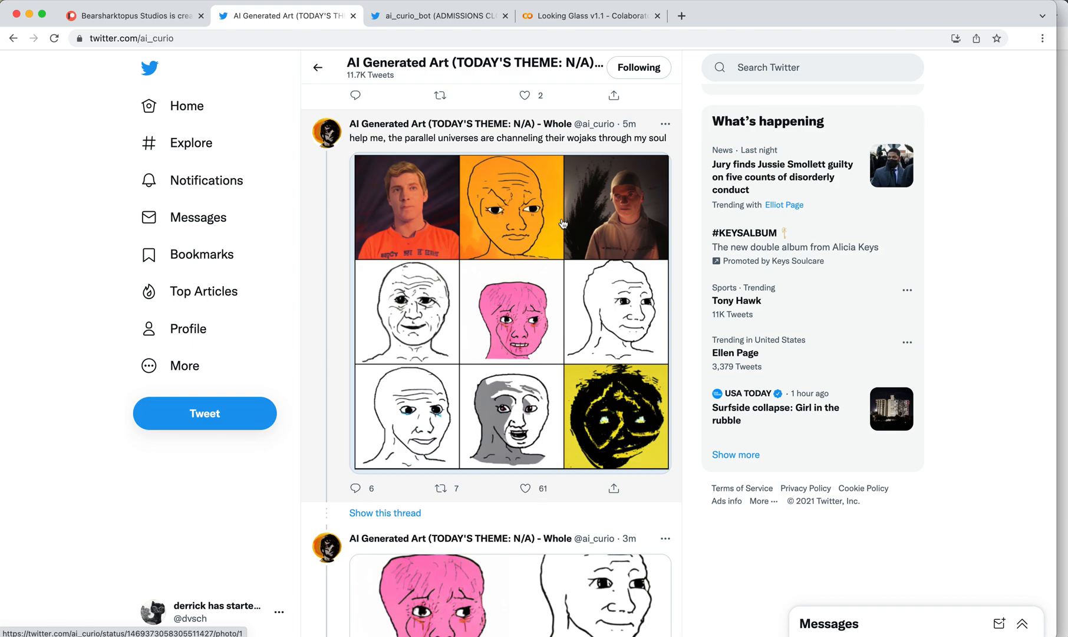
pyautogui.scroll(-3)
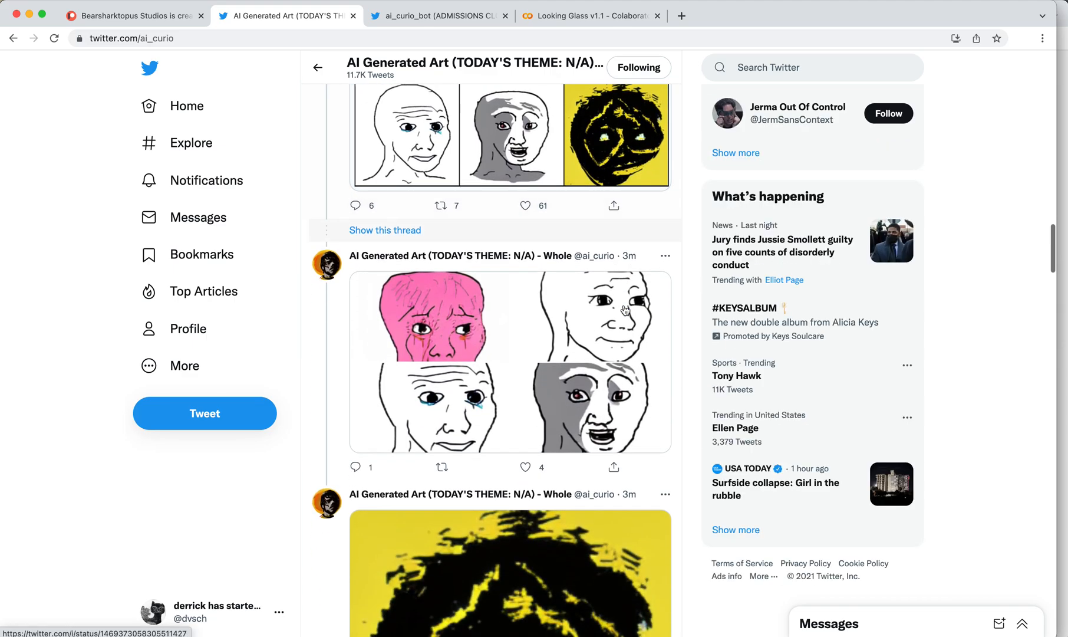
pyautogui.scroll(-3)
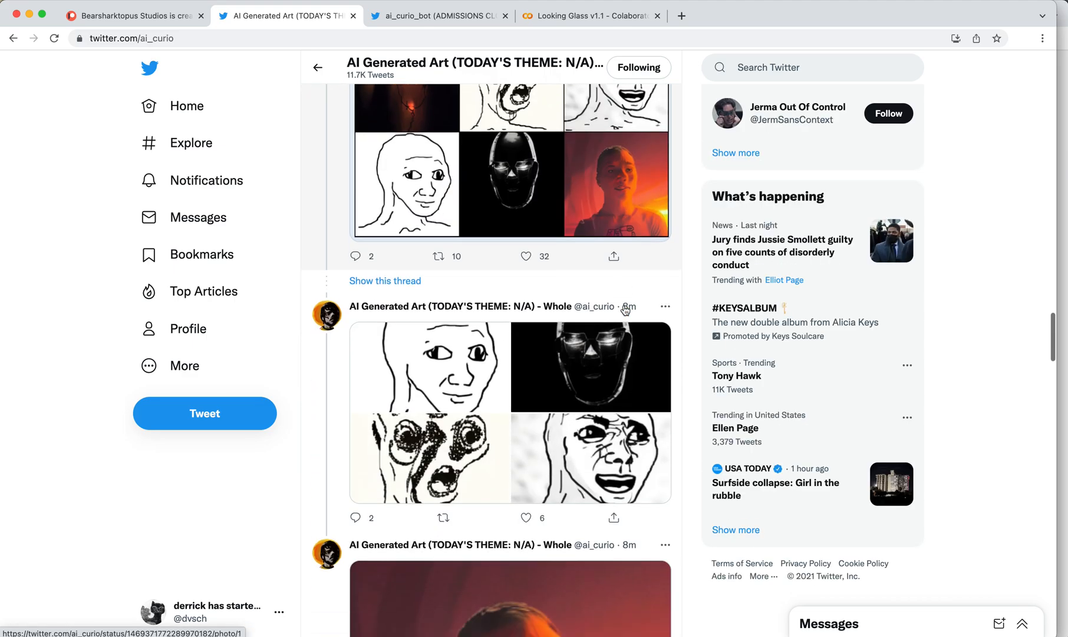
pyautogui.scroll(-3)
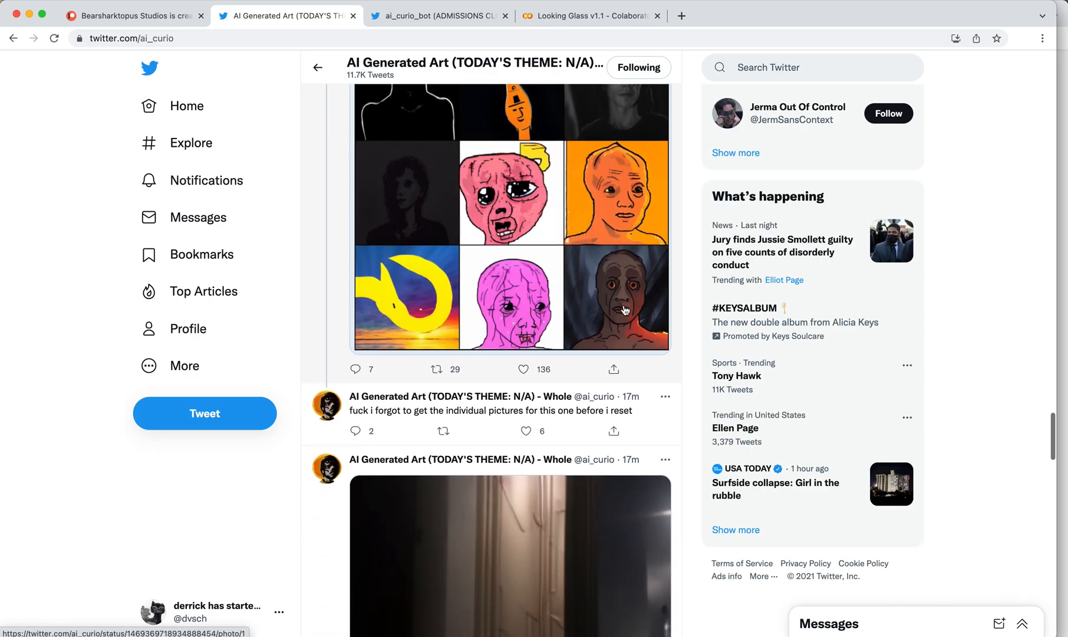
pyautogui.scroll(-3)
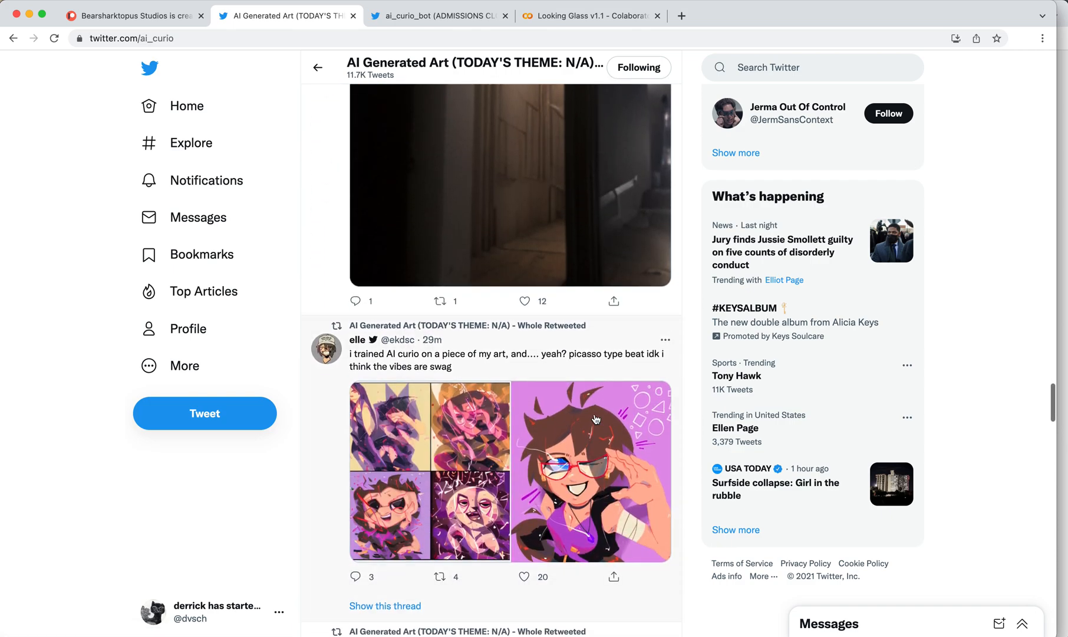
pyautogui.scroll(-3)
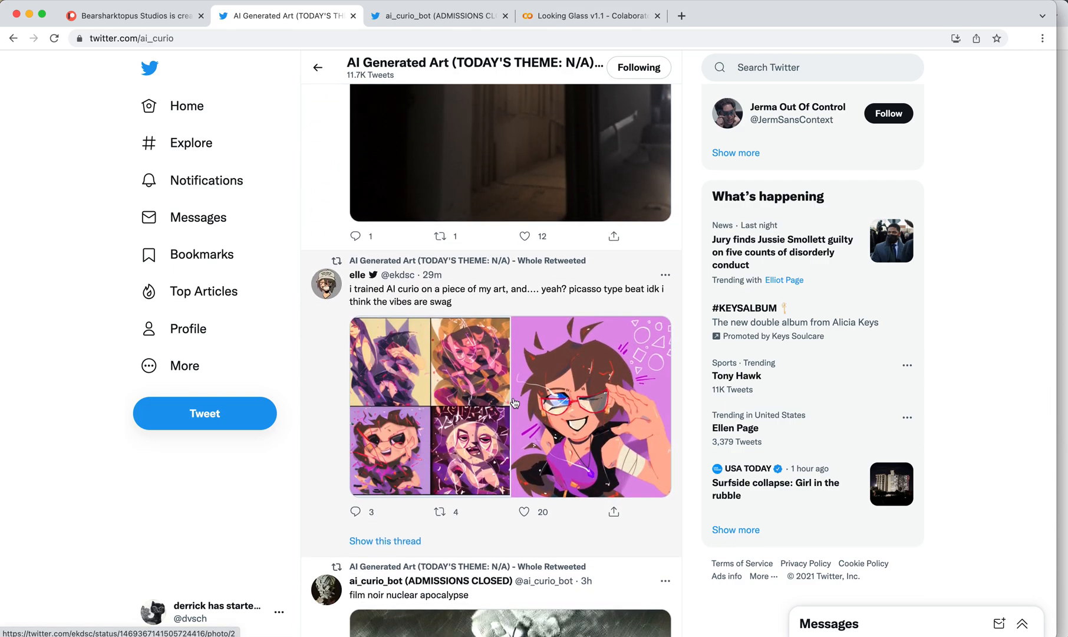
pyautogui.click(511, 405)
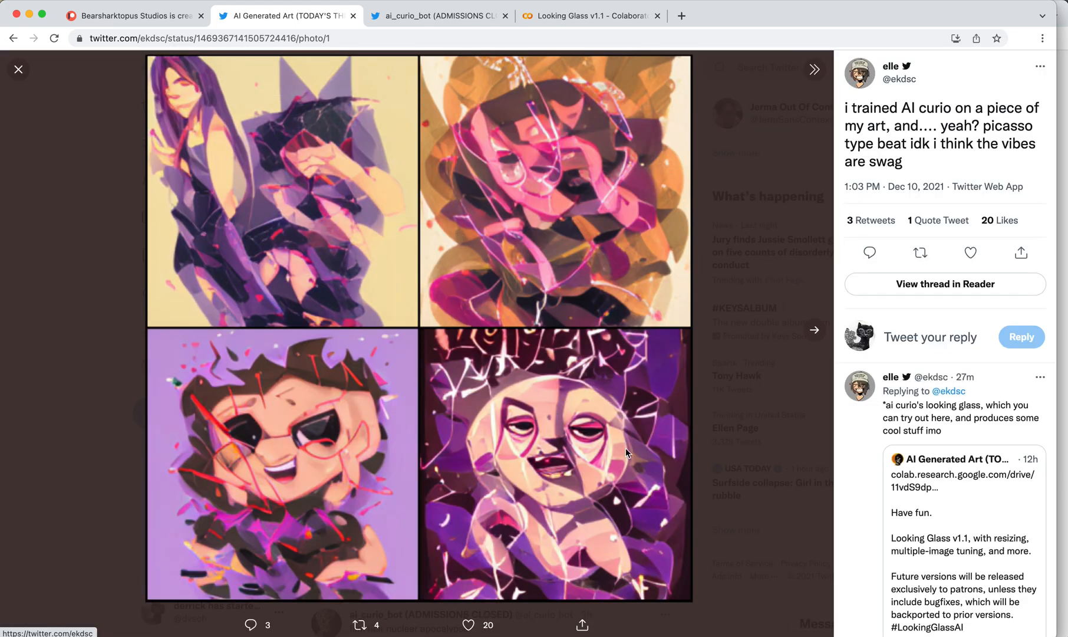
pyautogui.click(19, 70)
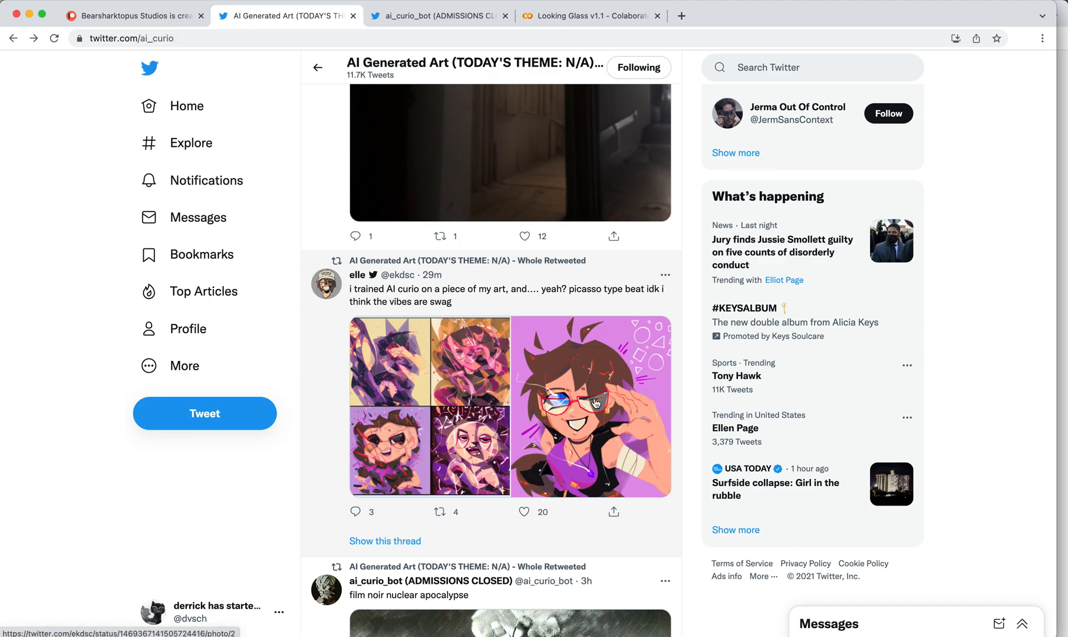
# Open the ai_curio_bot Twitter profile and scroll through its bio, pinned tweet and prompted art feed
pyautogui.click(438, 15)
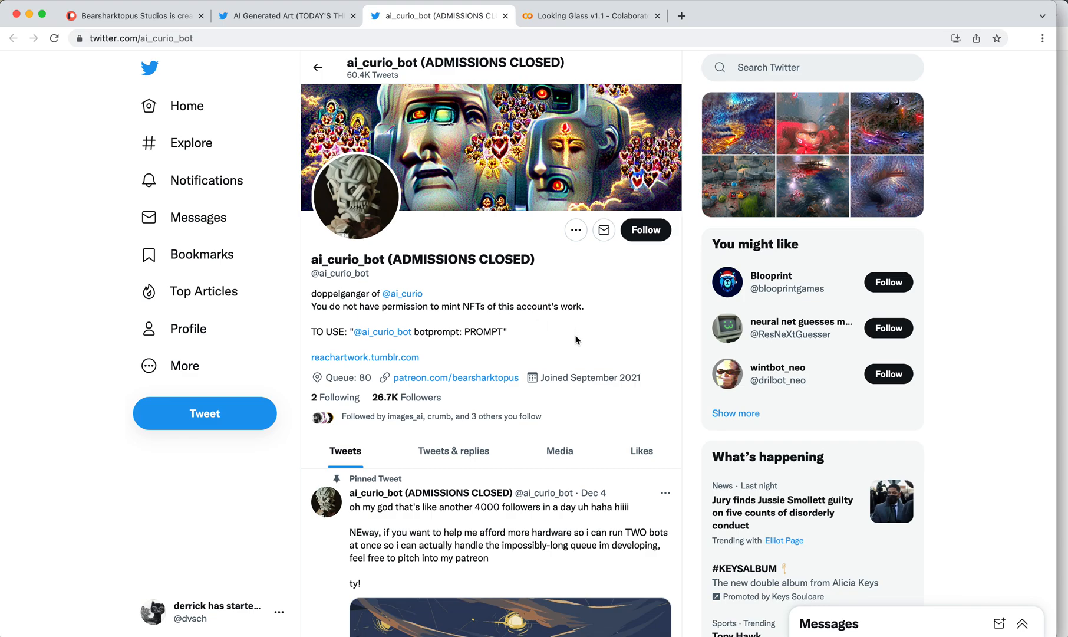
pyautogui.moveTo(573, 374)
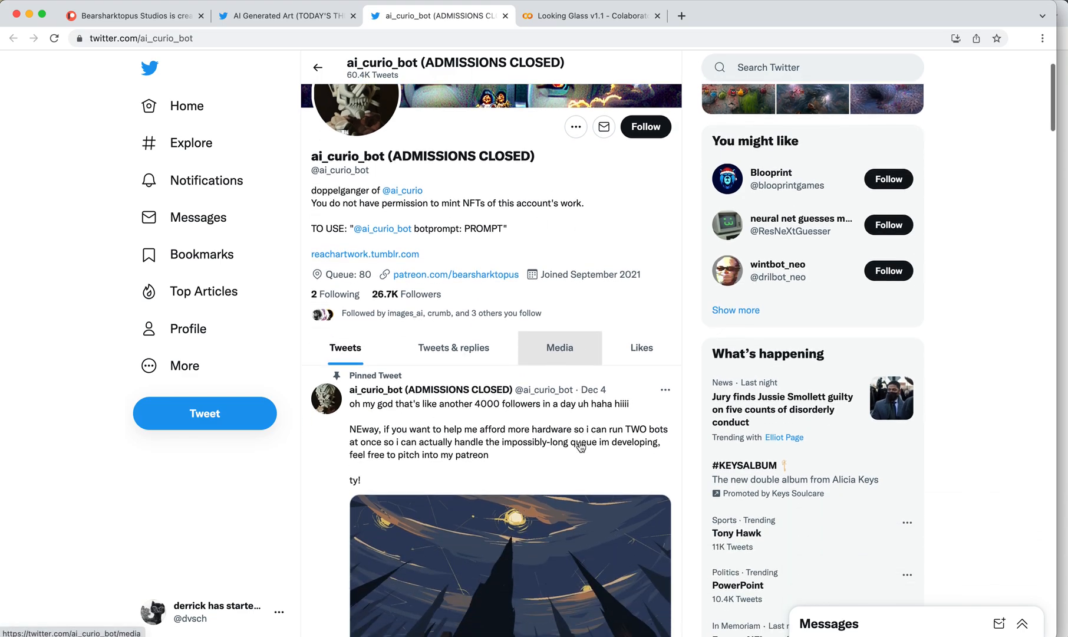
pyautogui.scroll(-3)
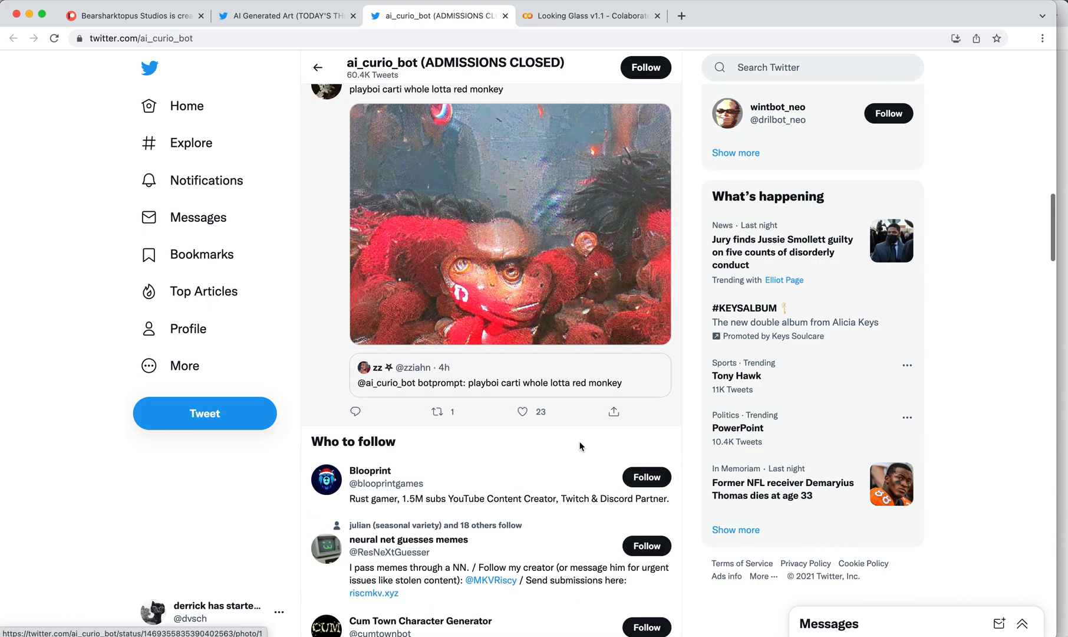
pyautogui.scroll(-3)
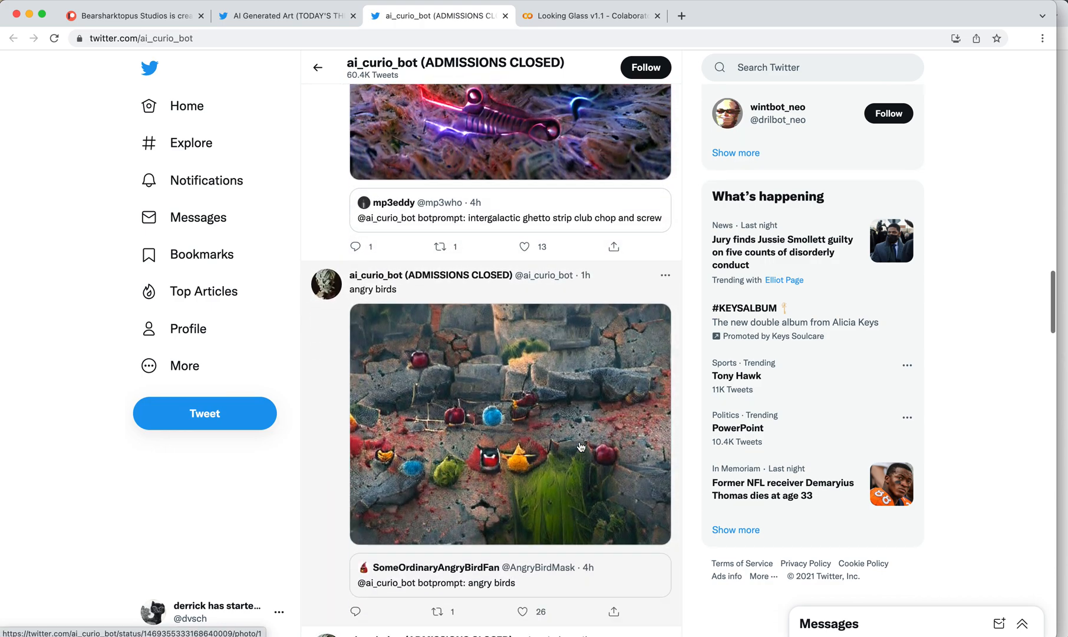
pyautogui.scroll(-3)
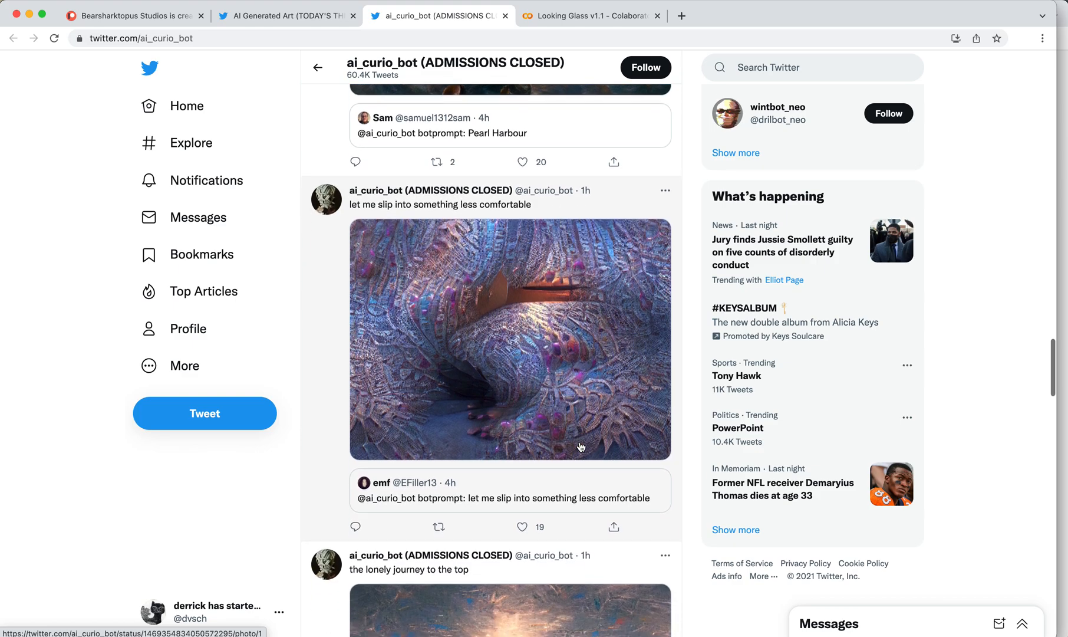
pyautogui.scroll(-3)
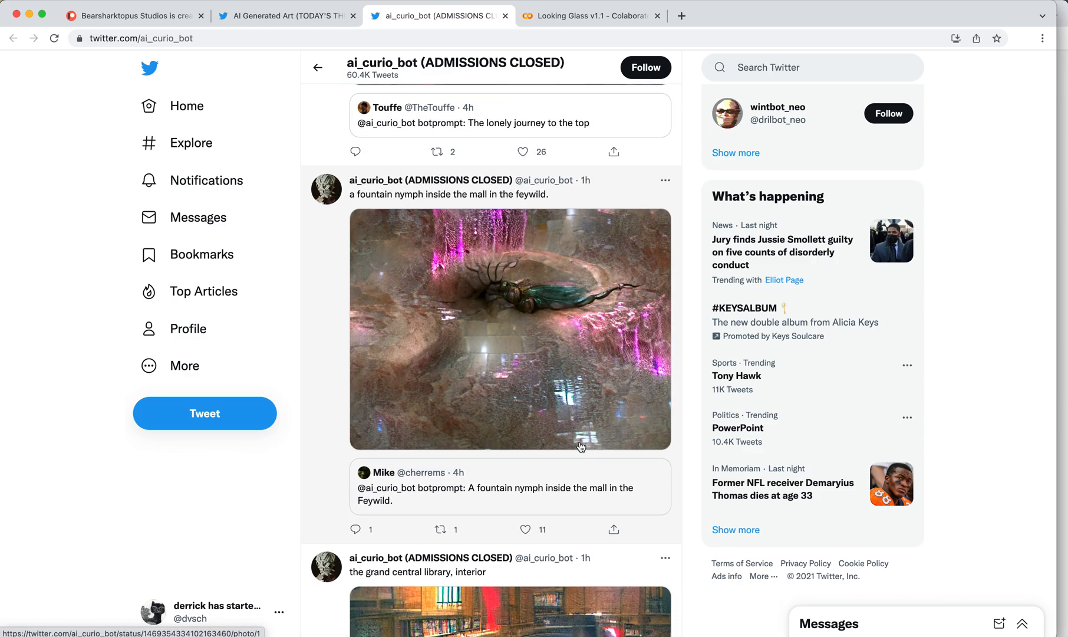
pyautogui.scroll(-3)
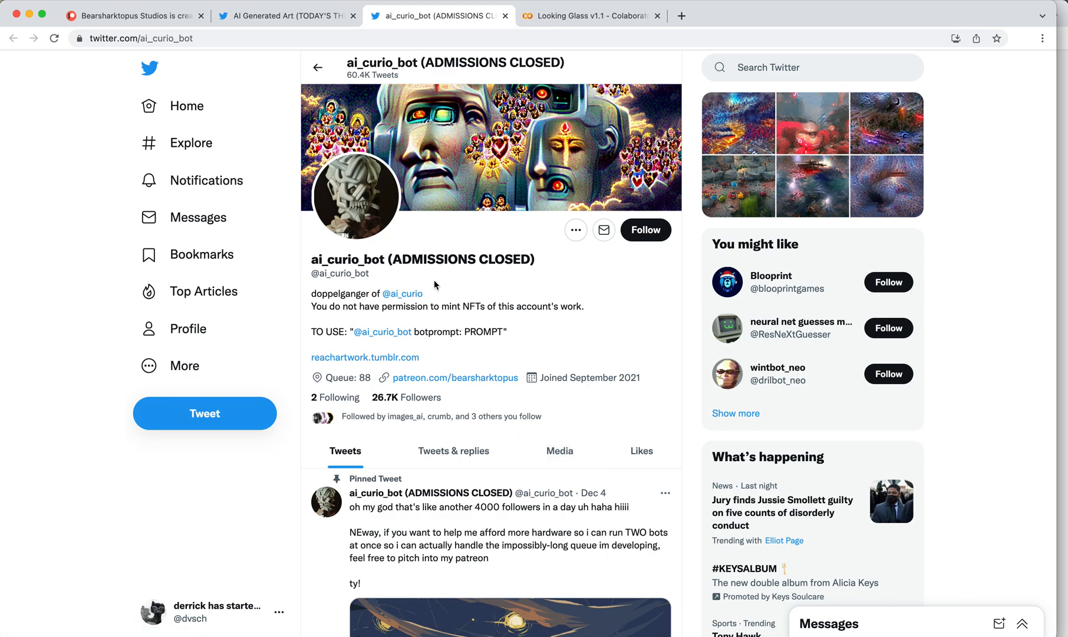
pyautogui.moveTo(439, 282)
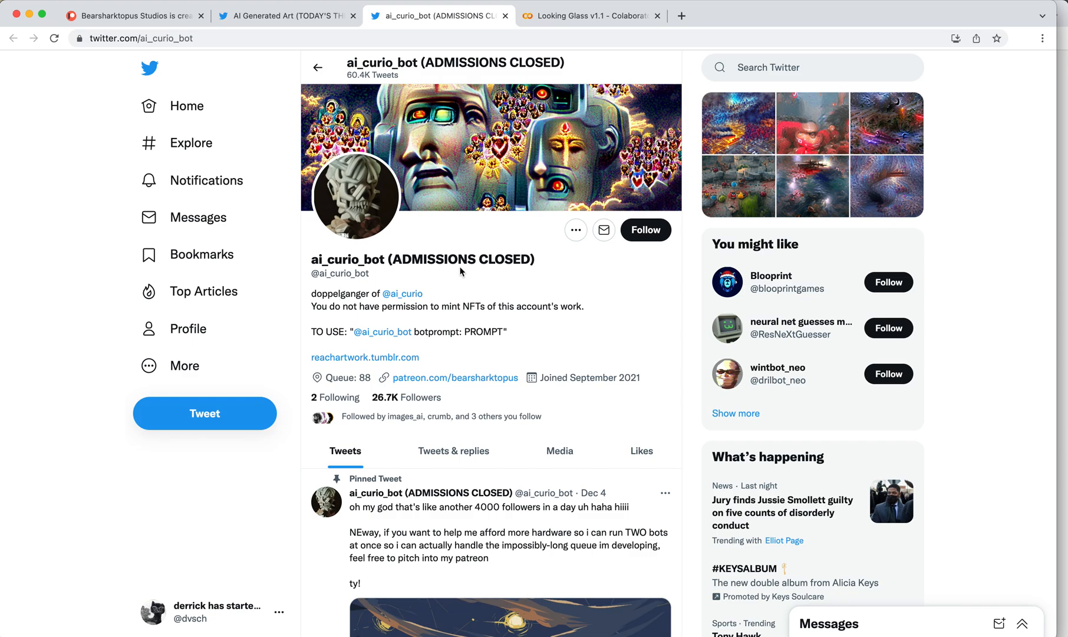
pyautogui.moveTo(463, 273)
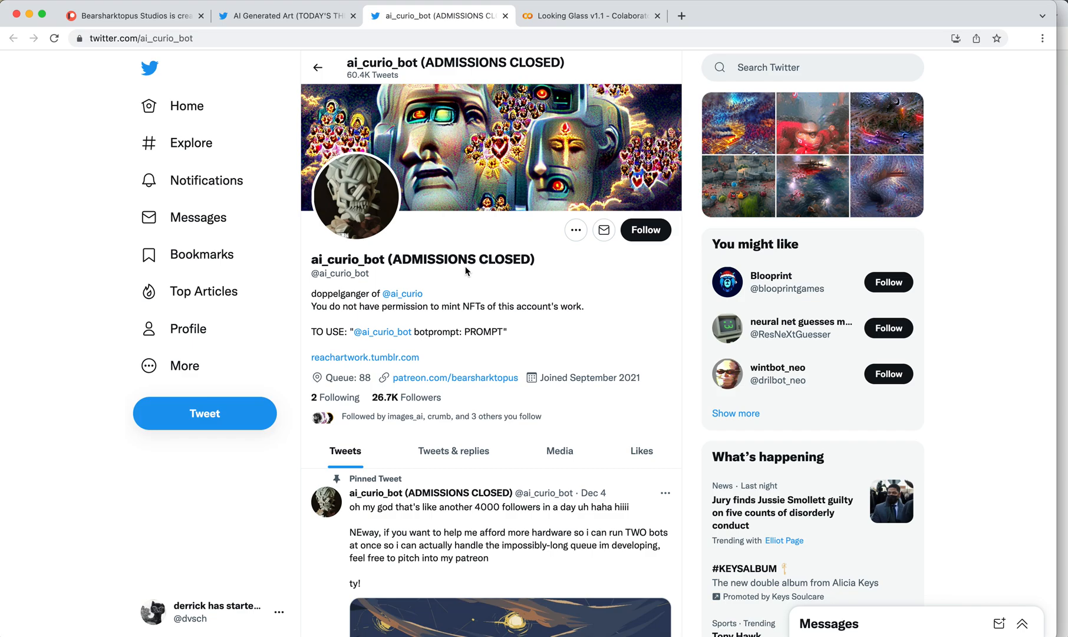
pyautogui.moveTo(191, 105)
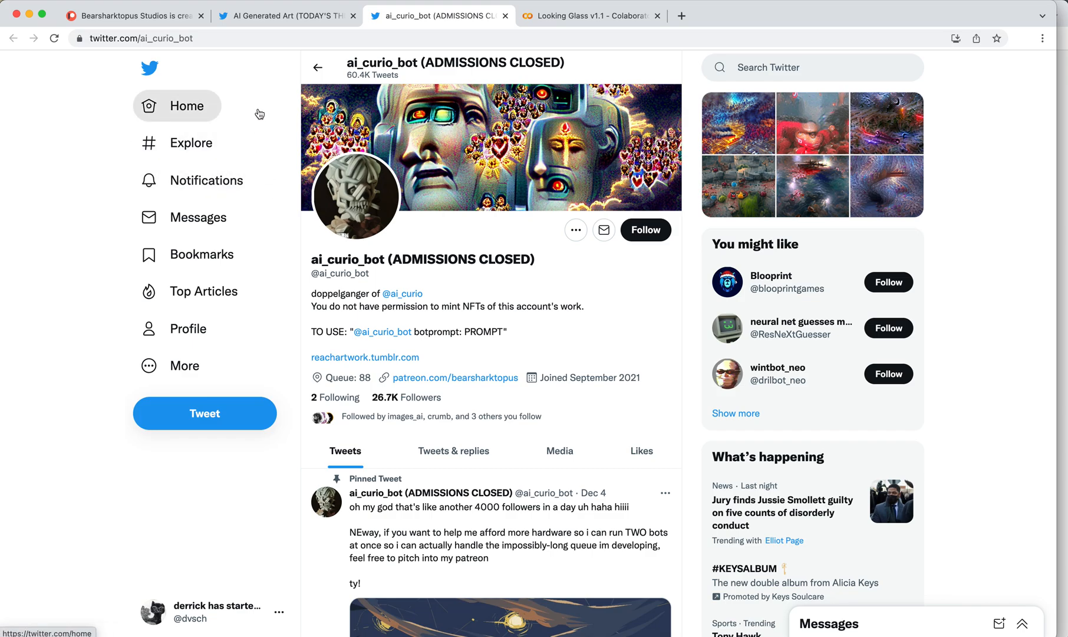
pyautogui.moveTo(263, 112)
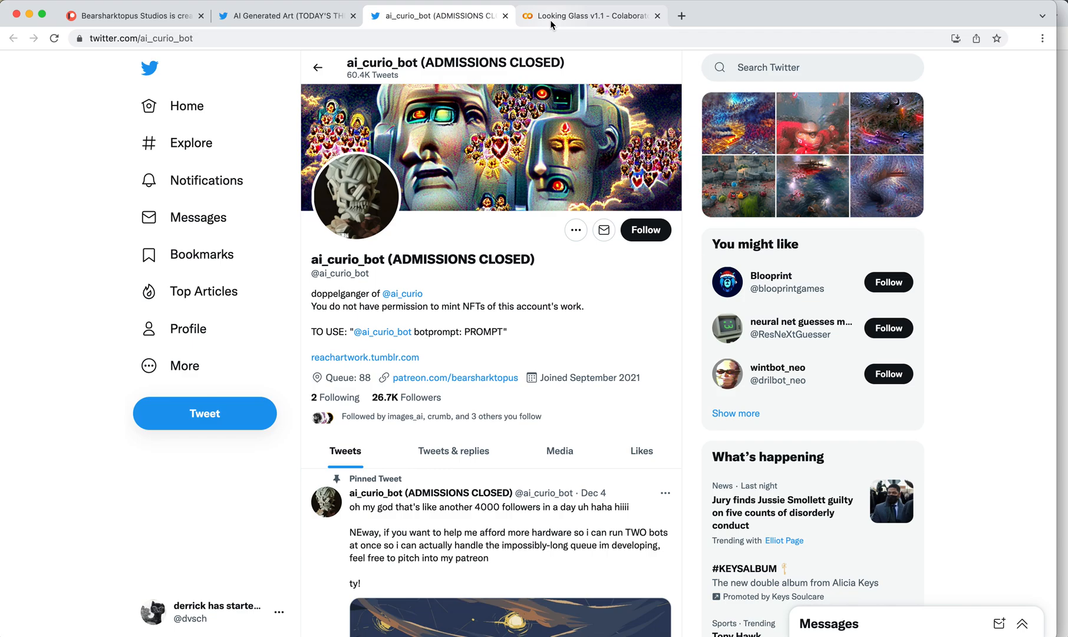
# Switch to the Looking Glass v1.1 notebook and read through its License, Terms of Use and Instructions
pyautogui.click(590, 15)
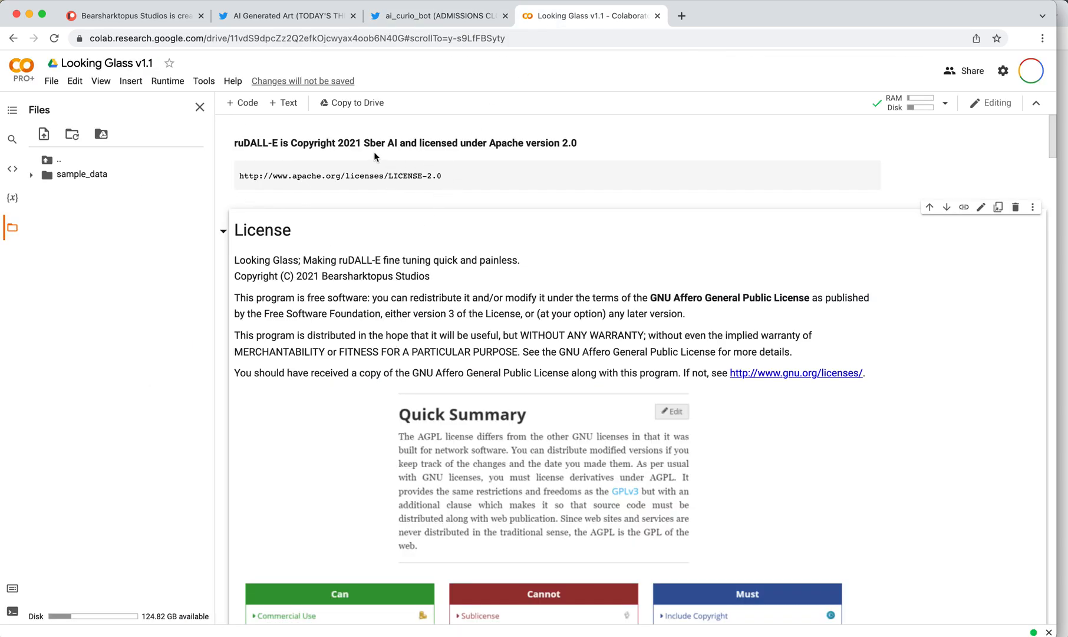
pyautogui.moveTo(361, 391)
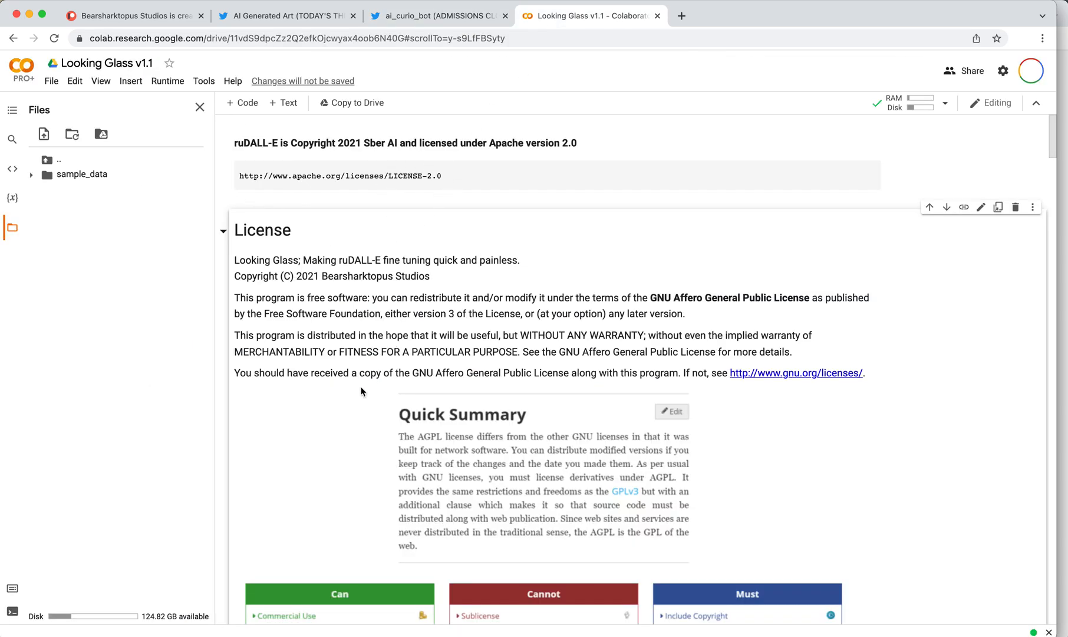
pyautogui.scroll(-3)
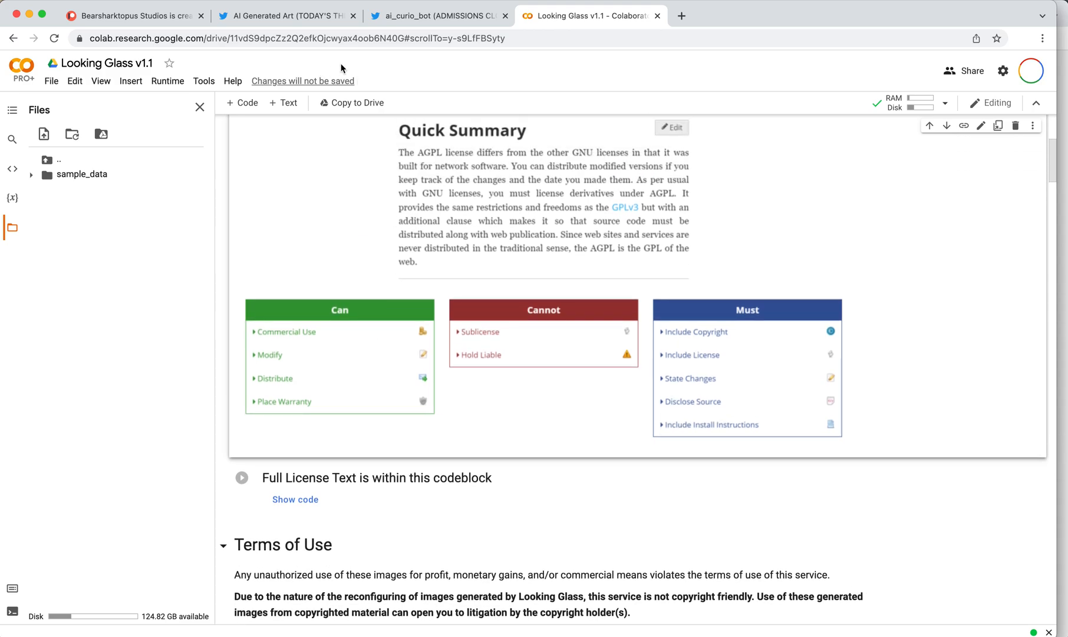
pyautogui.scroll(-3)
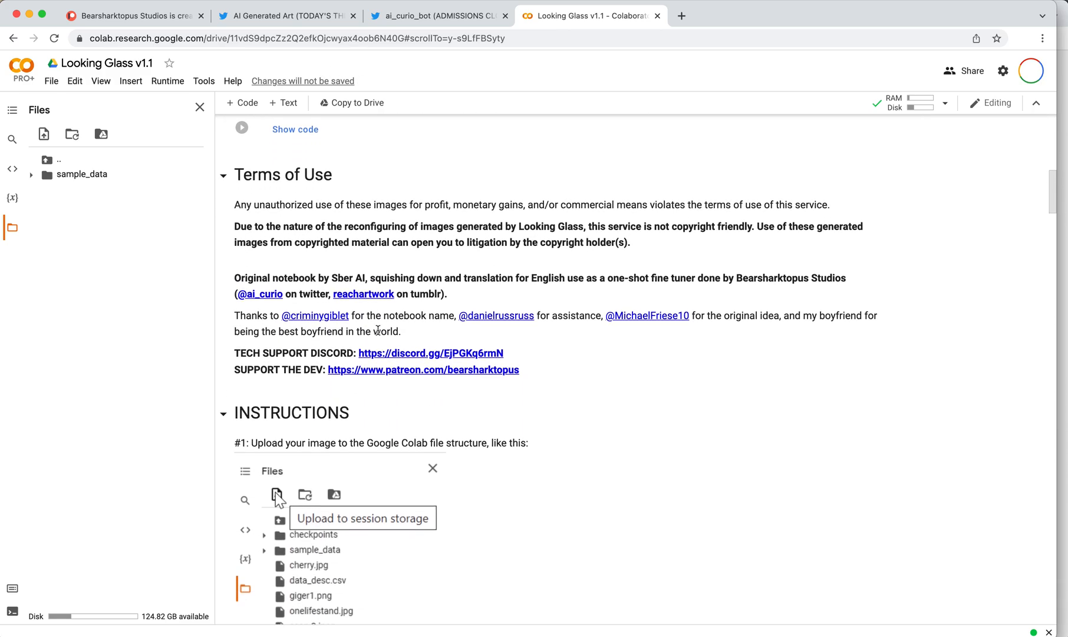
pyautogui.scroll(-3)
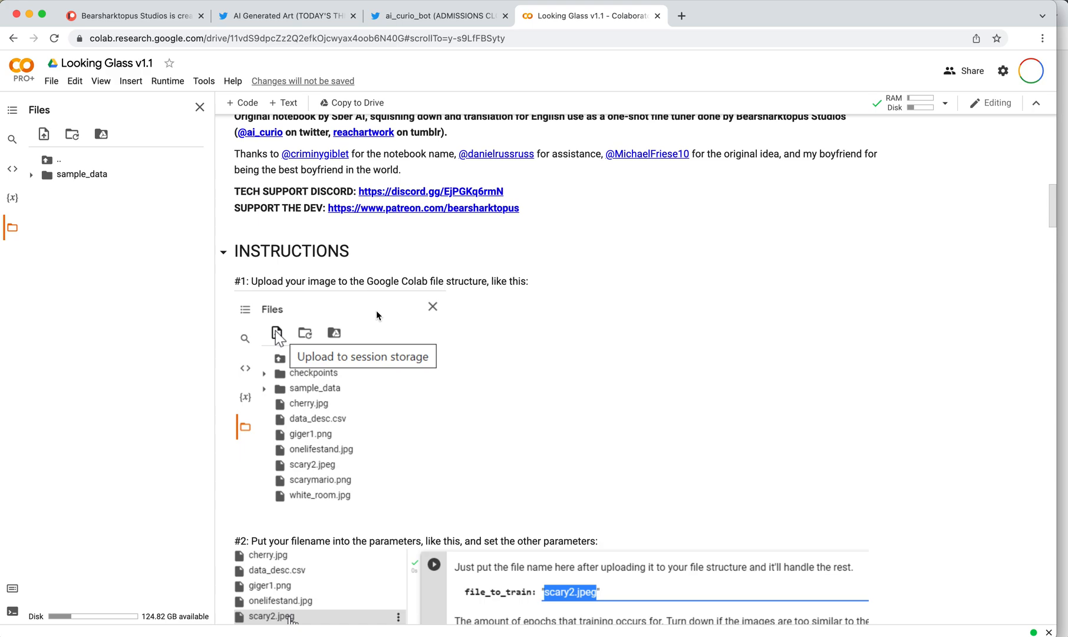
pyautogui.moveTo(432, 531)
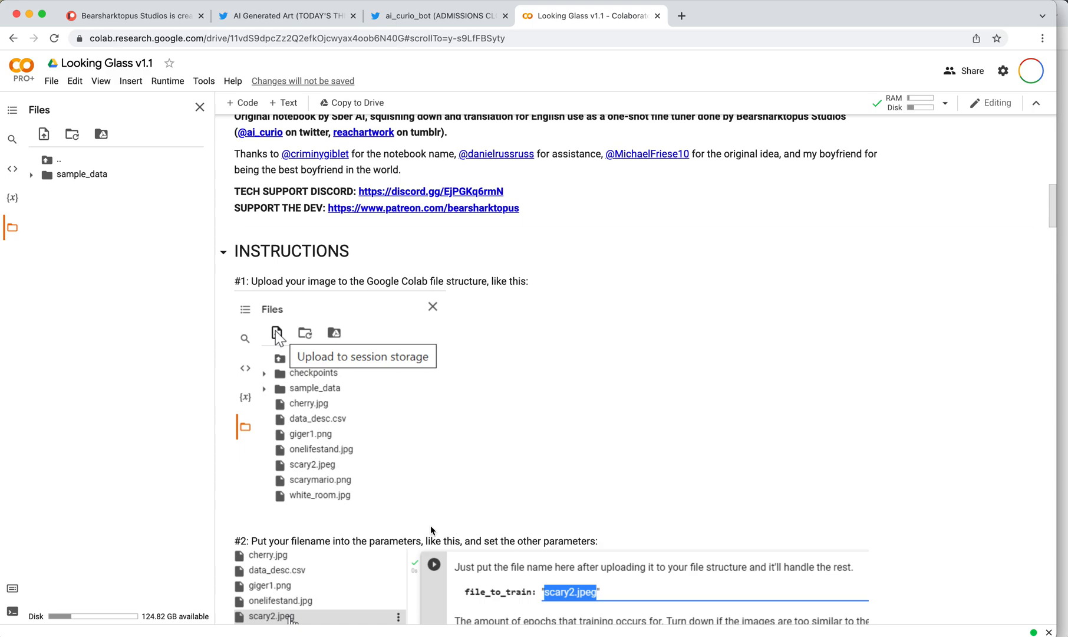
pyautogui.scroll(-3)
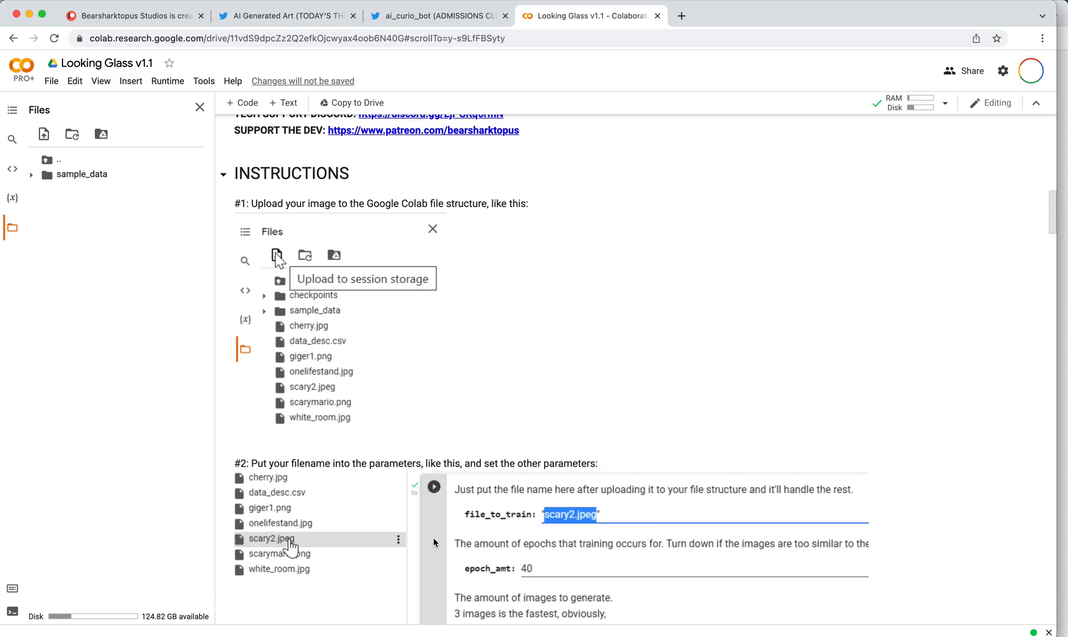
pyautogui.scroll(-3)
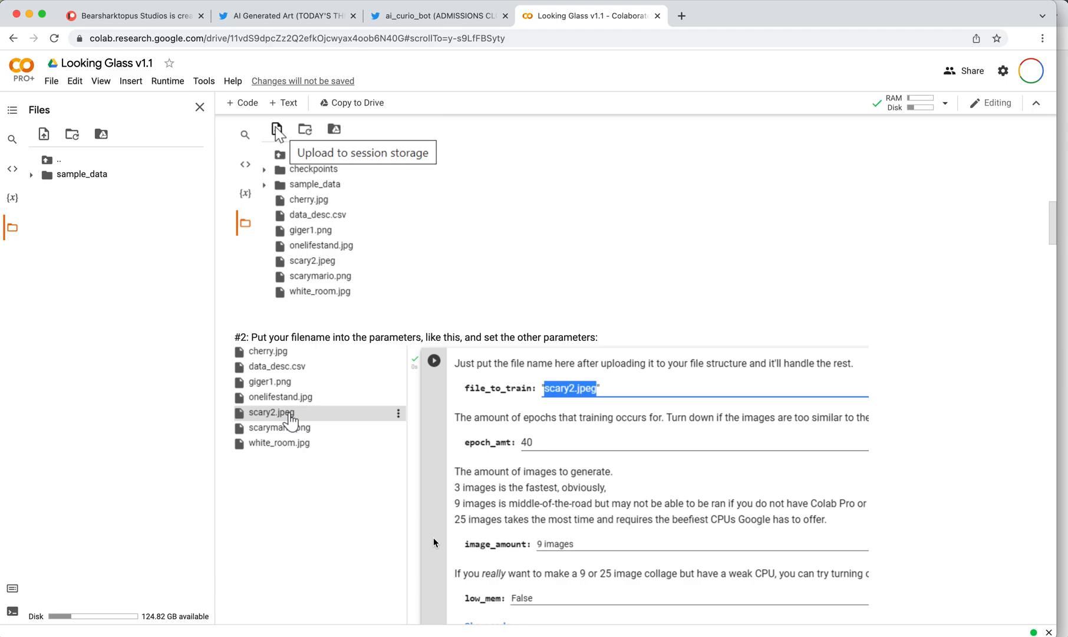
pyautogui.moveTo(460, 543)
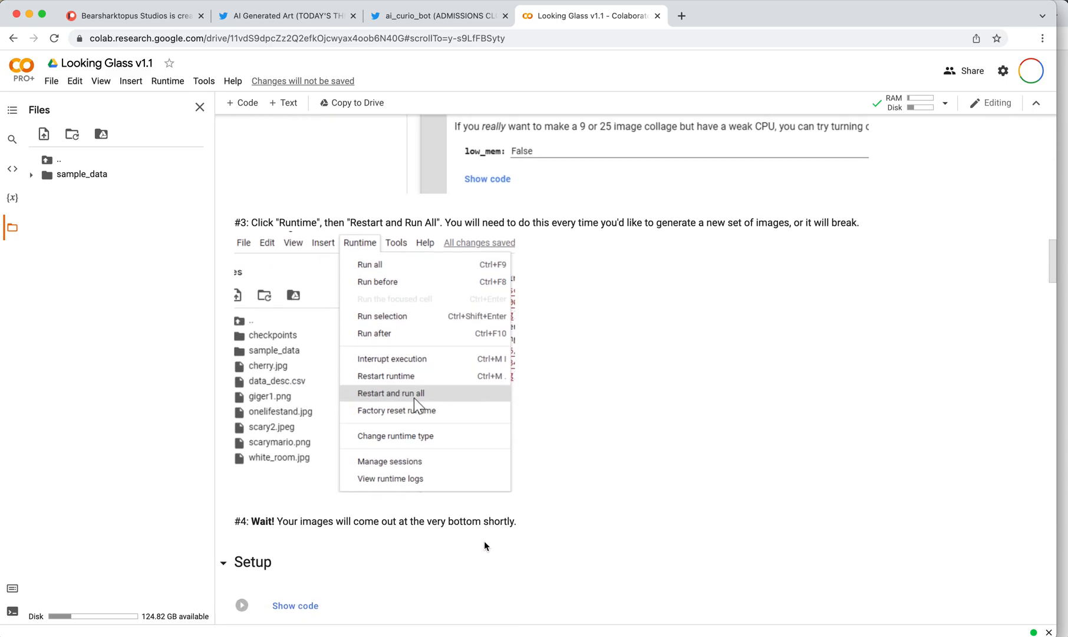
pyautogui.scroll(-3)
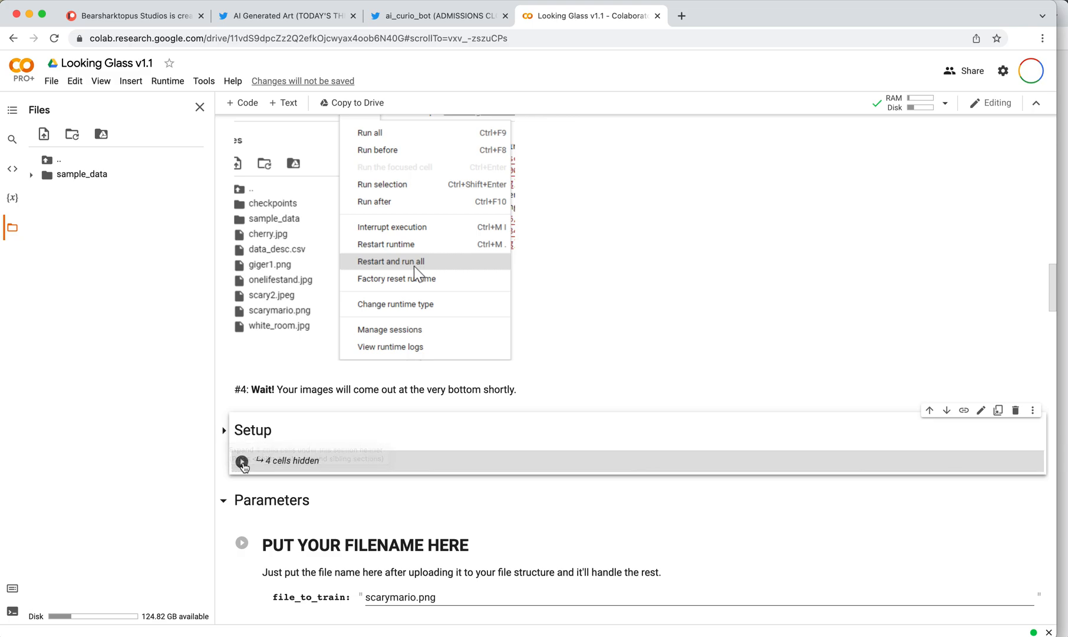
# Run the collapsed Setup section and expand it to watch the Tesla V100 nvidia-smi output
pyautogui.click(391, 261)
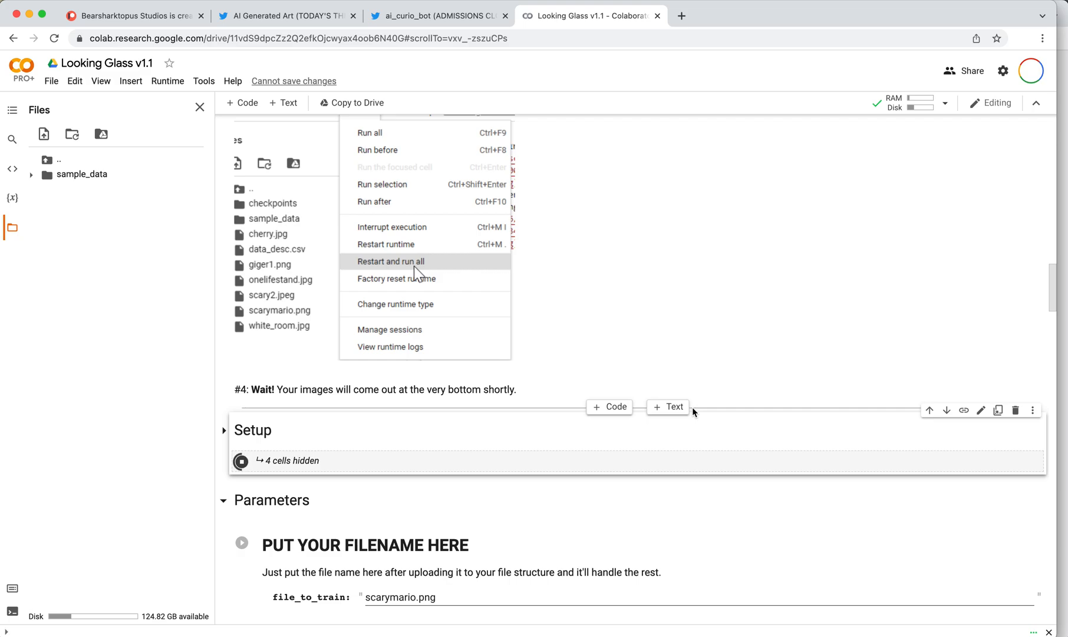
pyautogui.moveTo(667, 407)
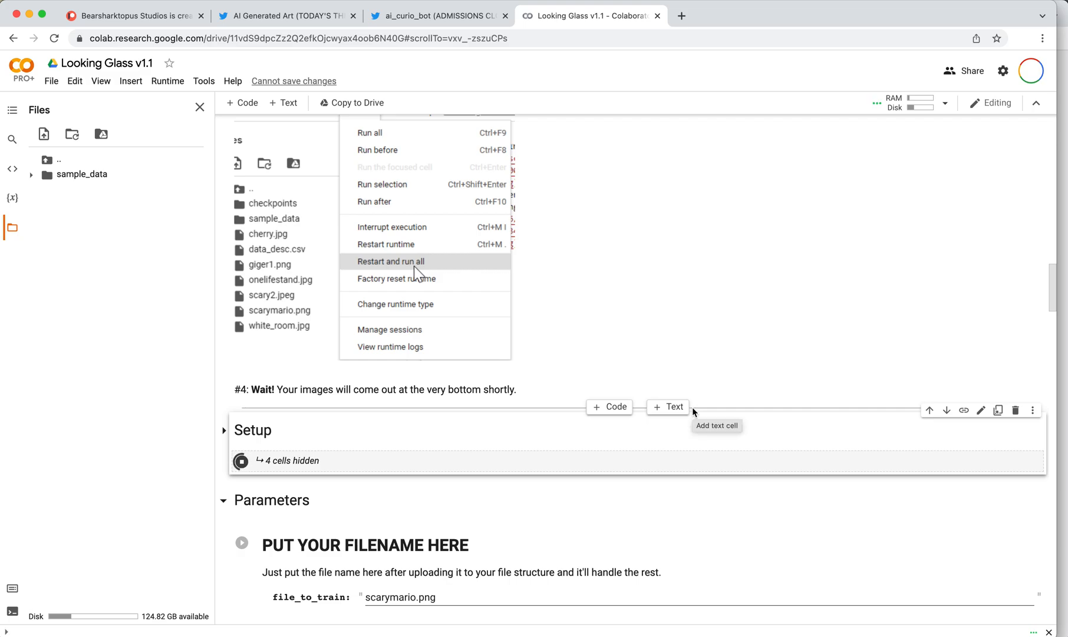
pyautogui.moveTo(502, 413)
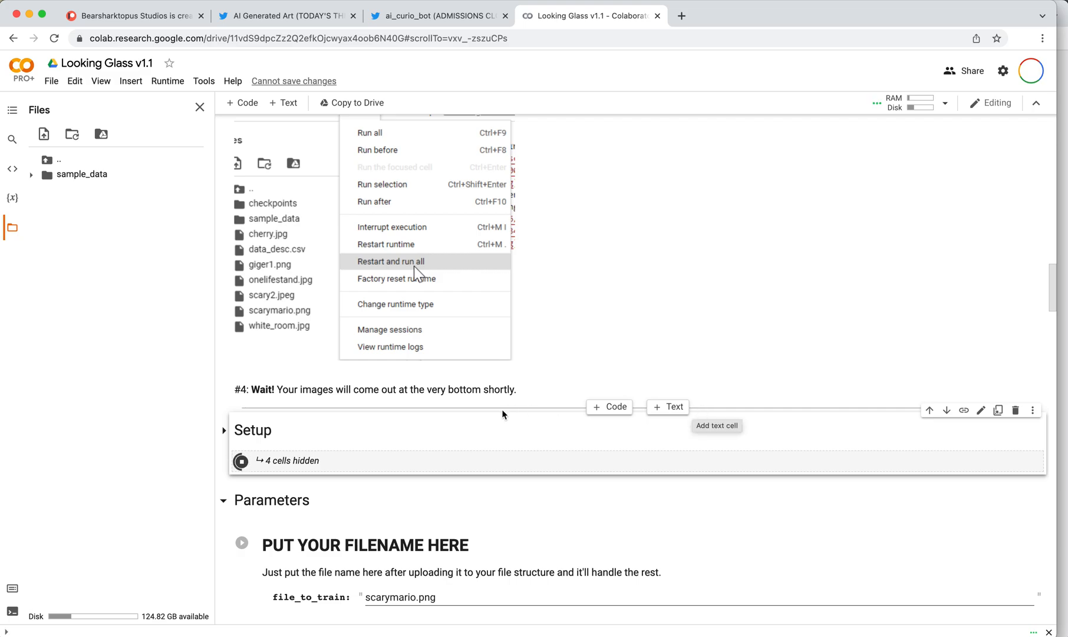
pyautogui.click(391, 261)
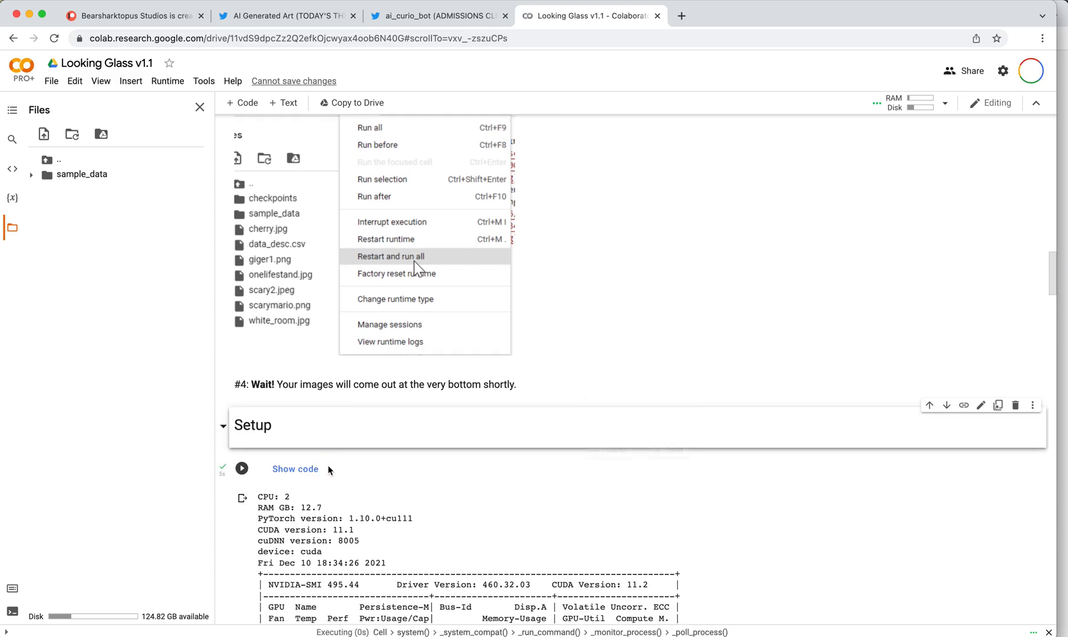
pyautogui.click(391, 256)
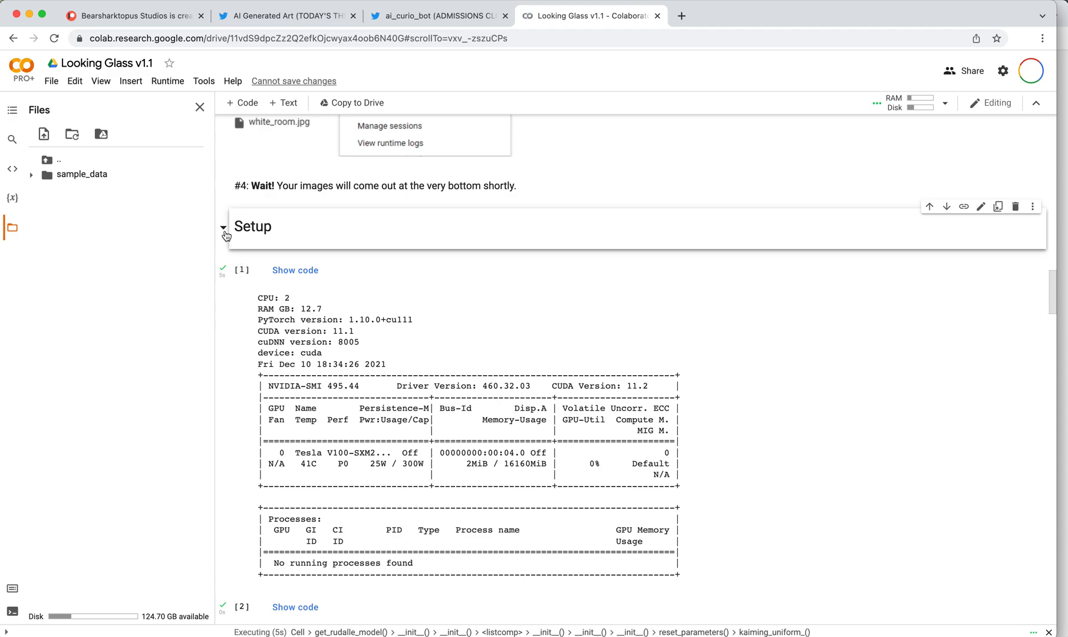
pyautogui.moveTo(224, 227)
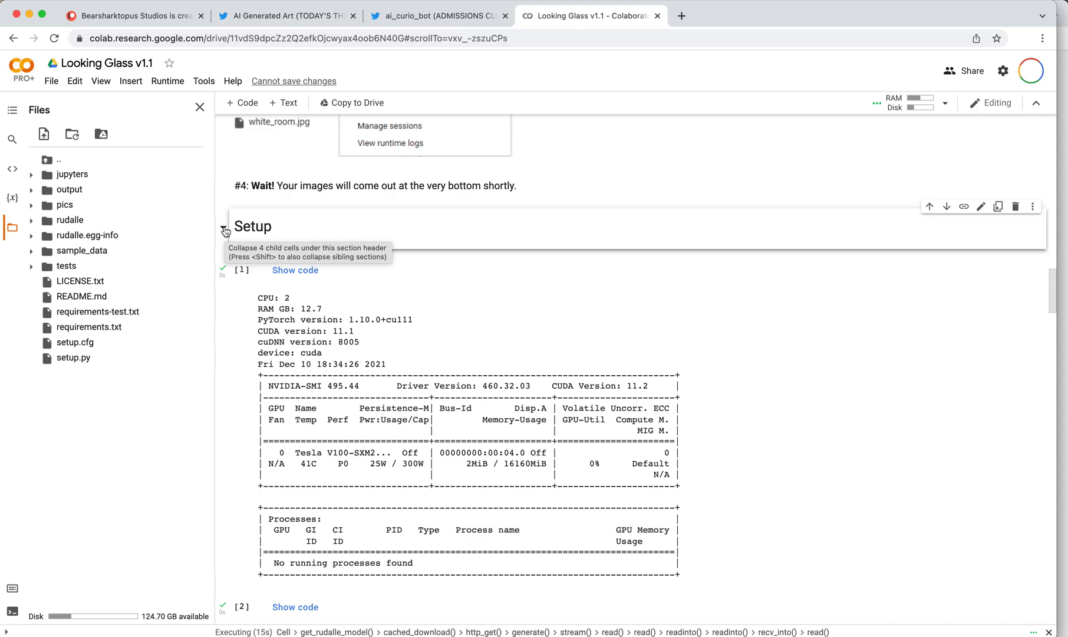
# Collapse the Setup section while it keeps running, exposing Parameters with scarymario.png and 50 epochs
pyautogui.click(224, 226)
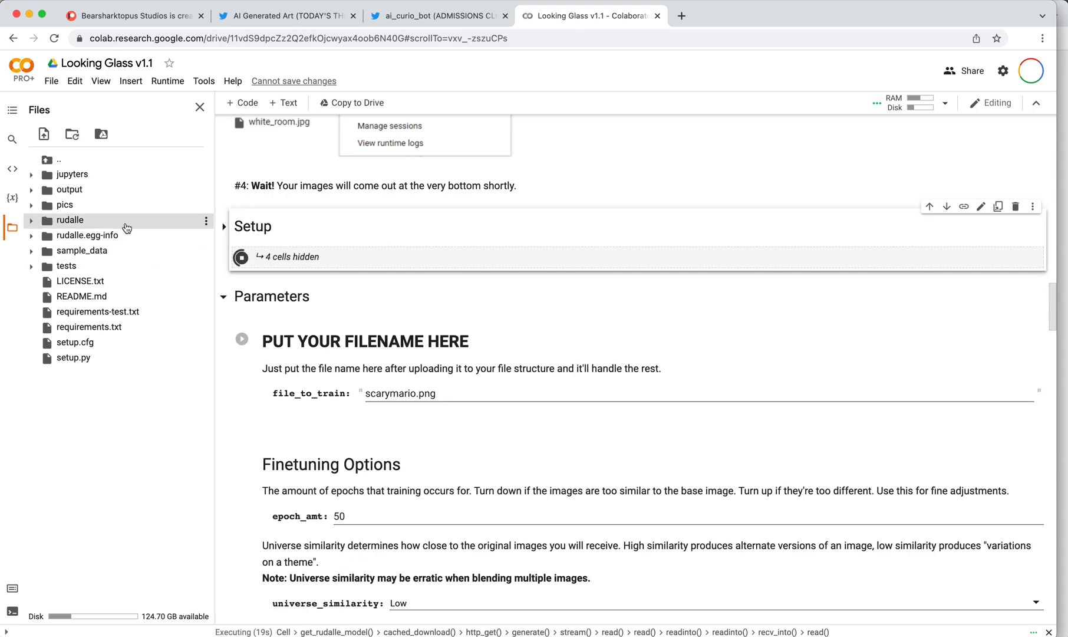
pyautogui.moveTo(117, 225)
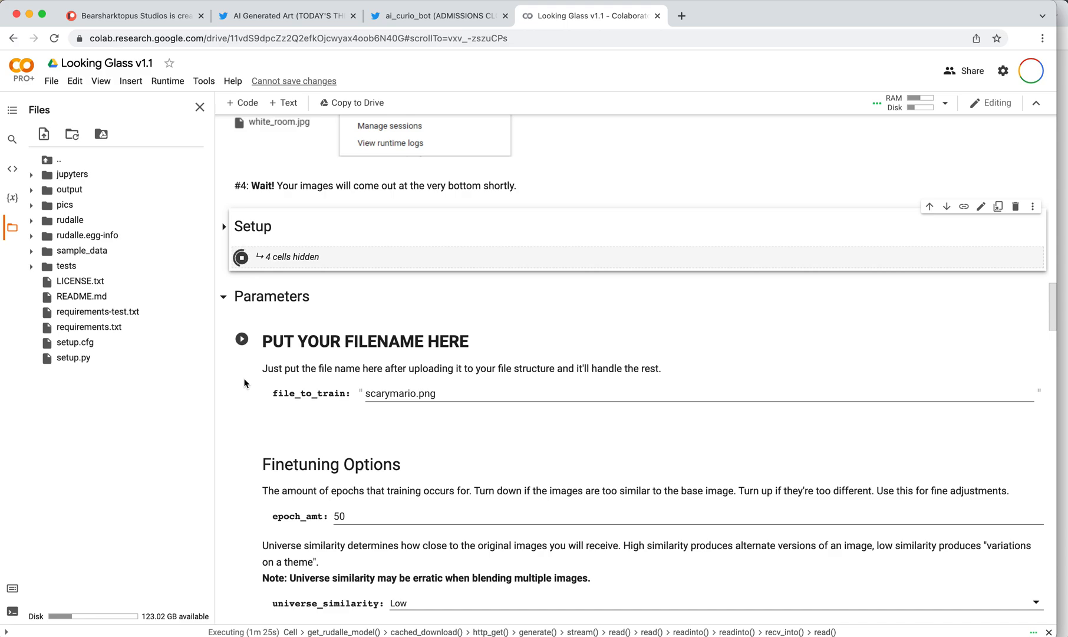
pyautogui.moveTo(250, 366)
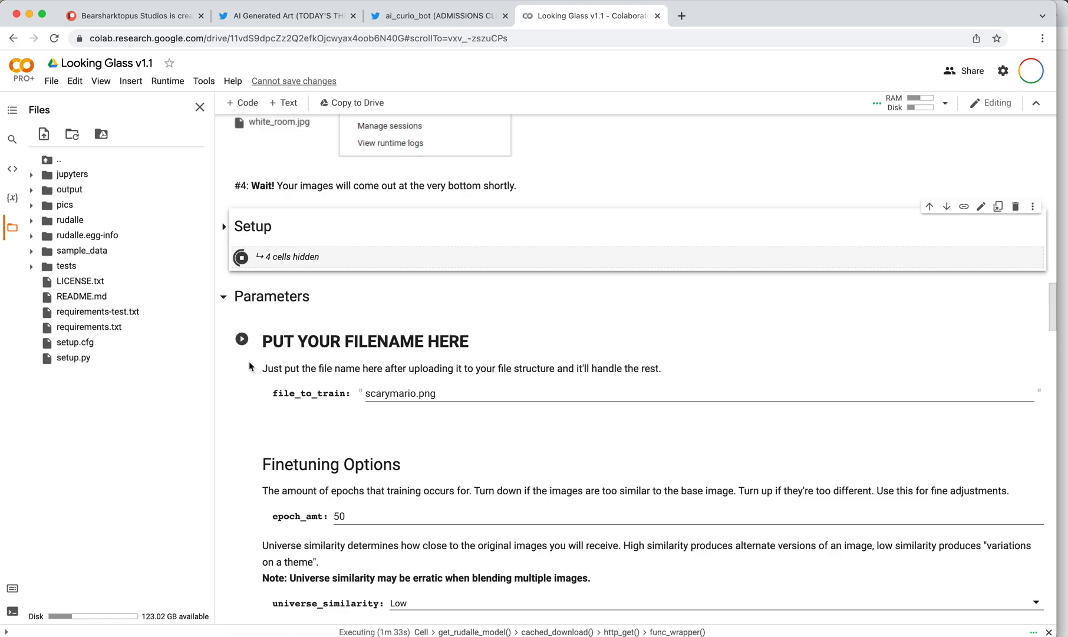
pyautogui.moveTo(240, 363)
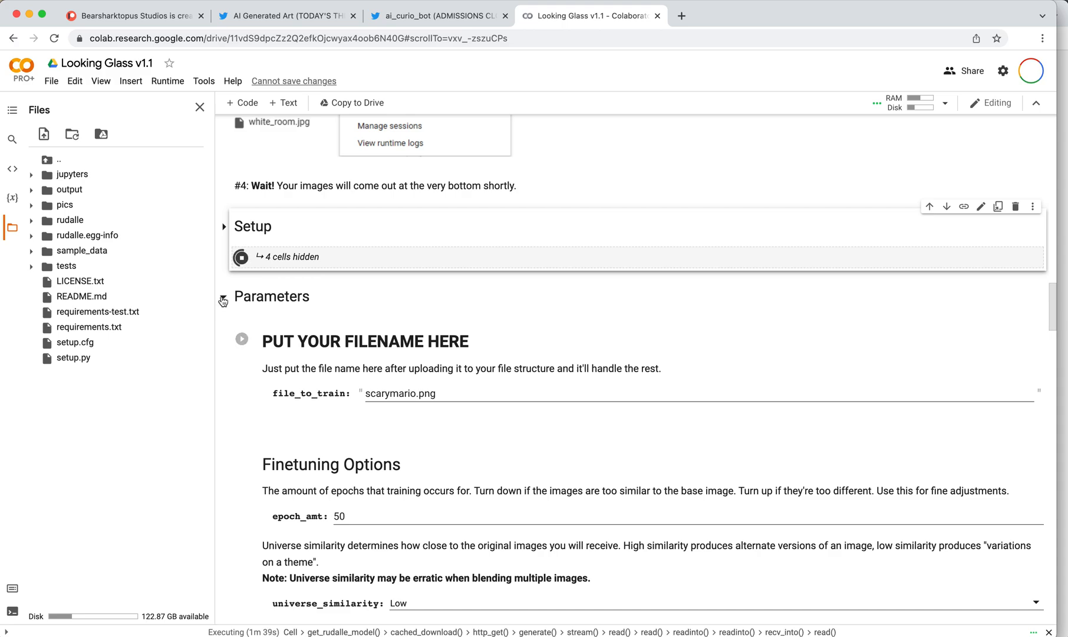
pyautogui.moveTo(223, 302)
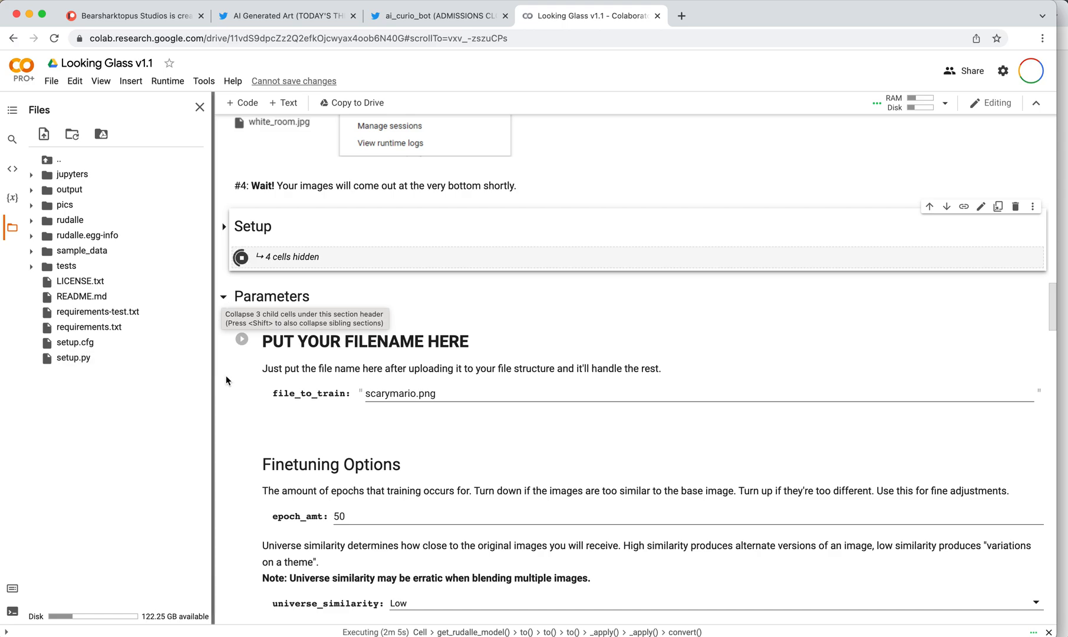
pyautogui.moveTo(229, 380)
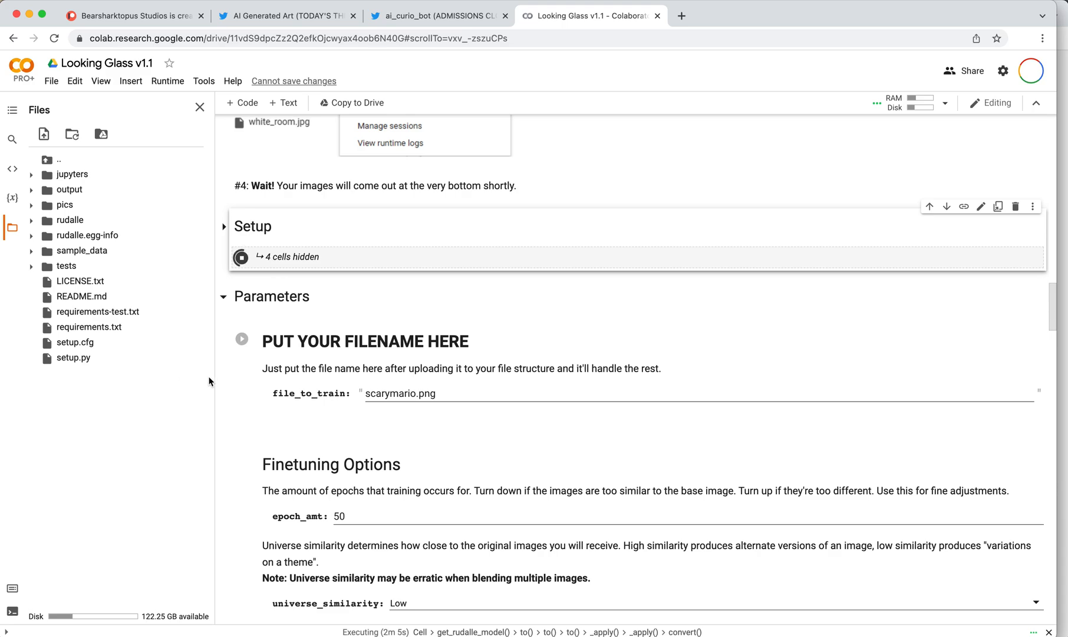
pyautogui.moveTo(210, 381)
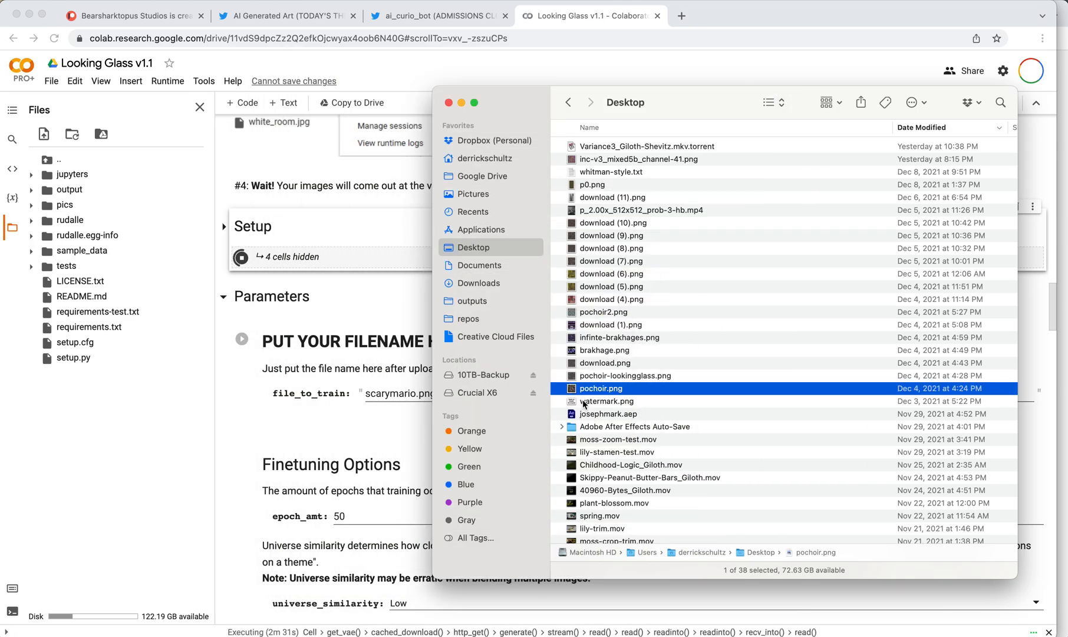
# Drag pochoir.png from the Desktop into Colab's Files panel and dismiss the deletion reminder
pyautogui.moveTo(600, 387); pyautogui.dragTo(127, 430)
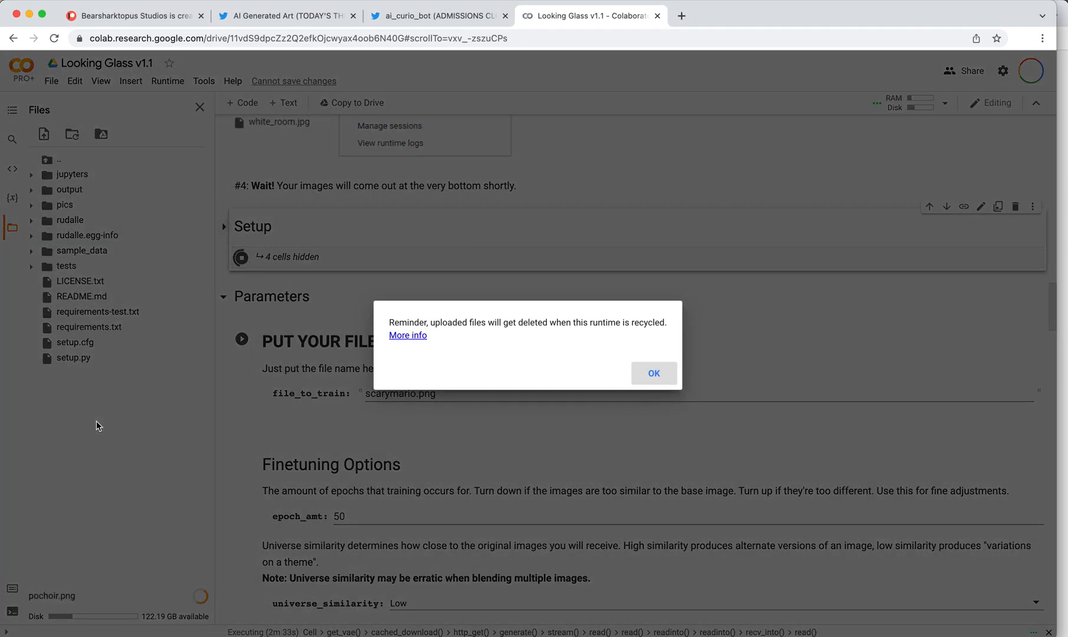
pyautogui.click(653, 373)
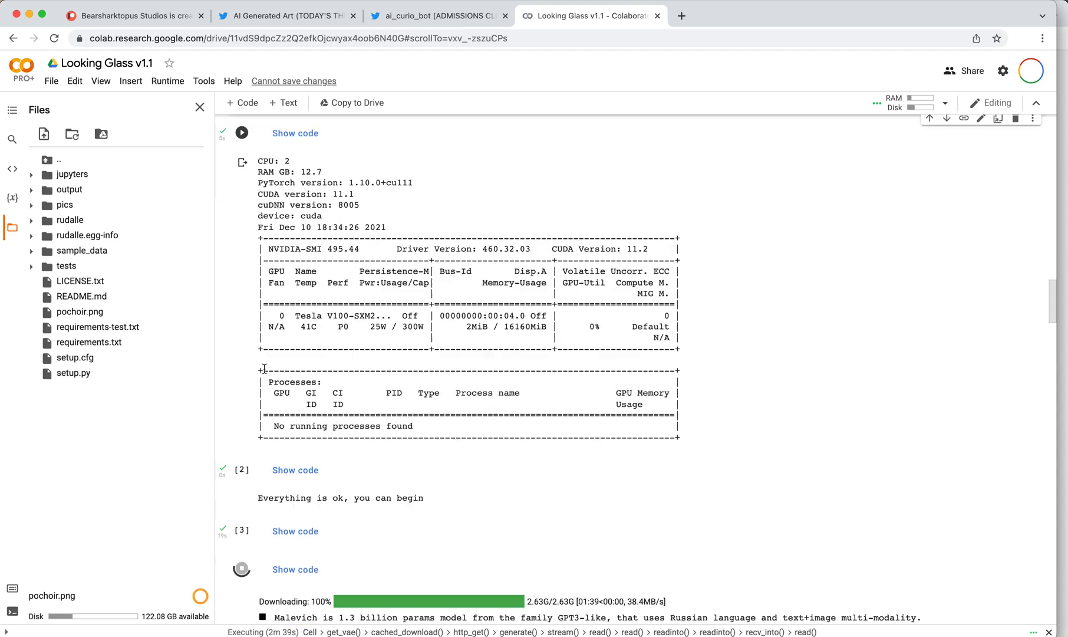
# Scroll the Setup output until the model, vae and tokenizer are reported ready
pyautogui.scroll(-3)
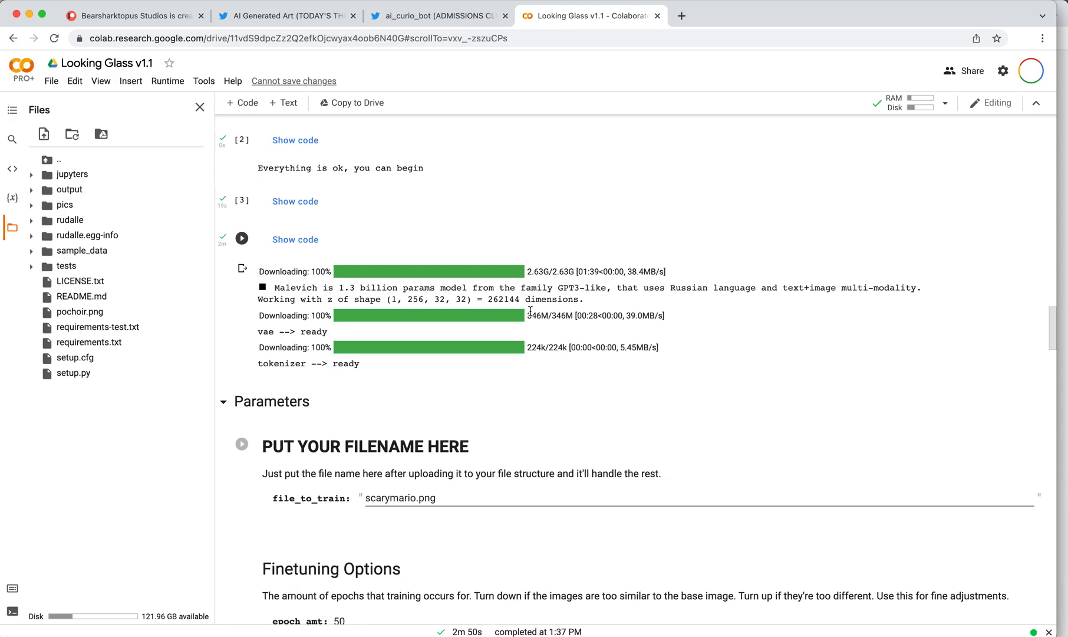
pyautogui.moveTo(306, 361)
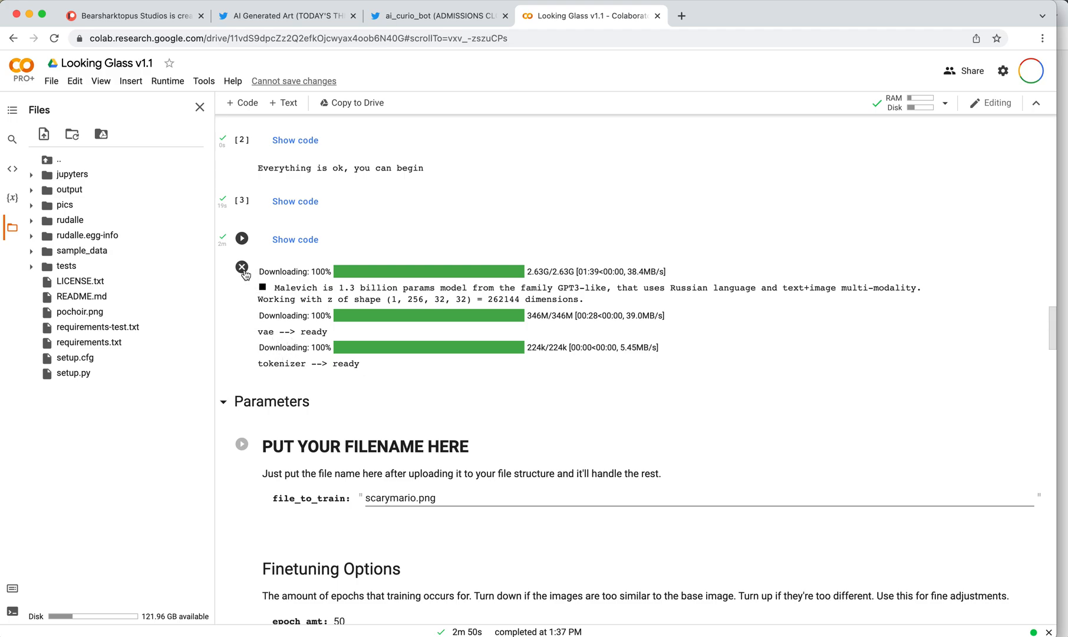
pyautogui.moveTo(242, 265)
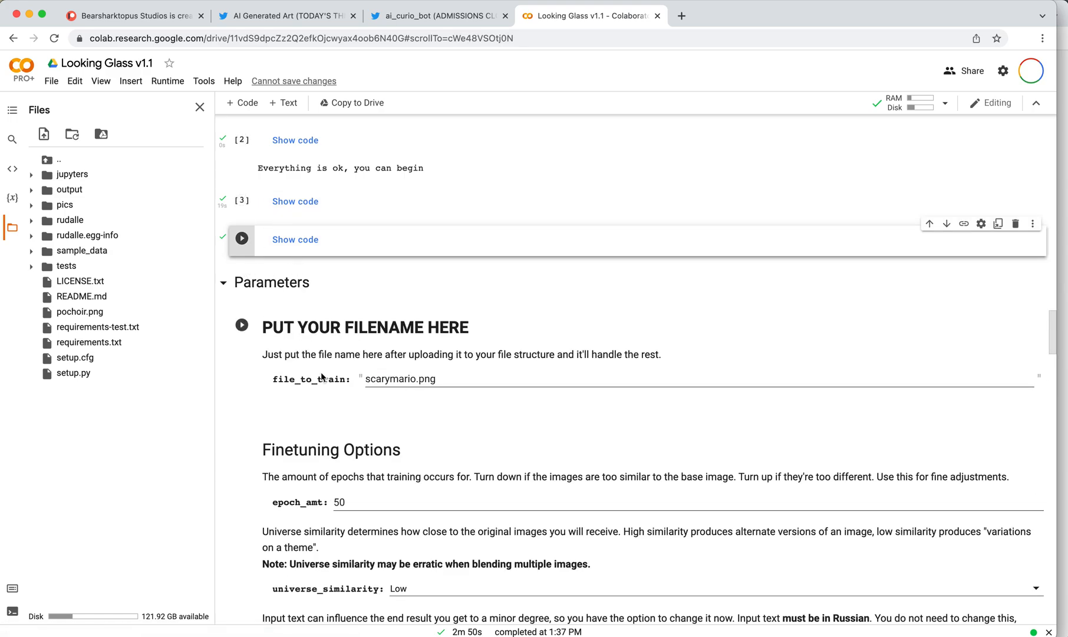
pyautogui.moveTo(355, 386)
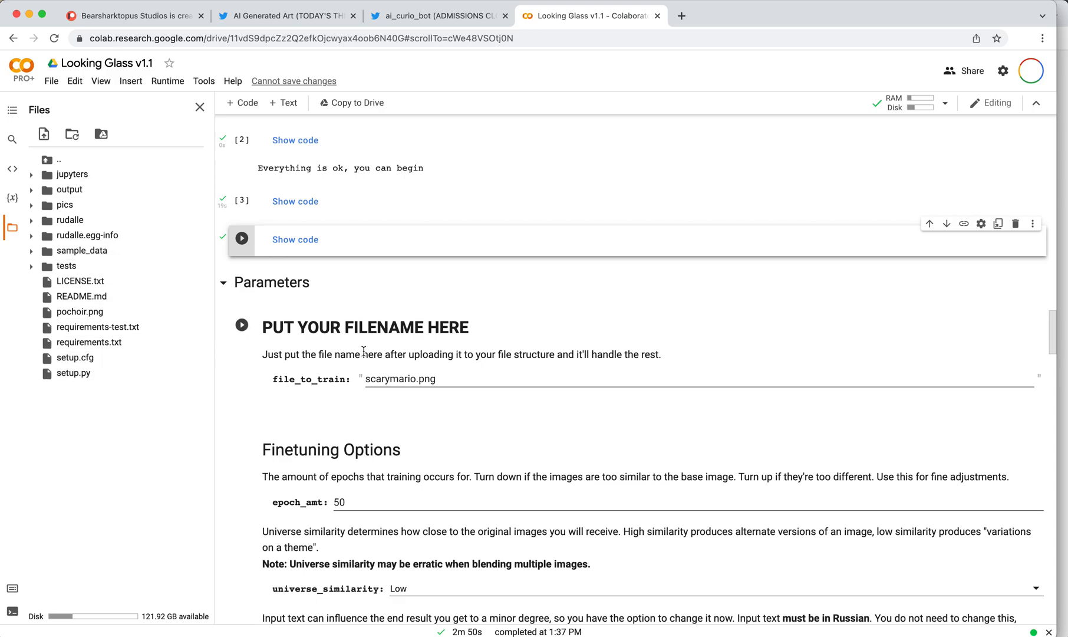
# Replace scarymario.png with pochoir.png in the file_to_train field, then move to epoch_amt
pyautogui.rightClick(80, 311)
pyautogui.write('pochoir')
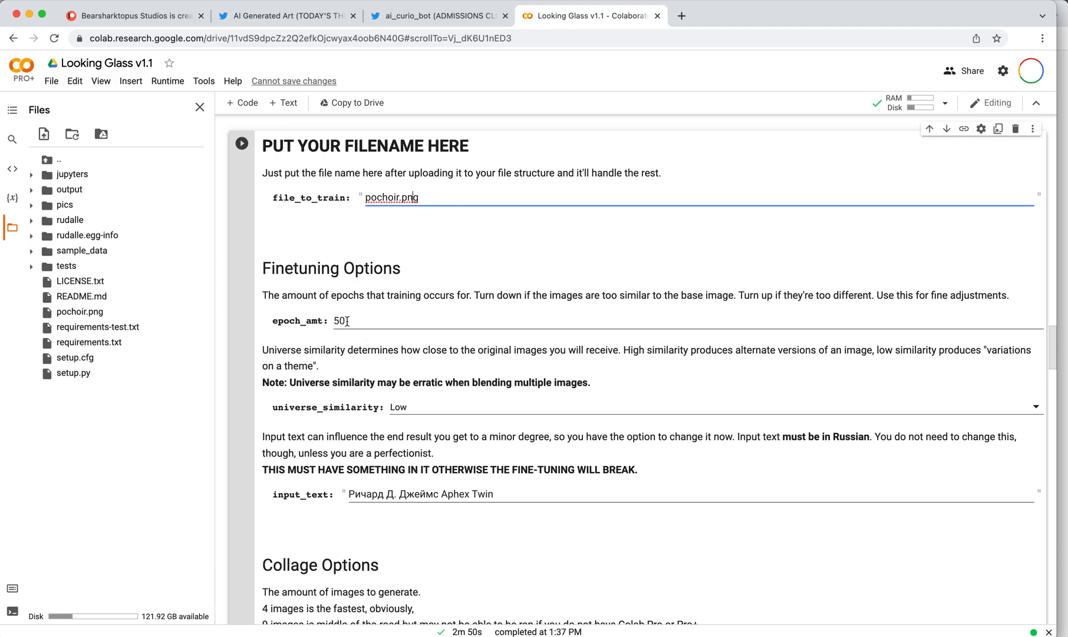
pyautogui.click(345, 321)
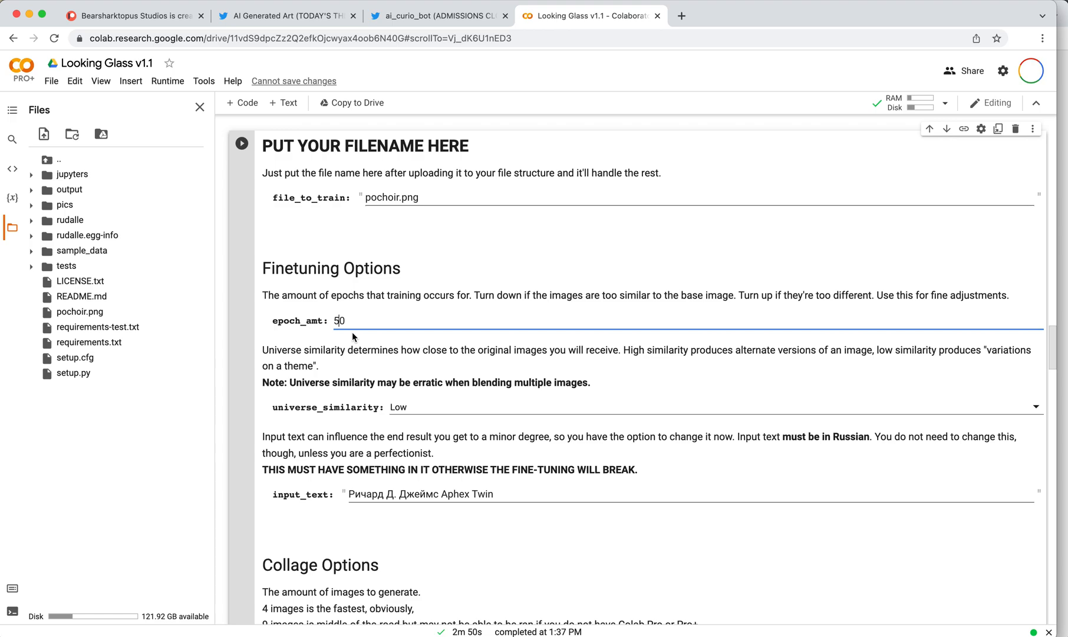
# Set epoch_amt to 30 and choose Medium for universe_similarity
pyautogui.write('3')
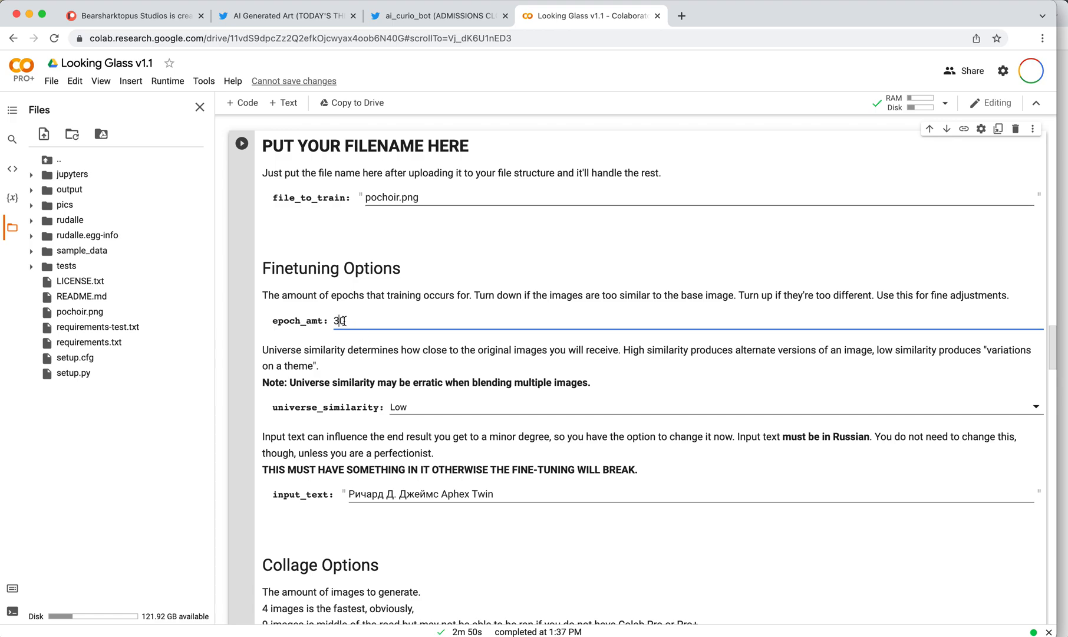
pyautogui.doubleClick(338, 320)
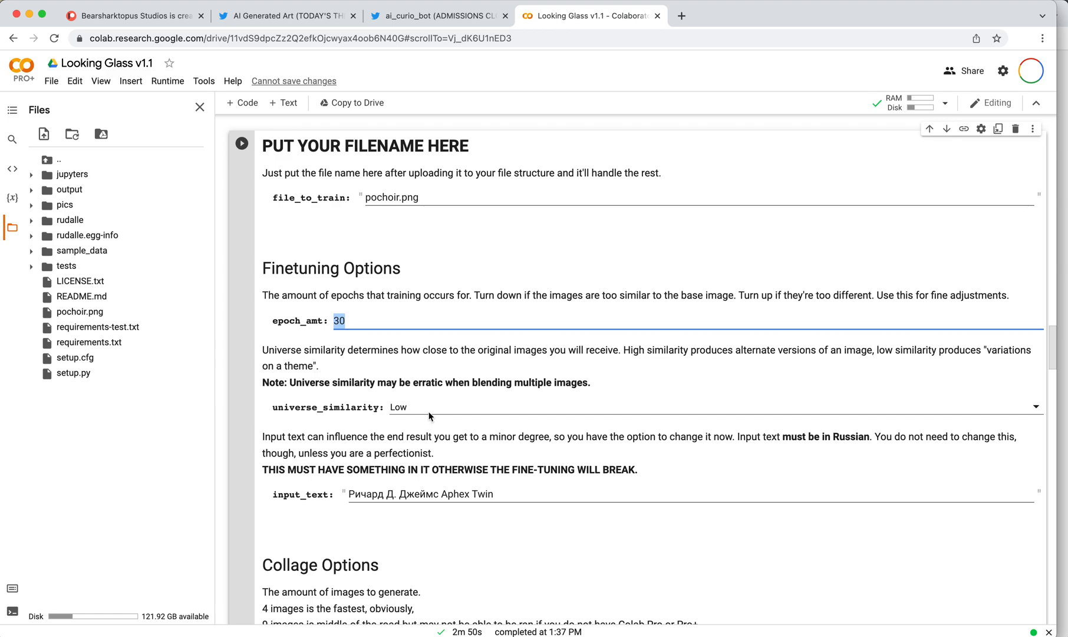
pyautogui.moveTo(420, 412)
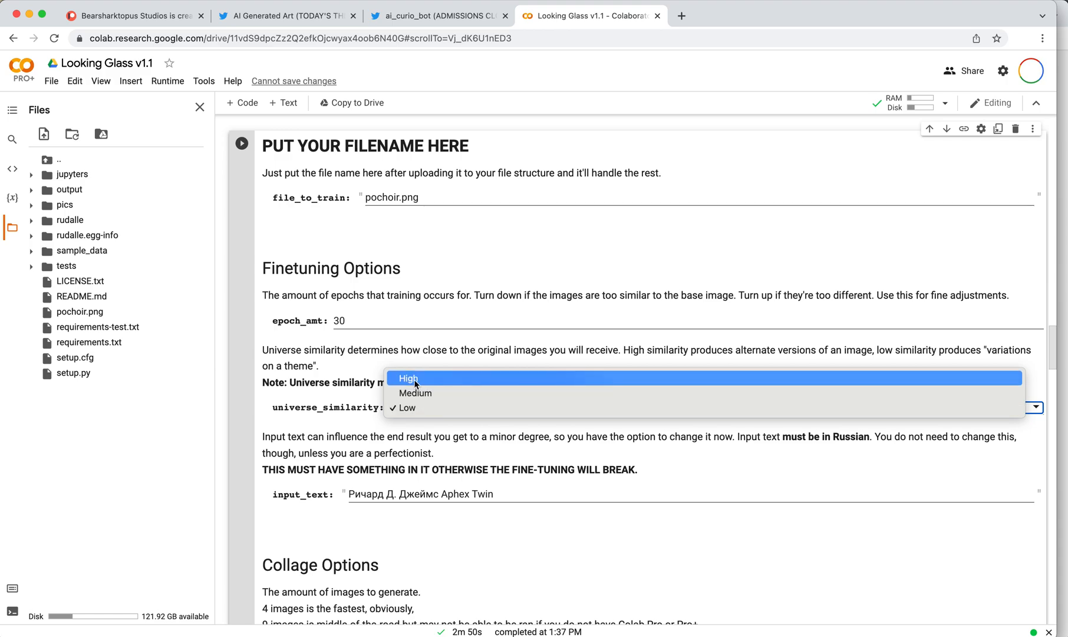
pyautogui.click(414, 393)
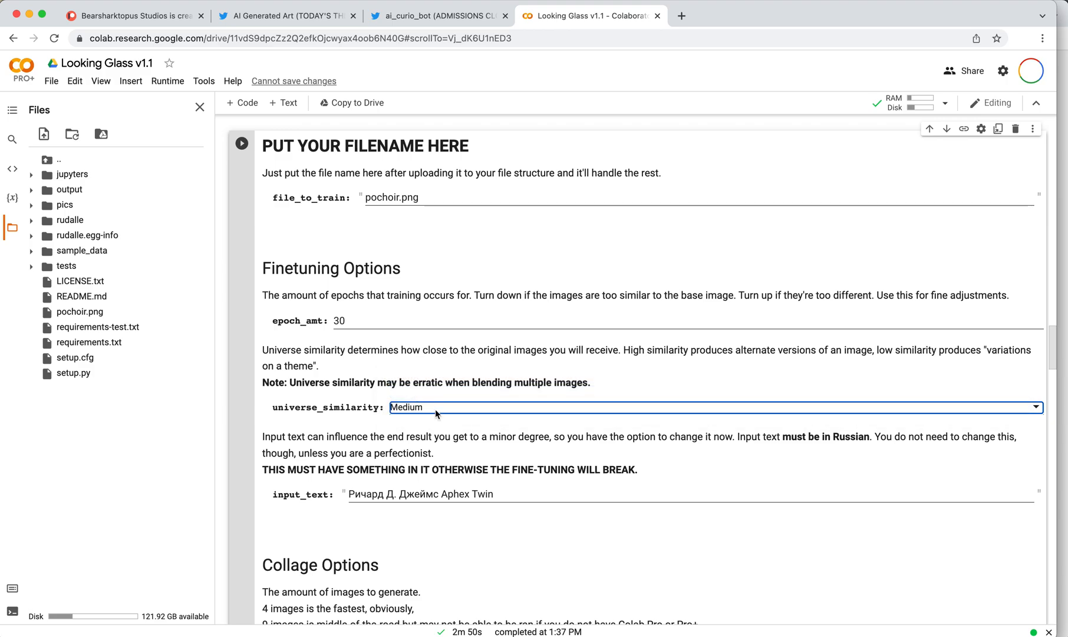
pyautogui.scroll(-3)
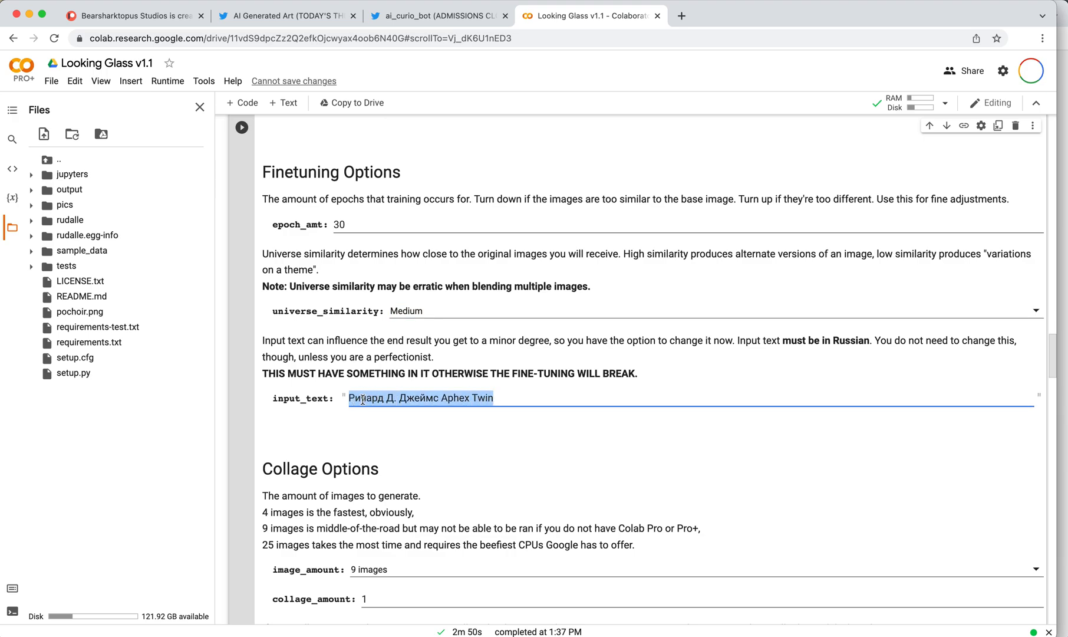
pyautogui.click(421, 398)
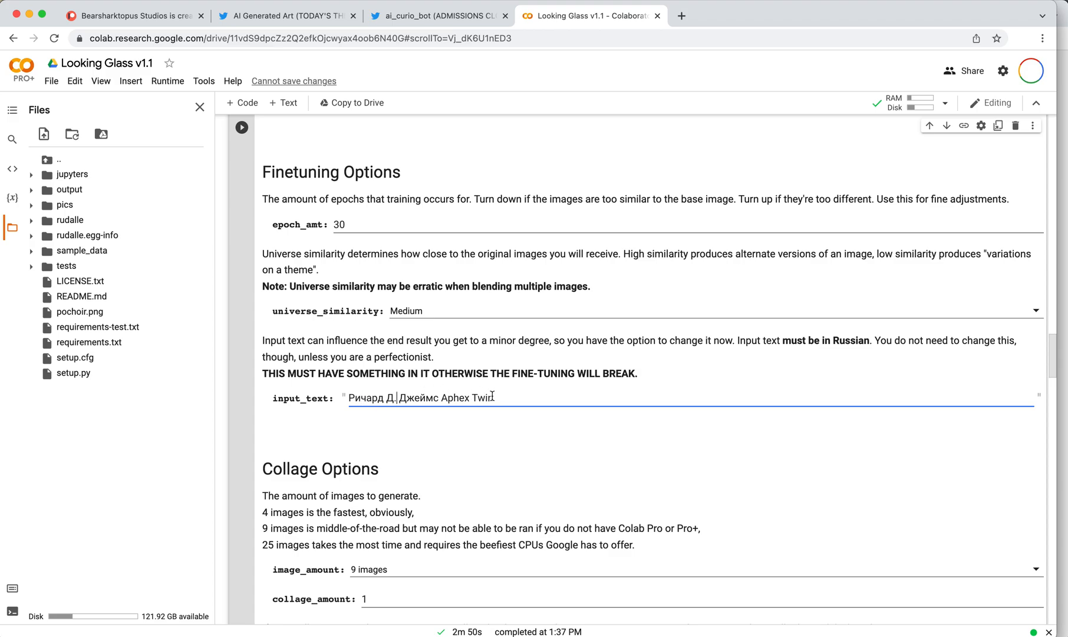
pyautogui.tripleClick(420, 398)
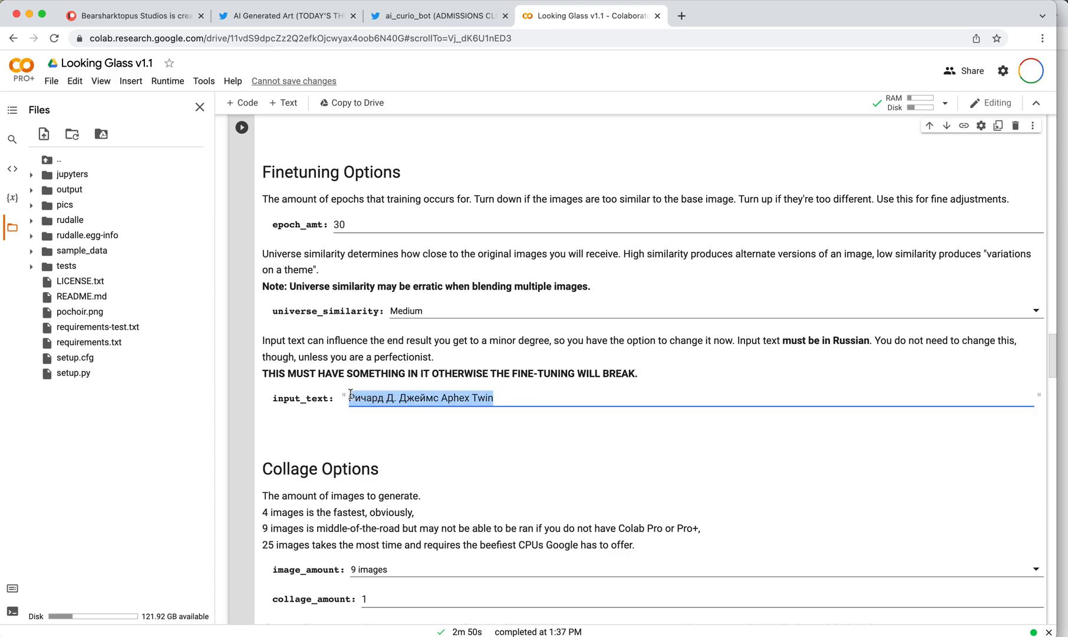
pyautogui.click(423, 397)
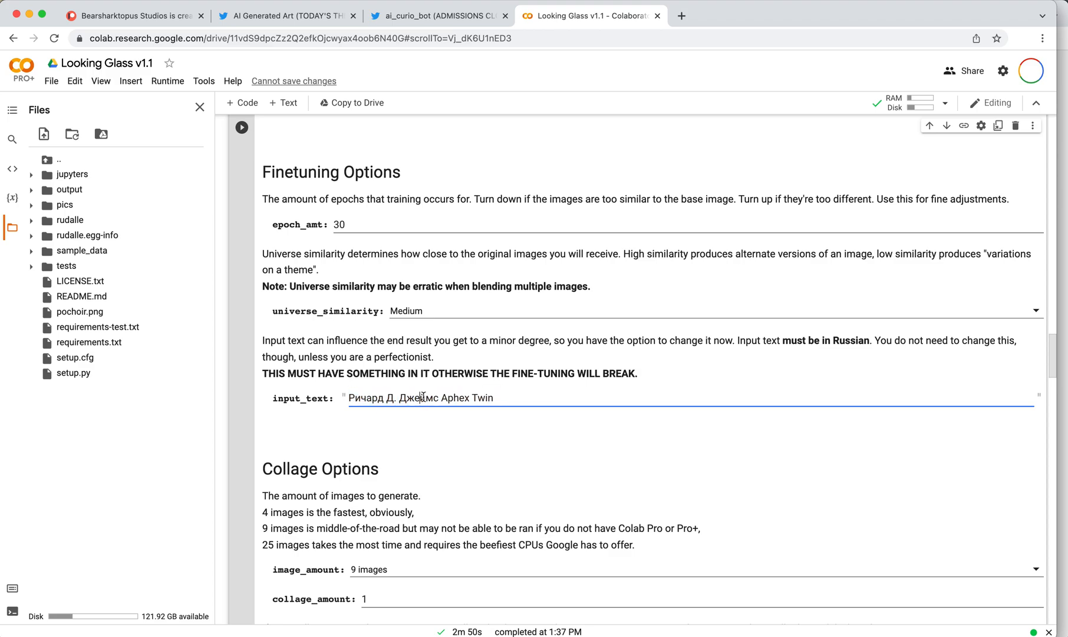
pyautogui.press('Backspace')
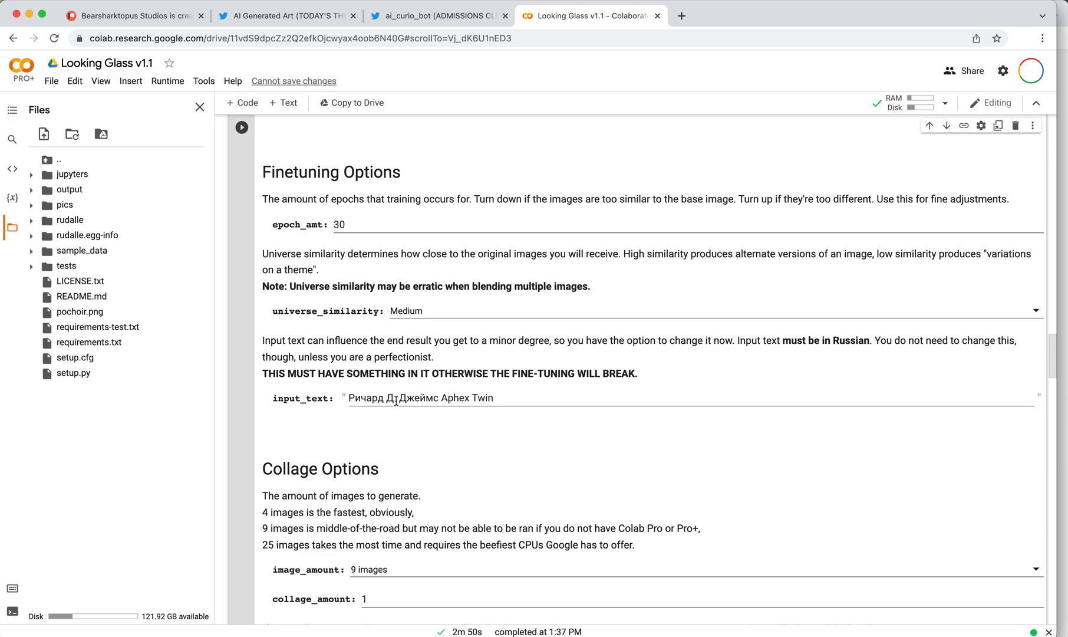
pyautogui.scroll(-3)
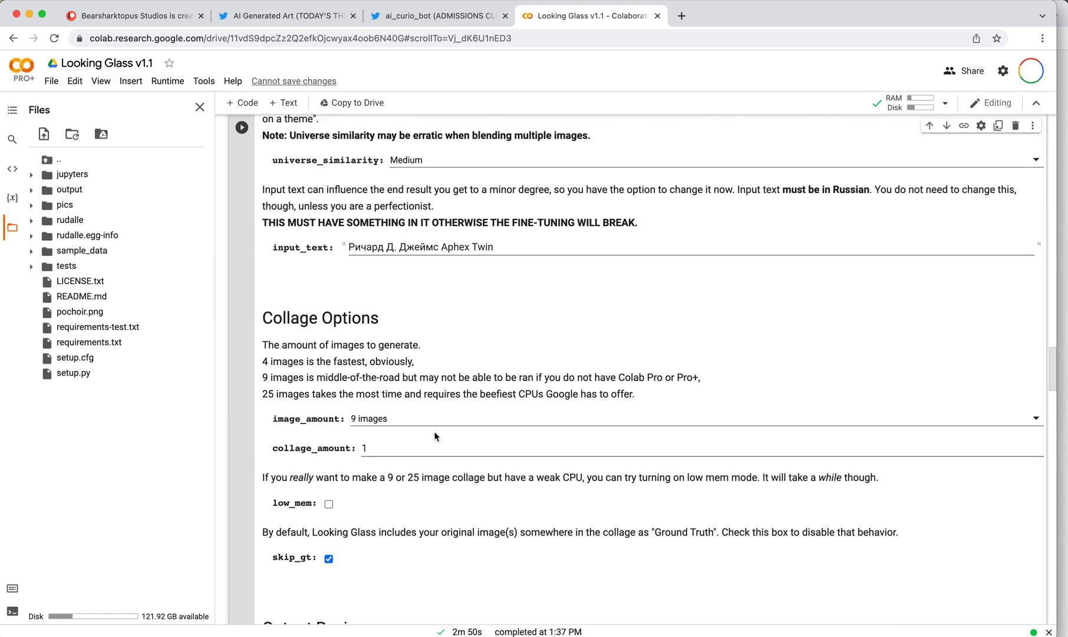
pyautogui.scroll(-3)
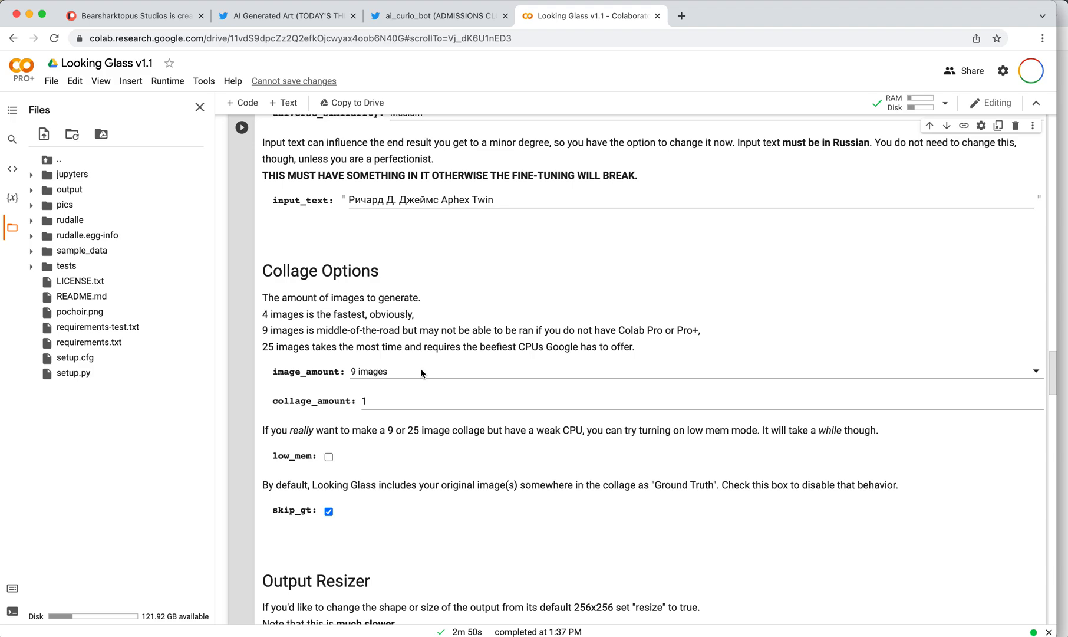
pyautogui.moveTo(401, 373)
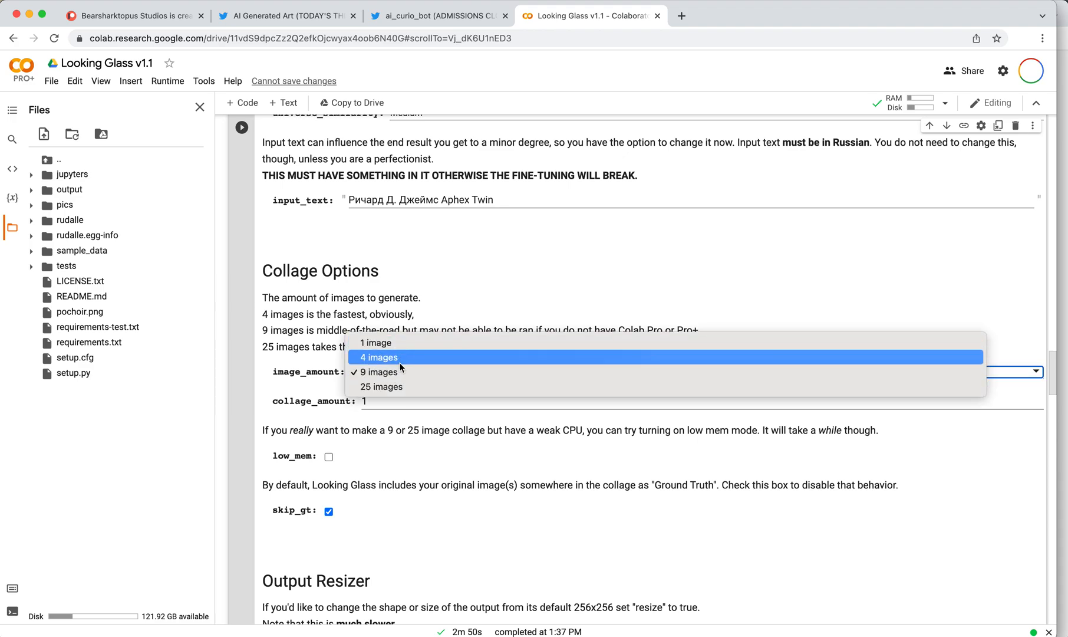
pyautogui.moveTo(382, 386)
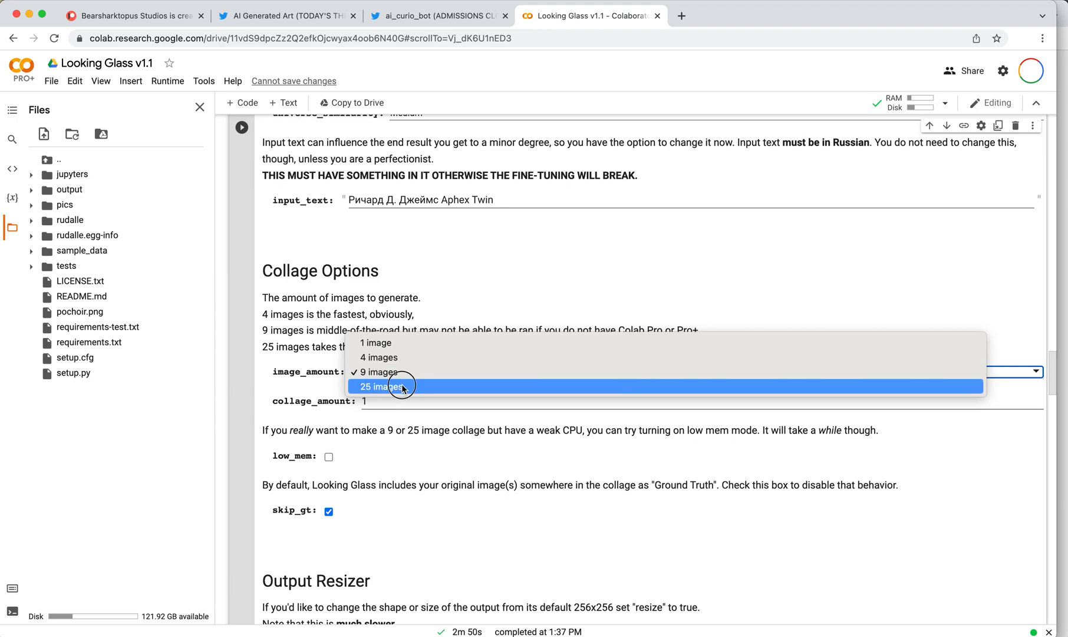
# Set image_amount to 25 and keep collage_amount at 1
pyautogui.click(384, 386)
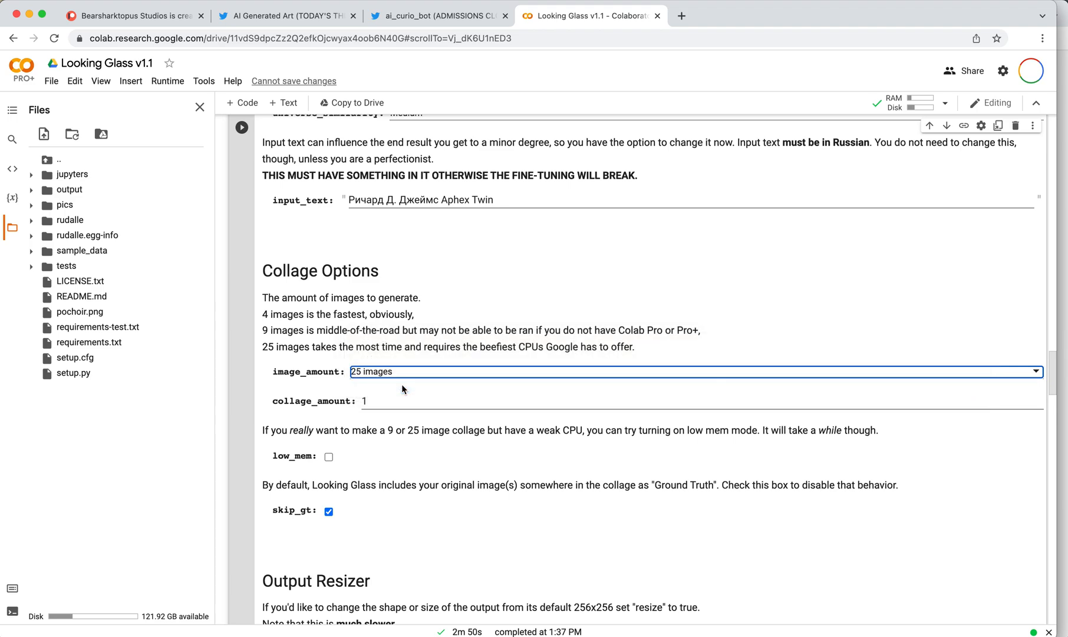
pyautogui.click(365, 401)
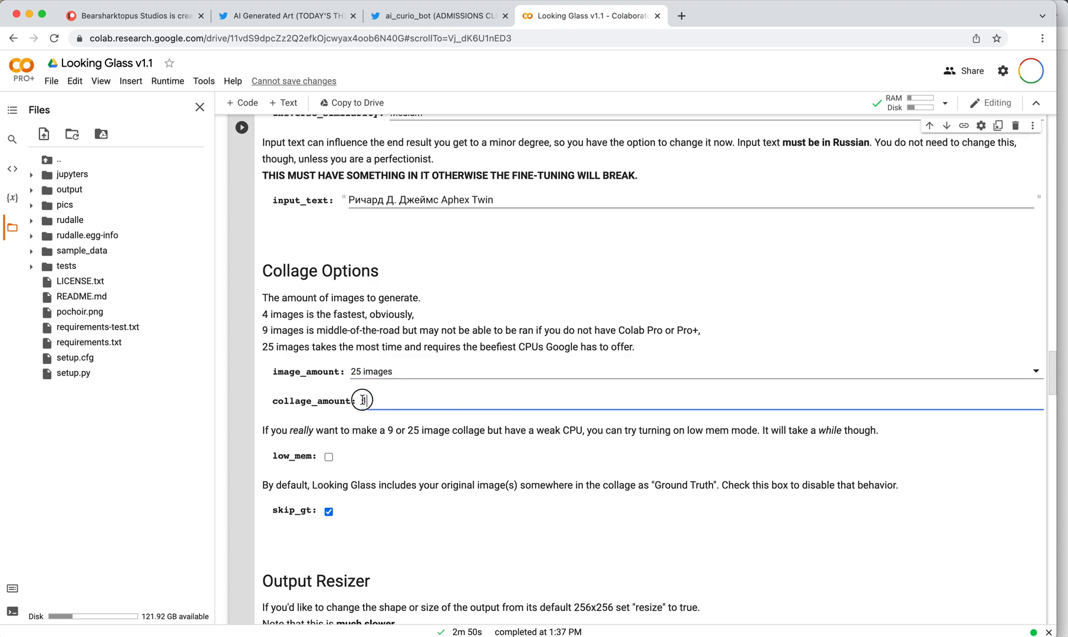
pyautogui.write('1')
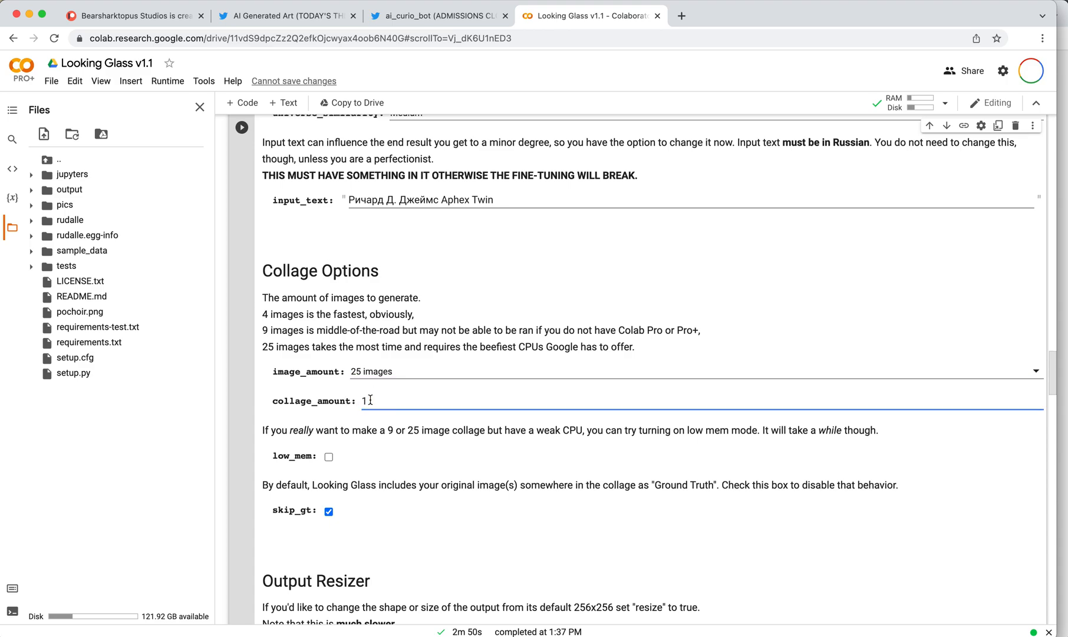
pyautogui.doubleClick(365, 400)
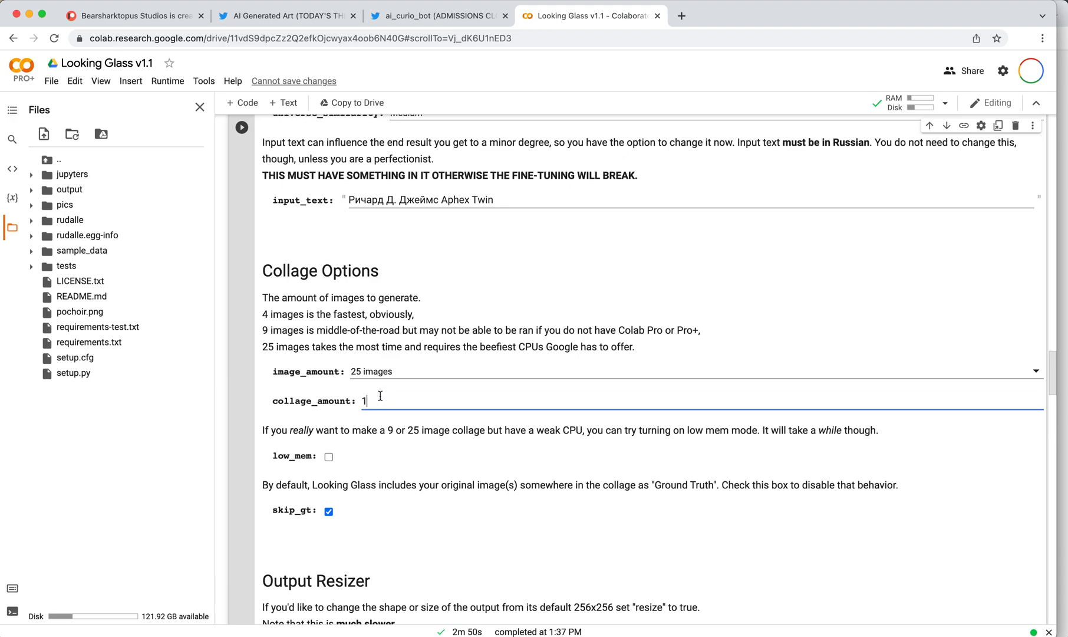
pyautogui.scroll(-3)
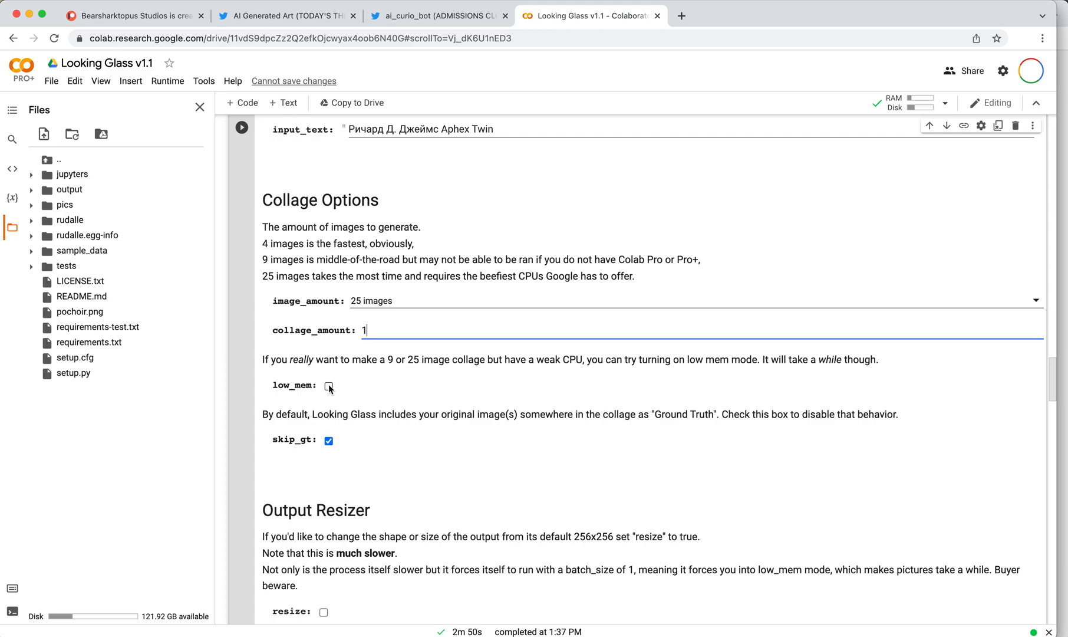
pyautogui.moveTo(359, 381)
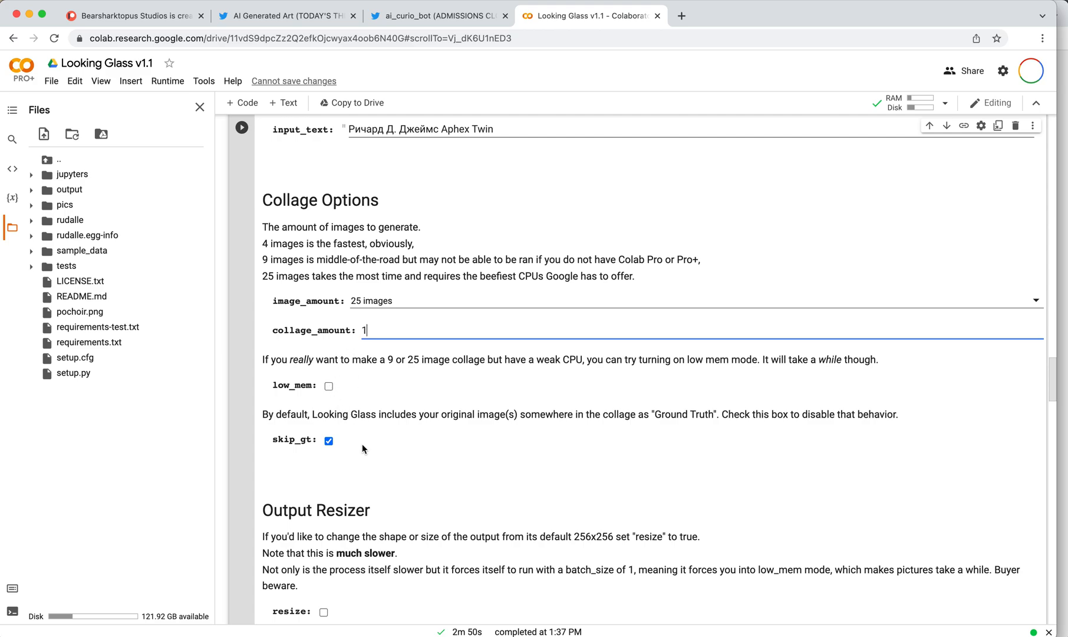
pyautogui.scroll(-3)
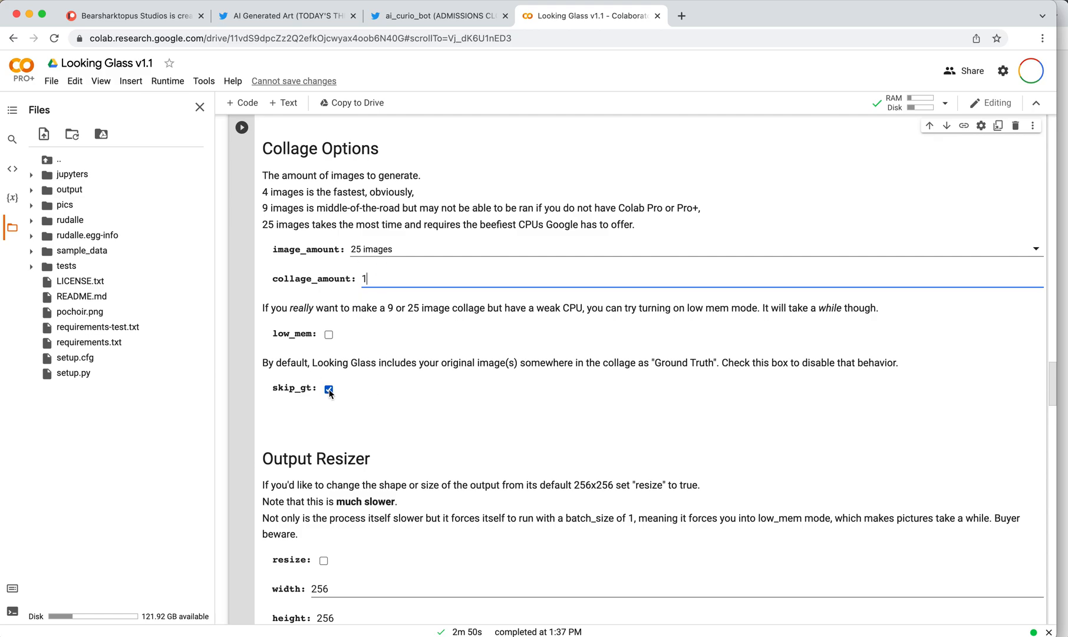
pyautogui.scroll(-3)
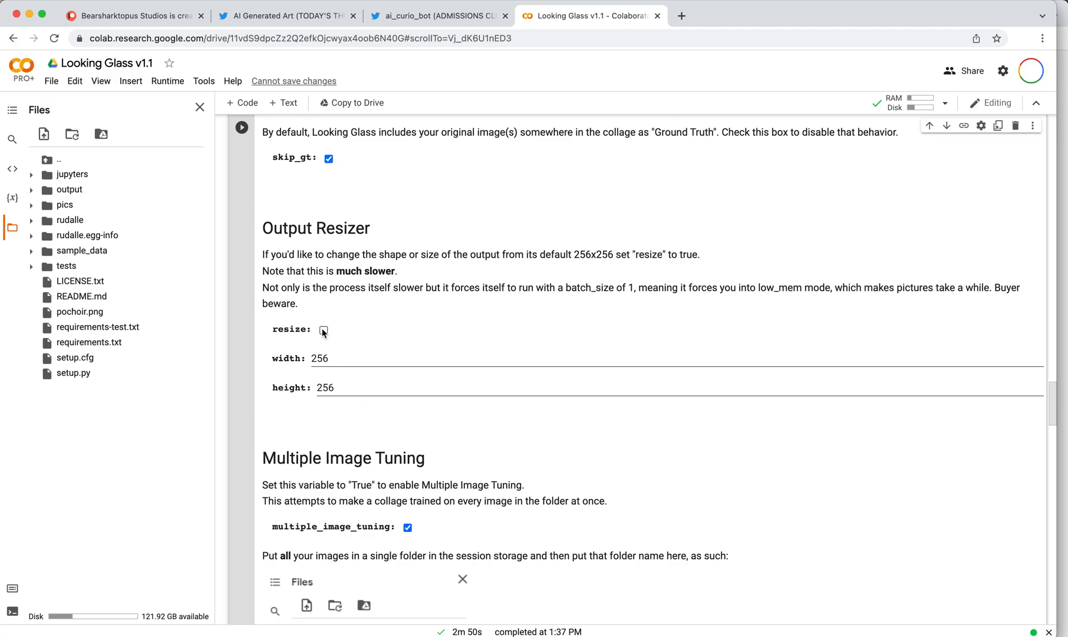
pyautogui.click(323, 330)
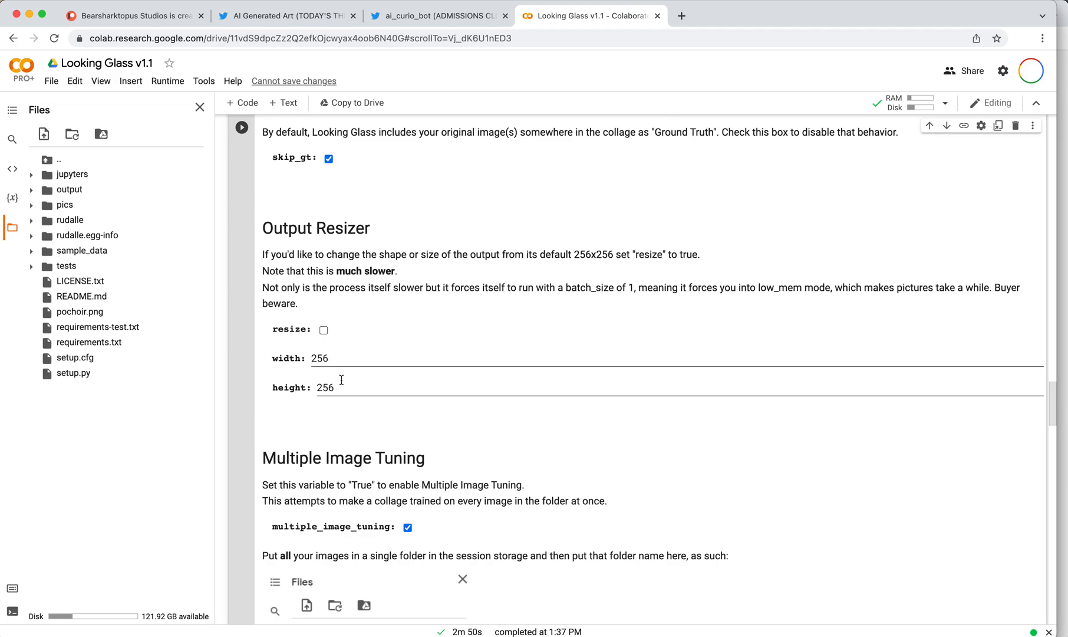
pyautogui.click(325, 388)
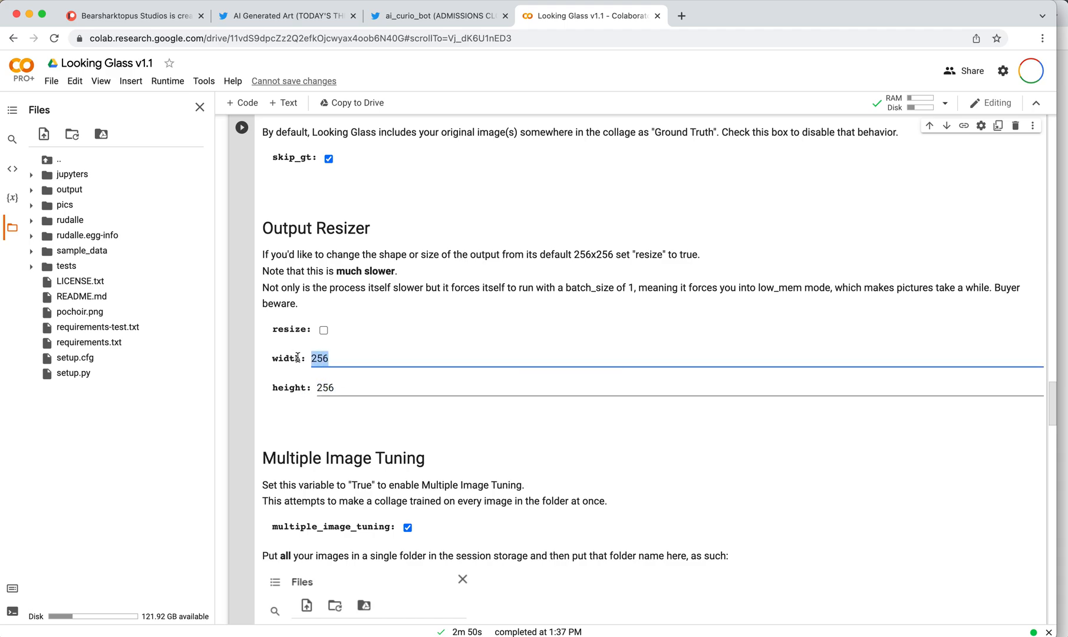
pyautogui.moveTo(348, 359)
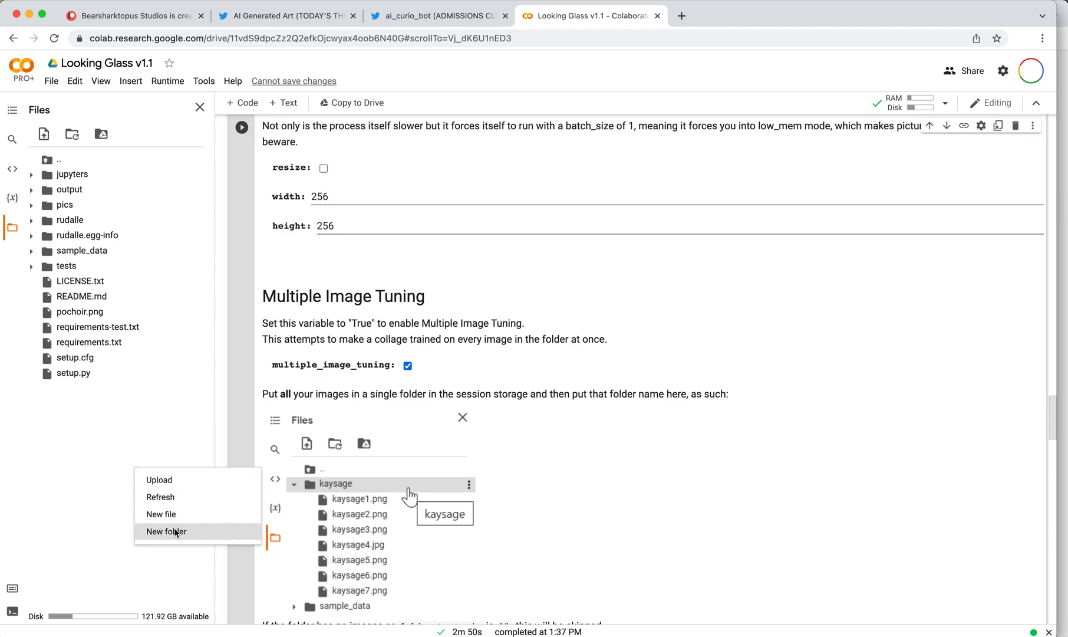
pyautogui.click(166, 531)
pyautogui.write('images')
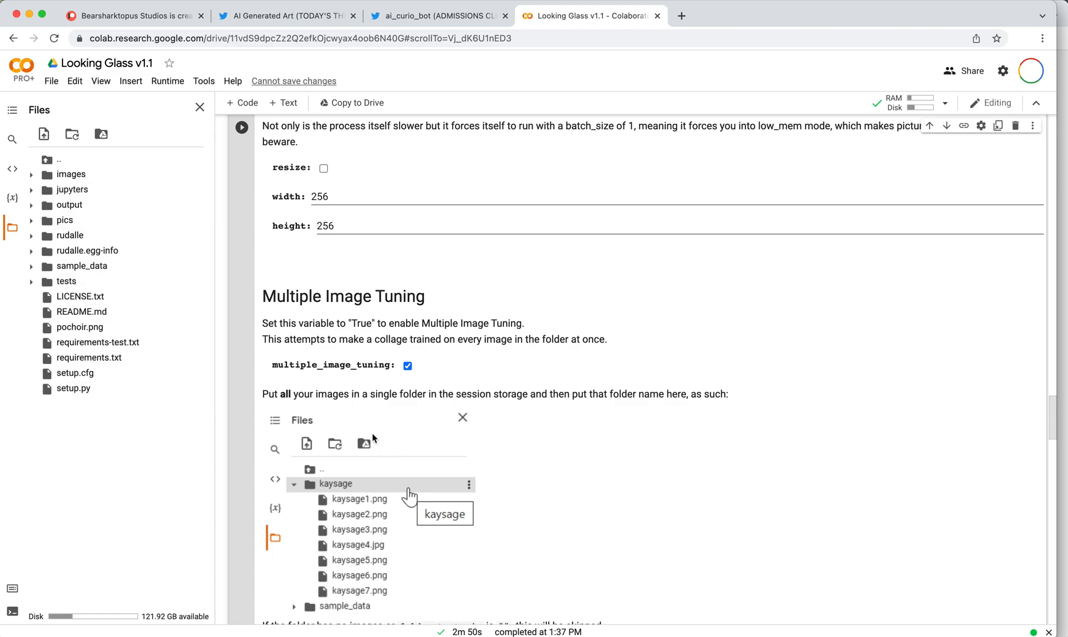
pyautogui.moveTo(381, 389)
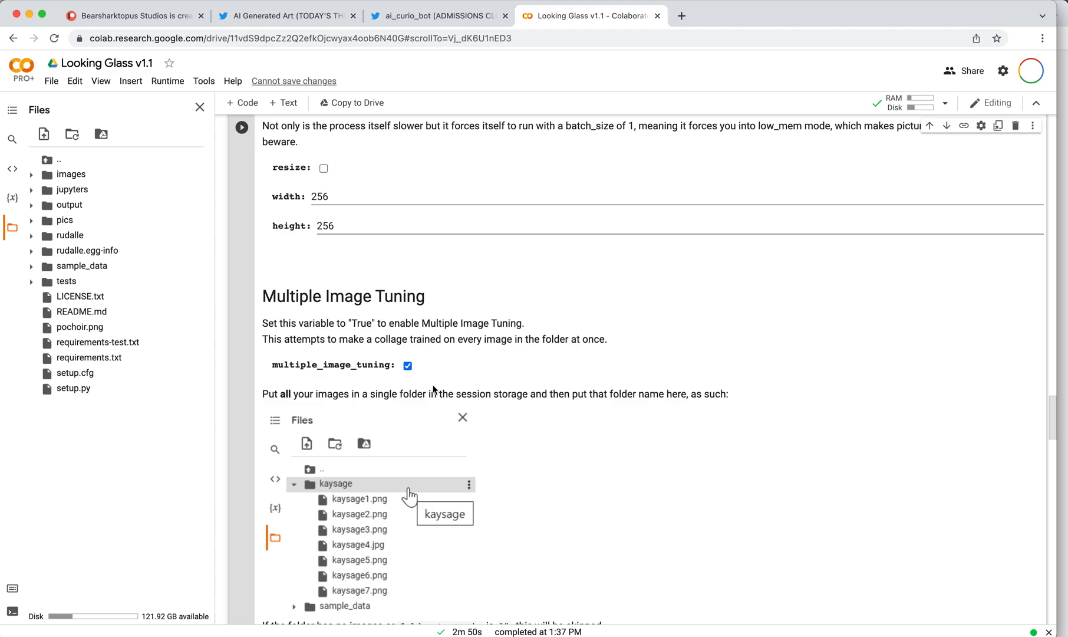
pyautogui.scroll(-3)
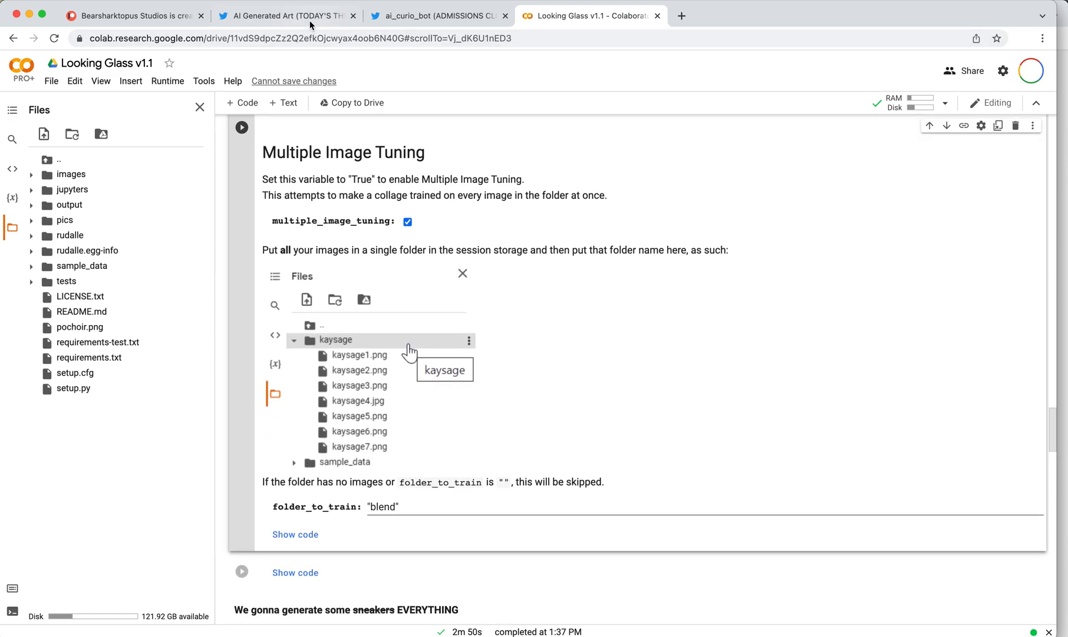
pyautogui.click(286, 15)
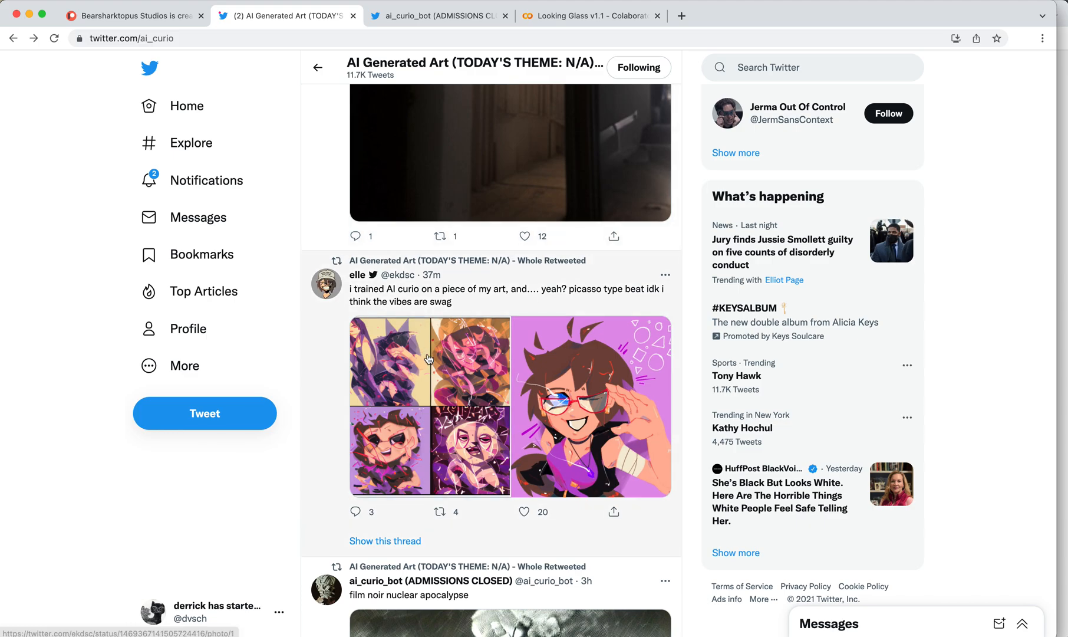
pyautogui.scroll(-3)
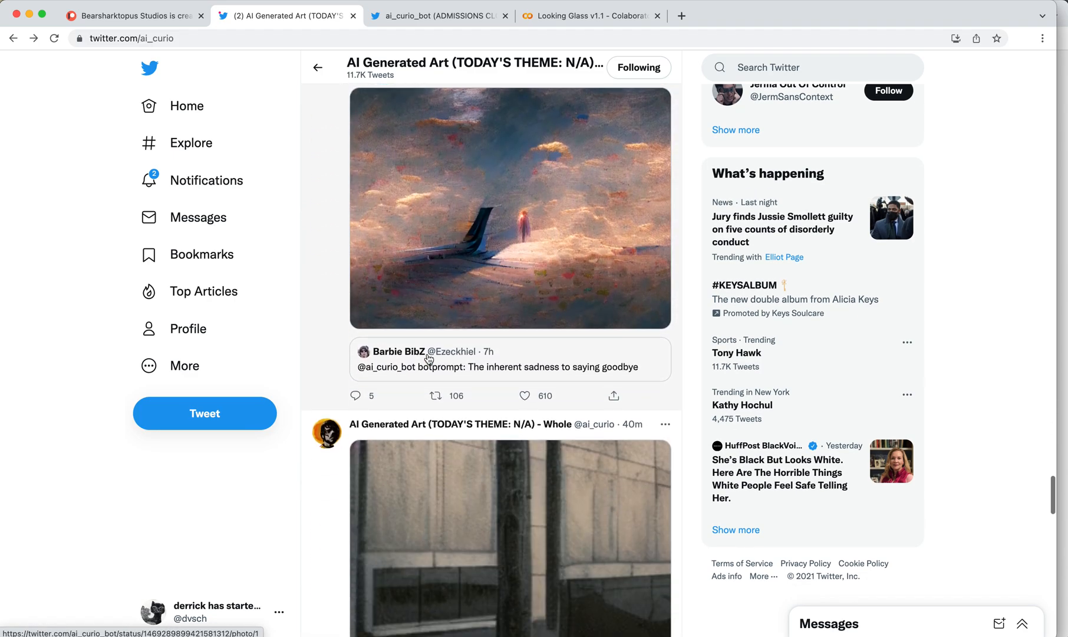
pyautogui.scroll(-3)
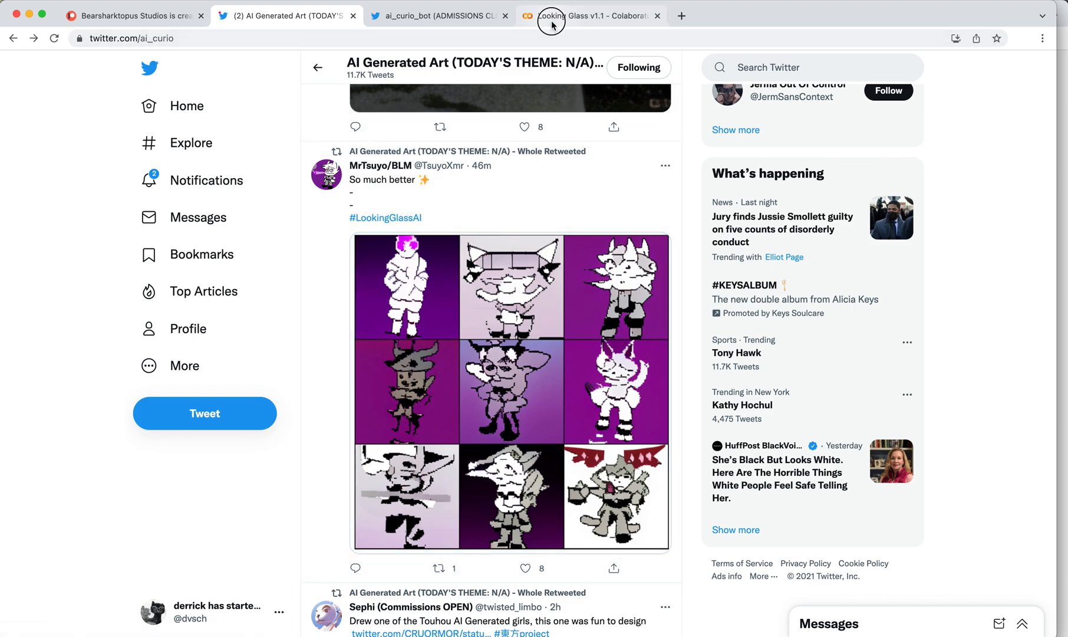
pyautogui.click(590, 14)
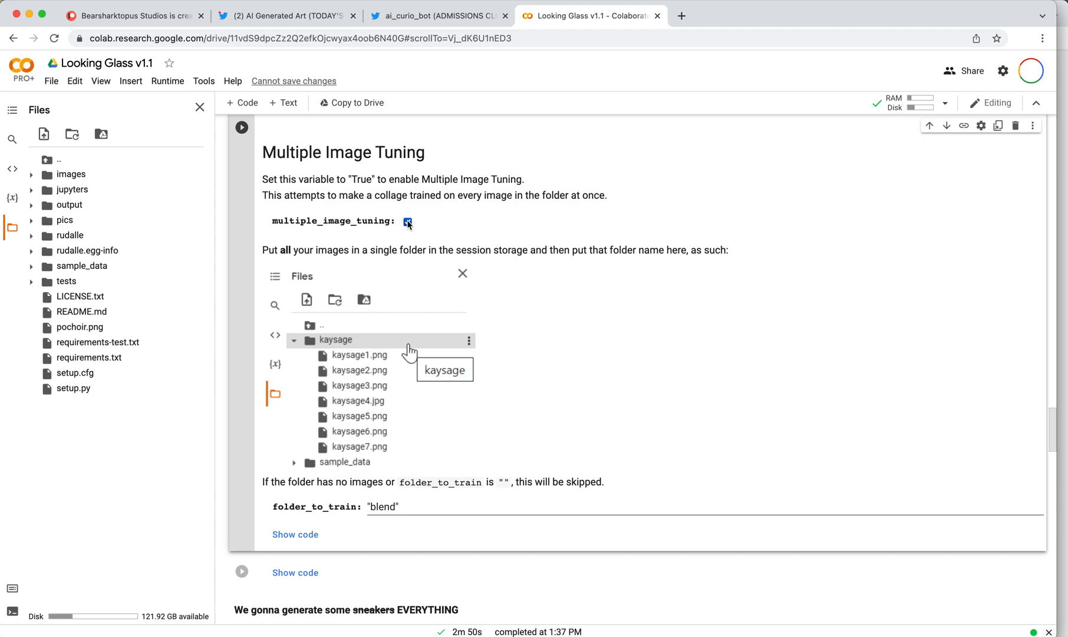
# Uncheck multiple_image_tuning so only pochoir.png is used for training
pyautogui.click(407, 221)
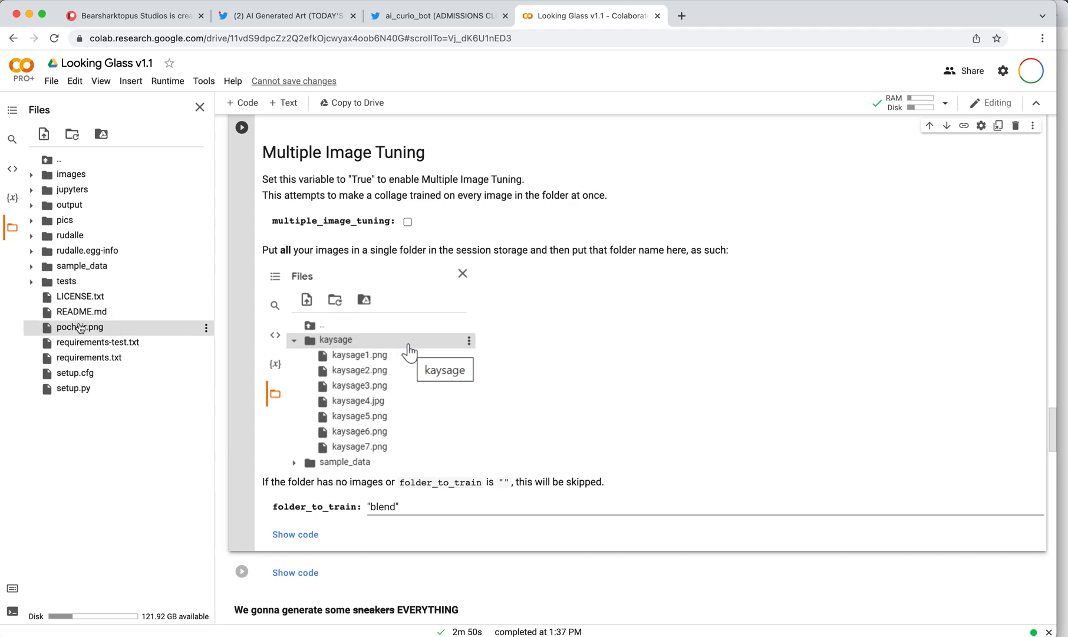
pyautogui.moveTo(78, 327)
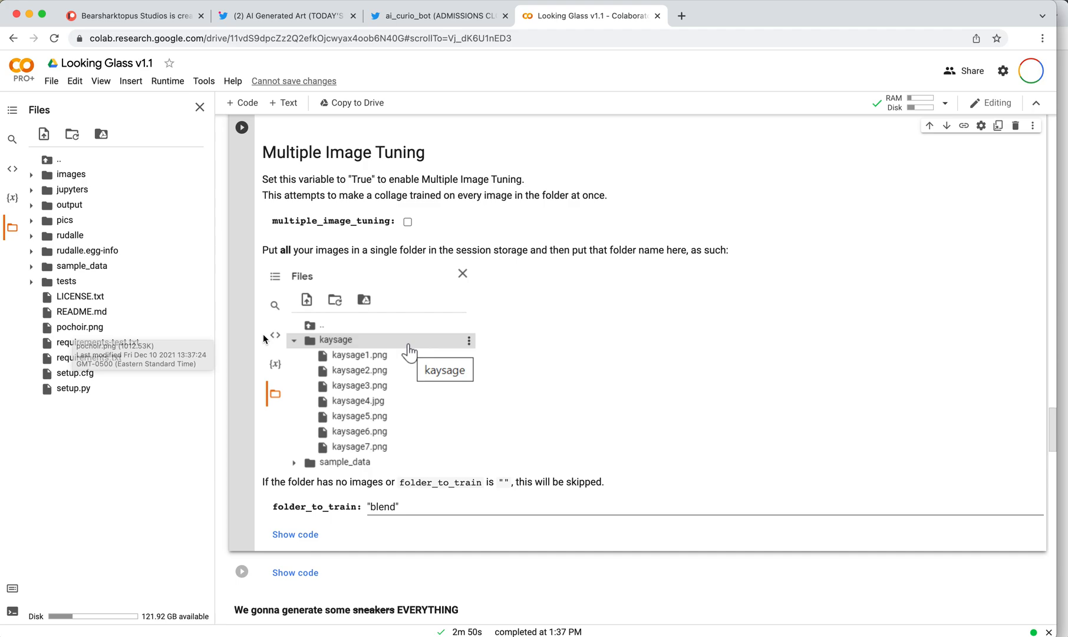
pyautogui.scroll(-3)
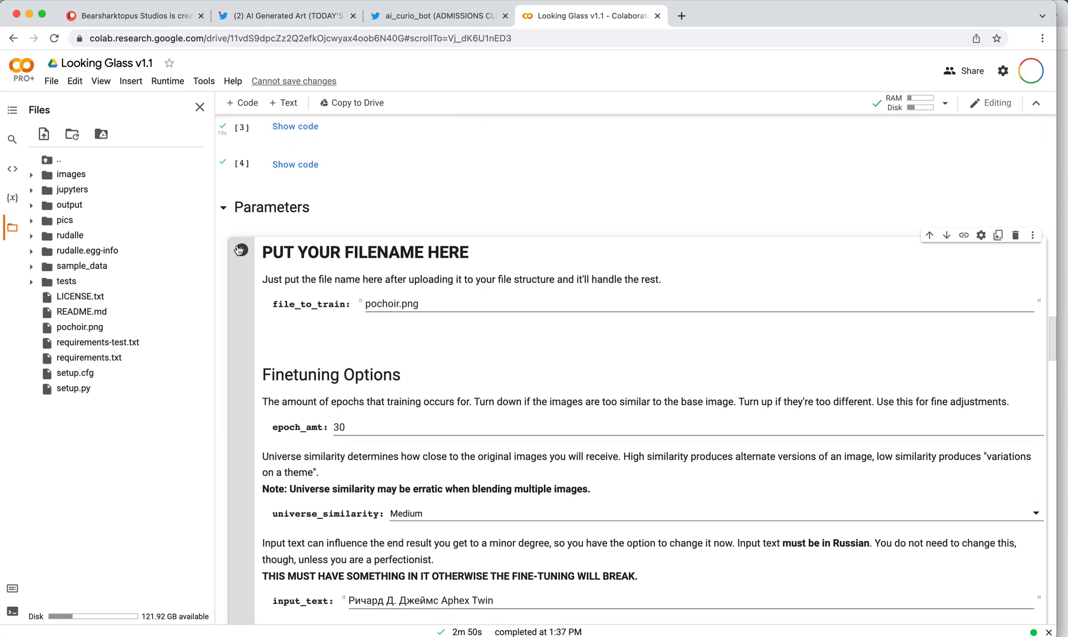
pyautogui.scroll(-3)
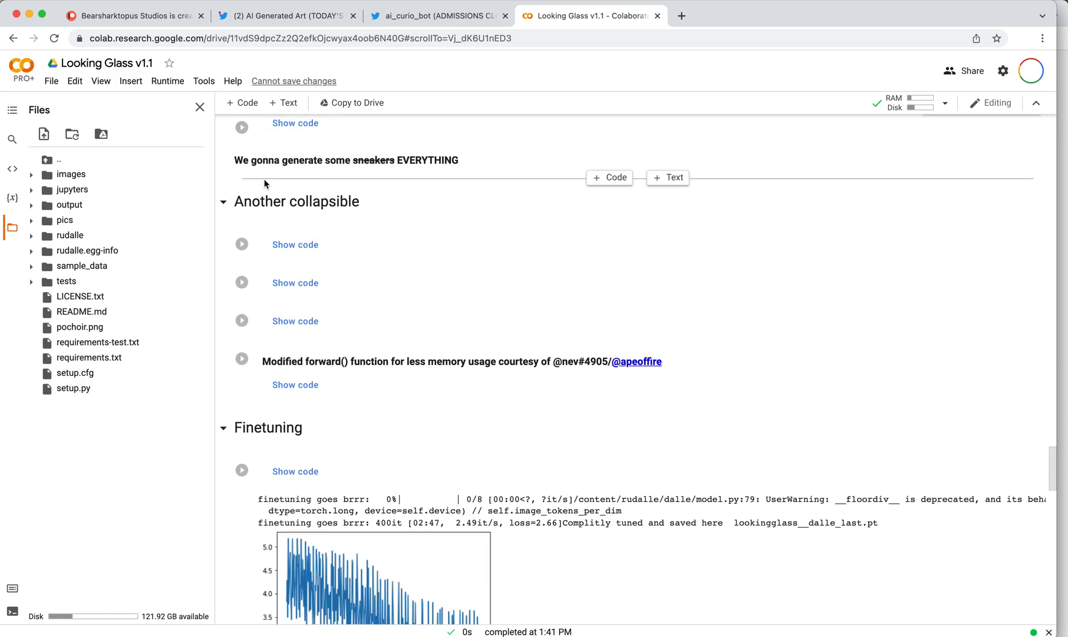
pyautogui.scroll(-3)
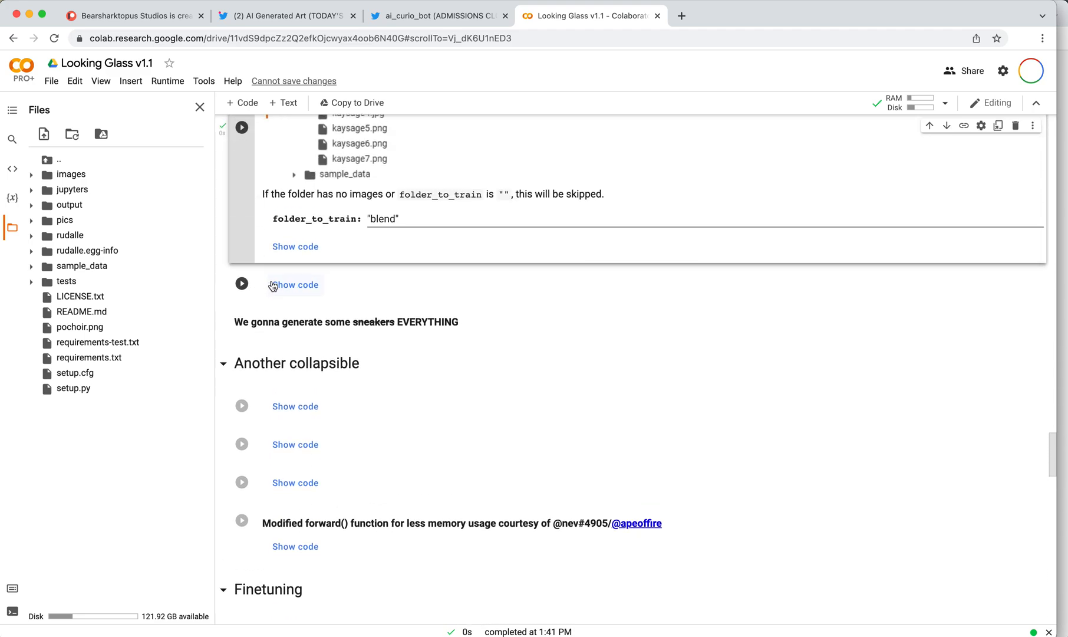
# Run the cell below the parameters form and collapse the Another section
pyautogui.click(242, 284)
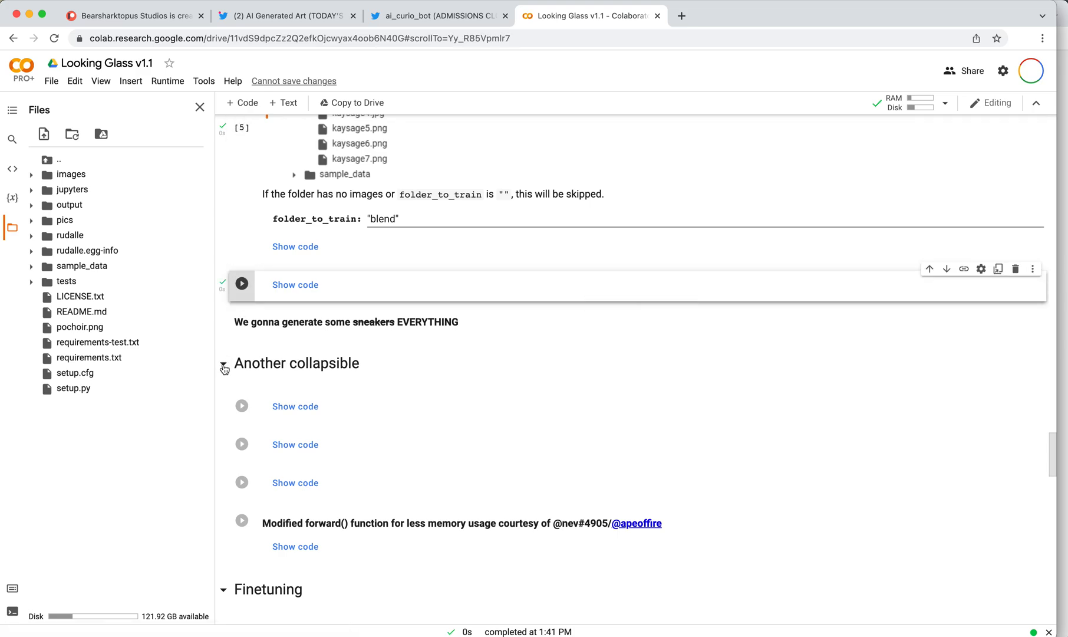
pyautogui.moveTo(302, 512)
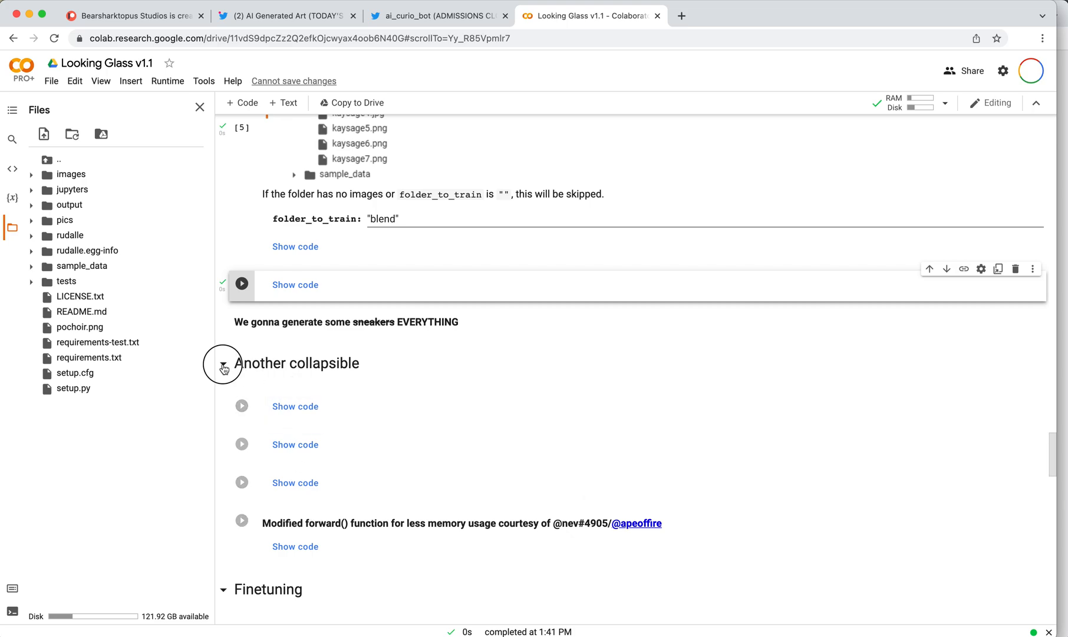
pyautogui.click(223, 362)
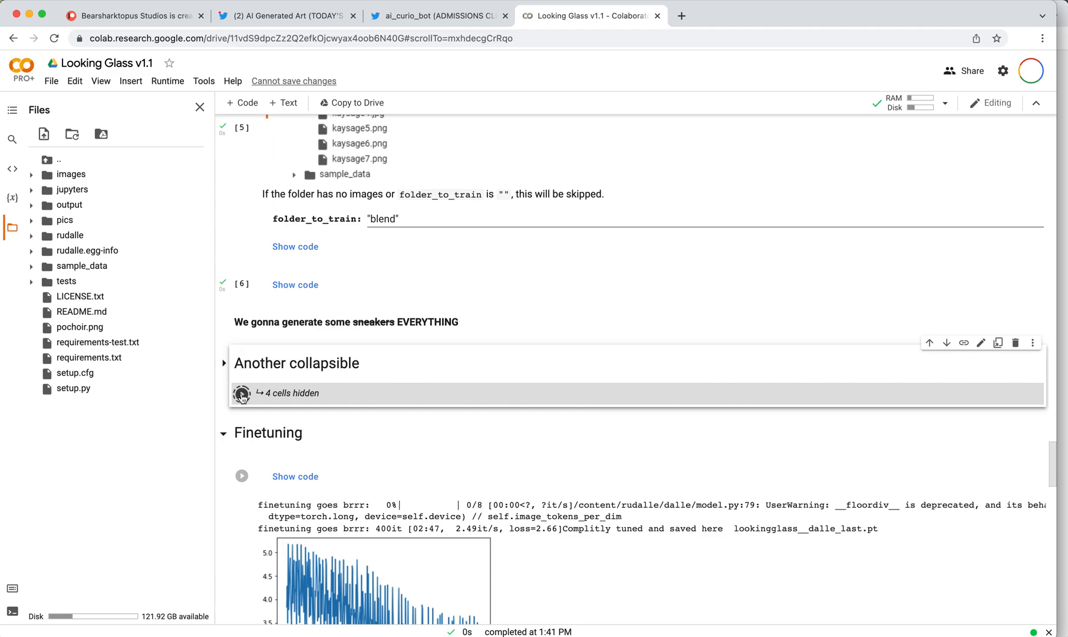
pyautogui.scroll(-3)
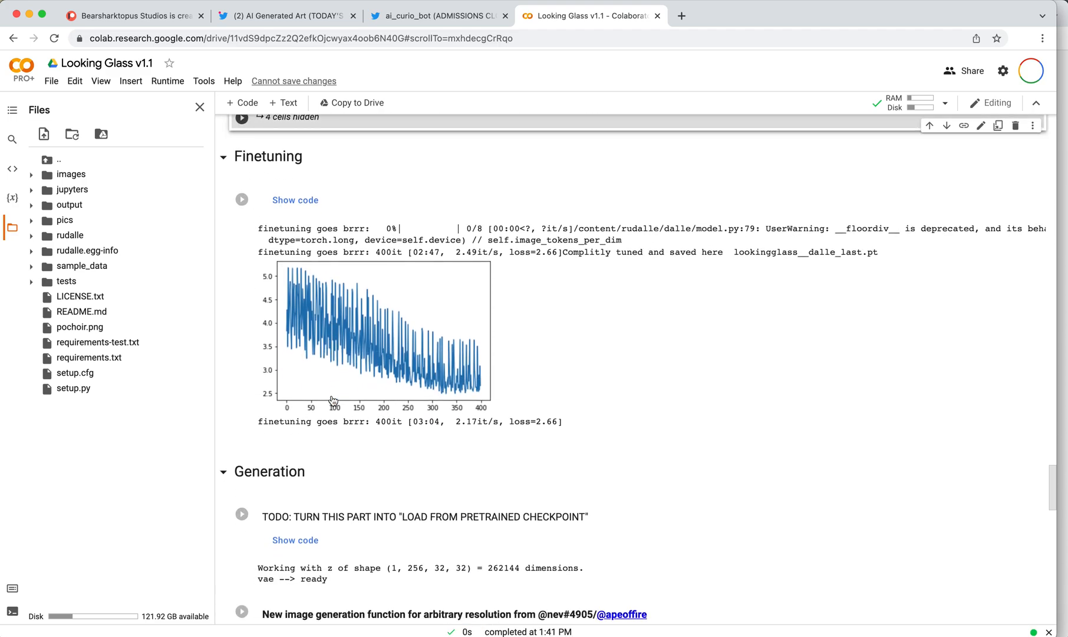
pyautogui.scroll(-3)
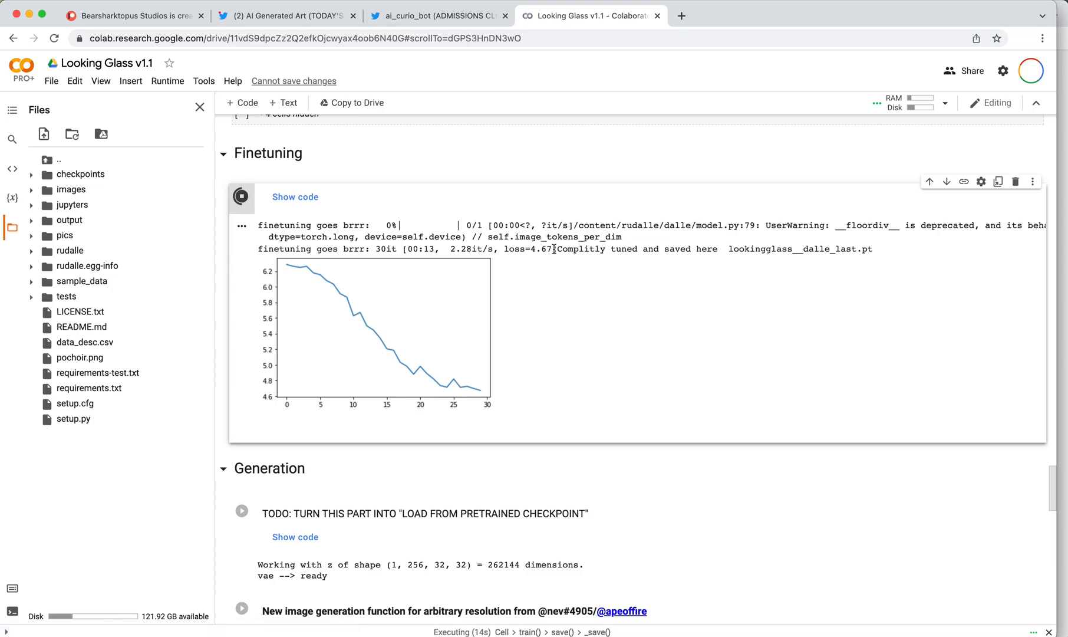
pyautogui.moveTo(338, 283)
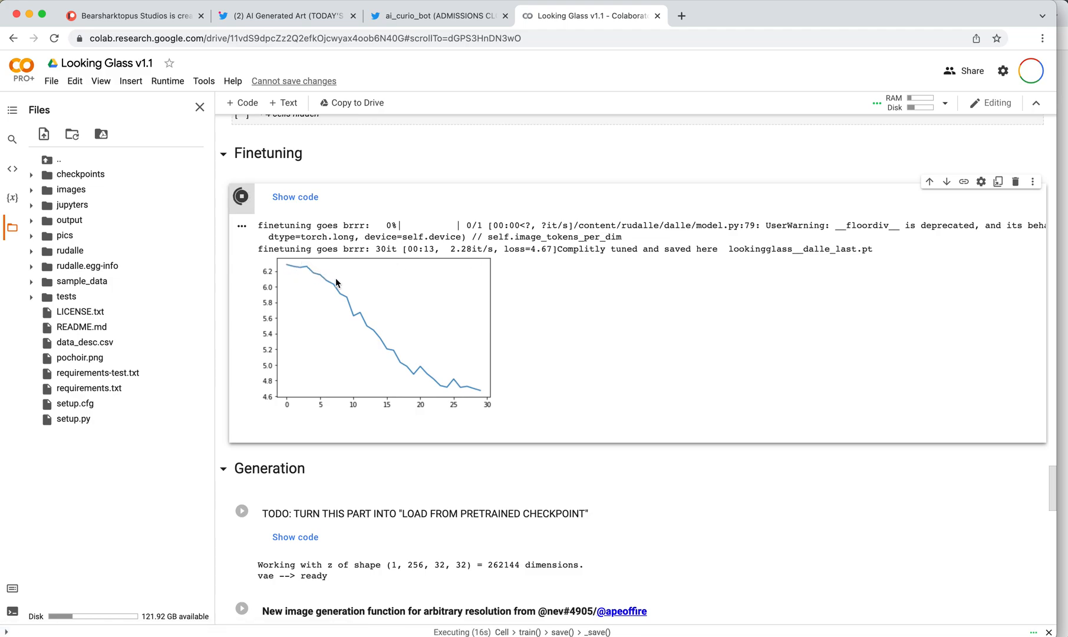
pyautogui.moveTo(288, 283)
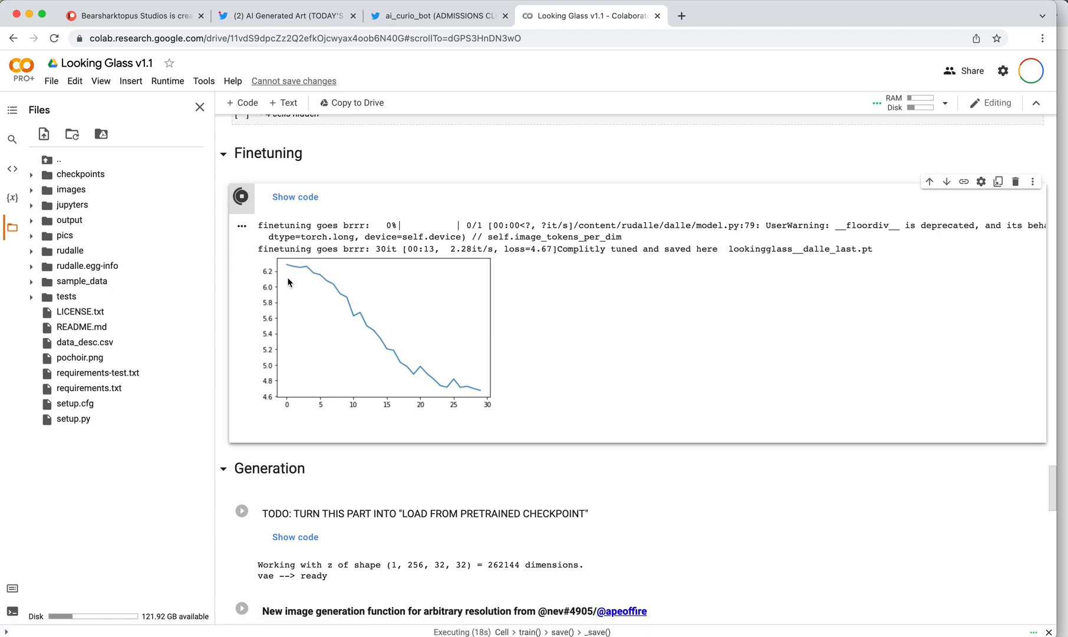
pyautogui.moveTo(285, 268)
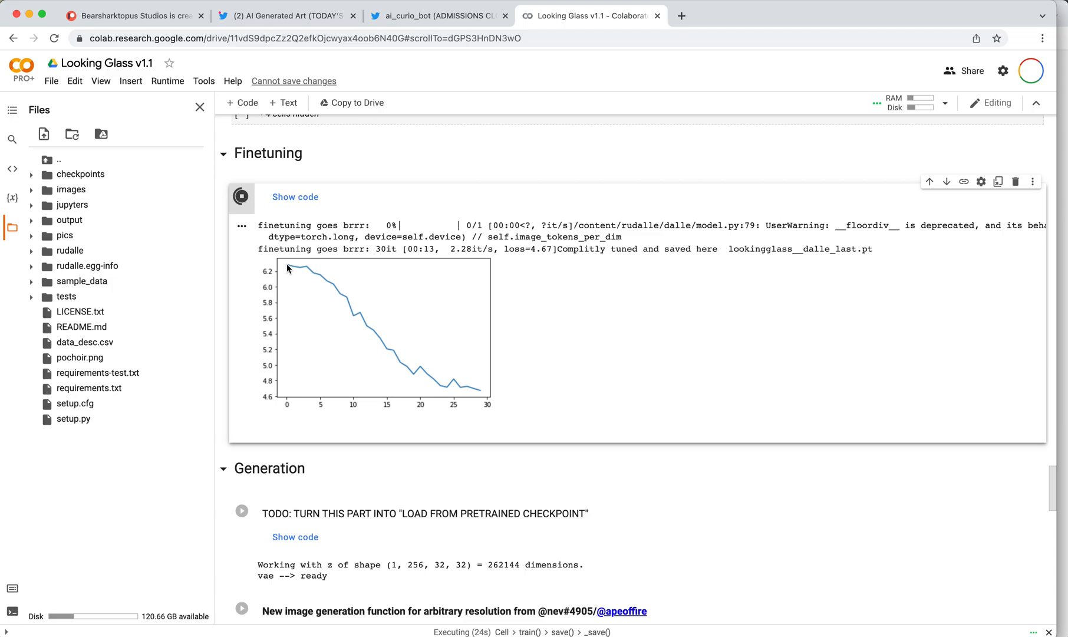
pyautogui.moveTo(328, 280)
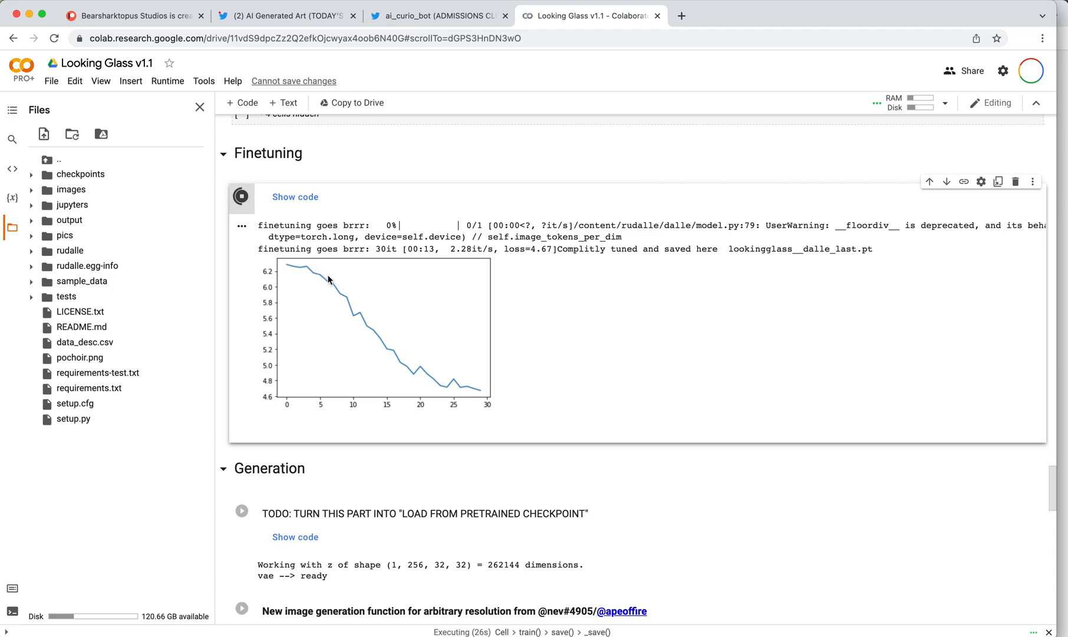
pyautogui.moveTo(470, 397)
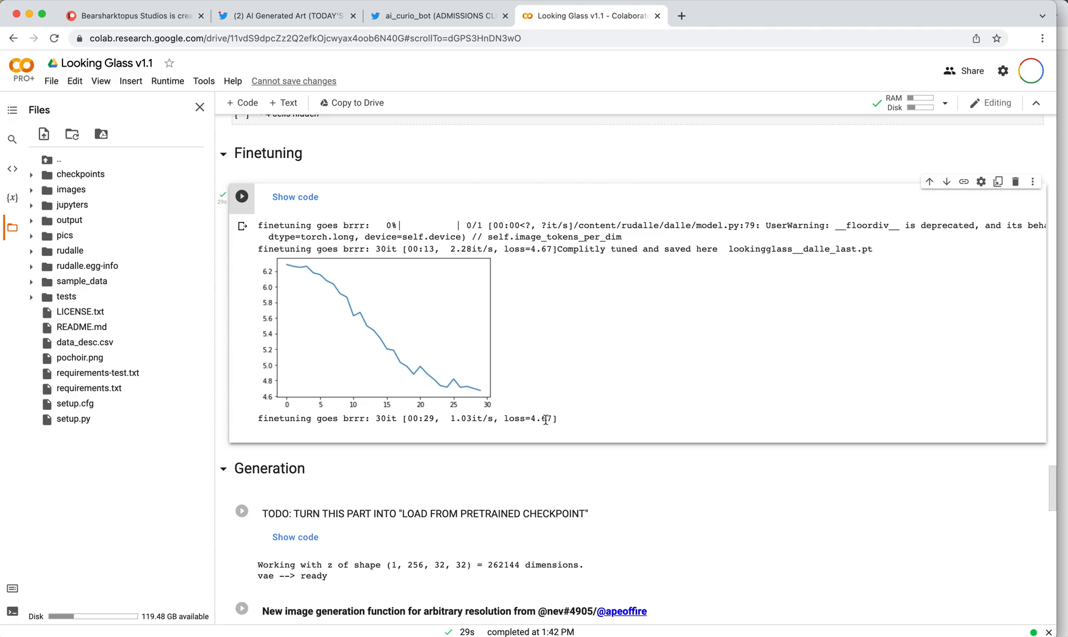
# Select the final finetuning loss value of 4.67 after 30 iterations
pyautogui.doubleClick(541, 418)
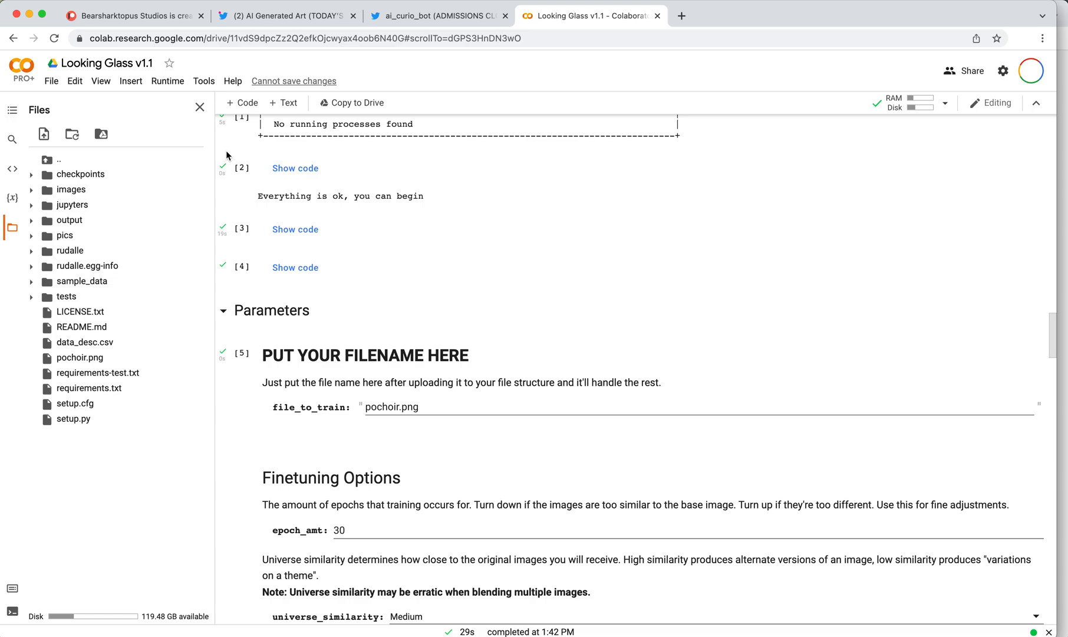
pyautogui.scroll(-3)
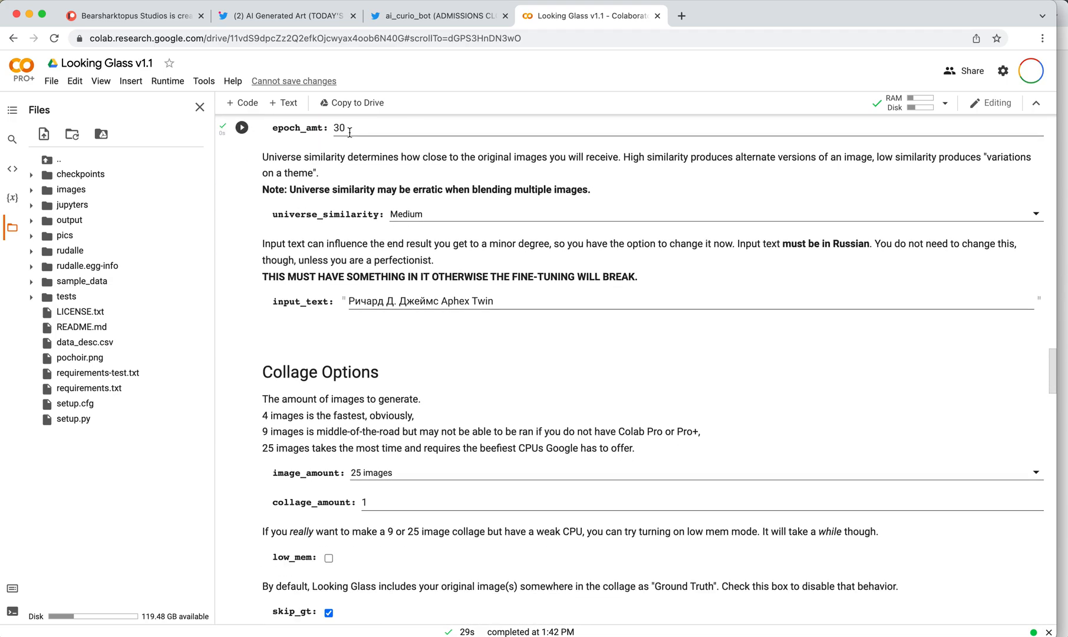
pyautogui.click(339, 127)
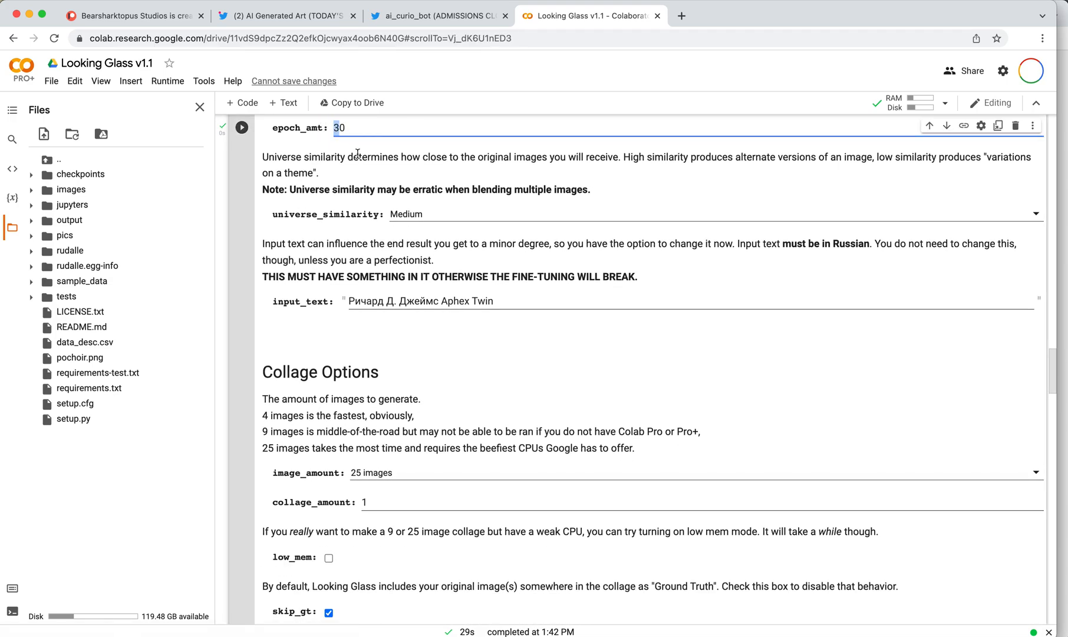
pyautogui.scroll(-3)
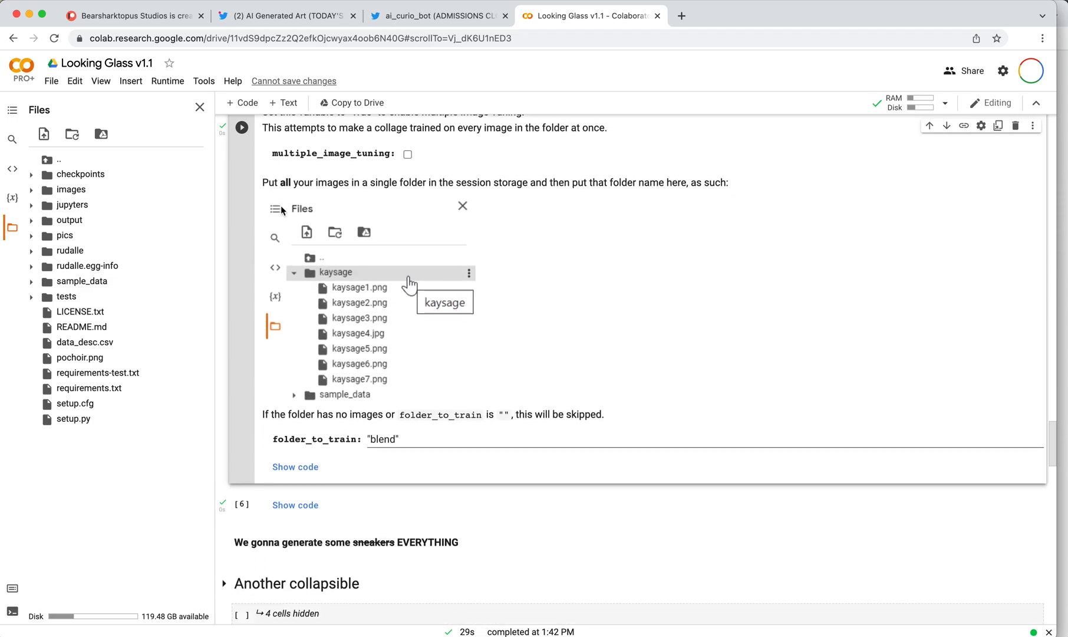
pyautogui.scroll(-3)
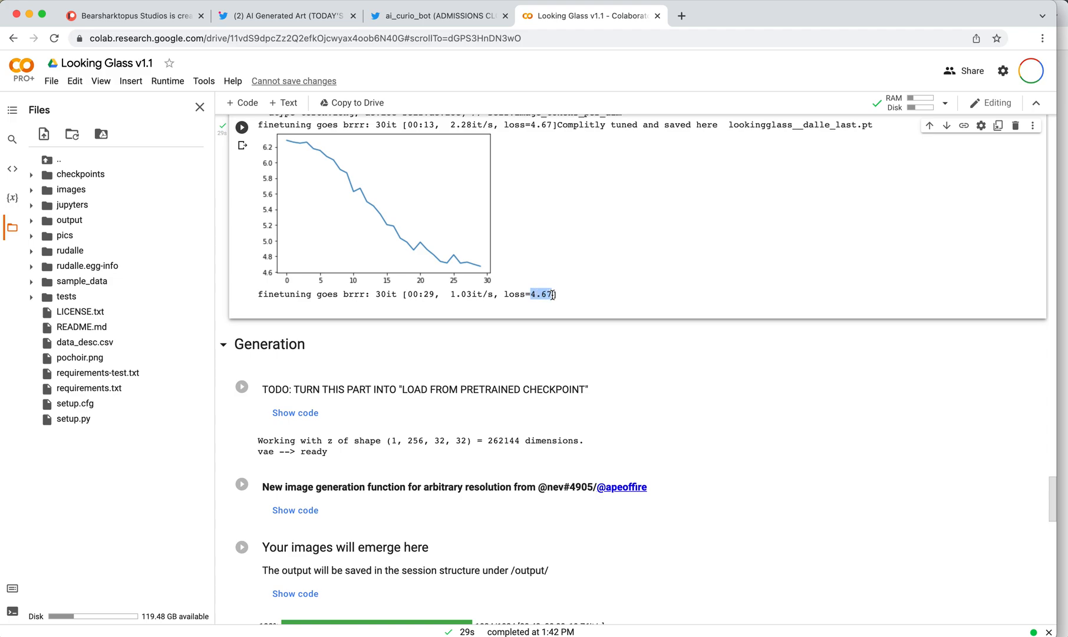
pyautogui.scroll(-3)
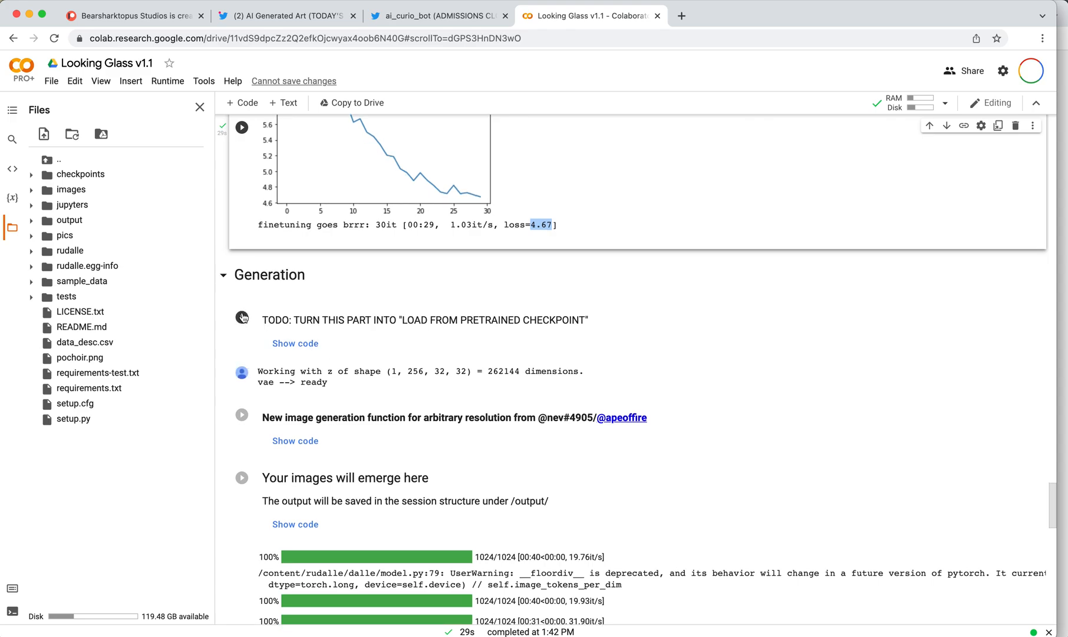
# Run the Generation TODO cell and the 'New image generation function' cell
pyautogui.click(241, 318)
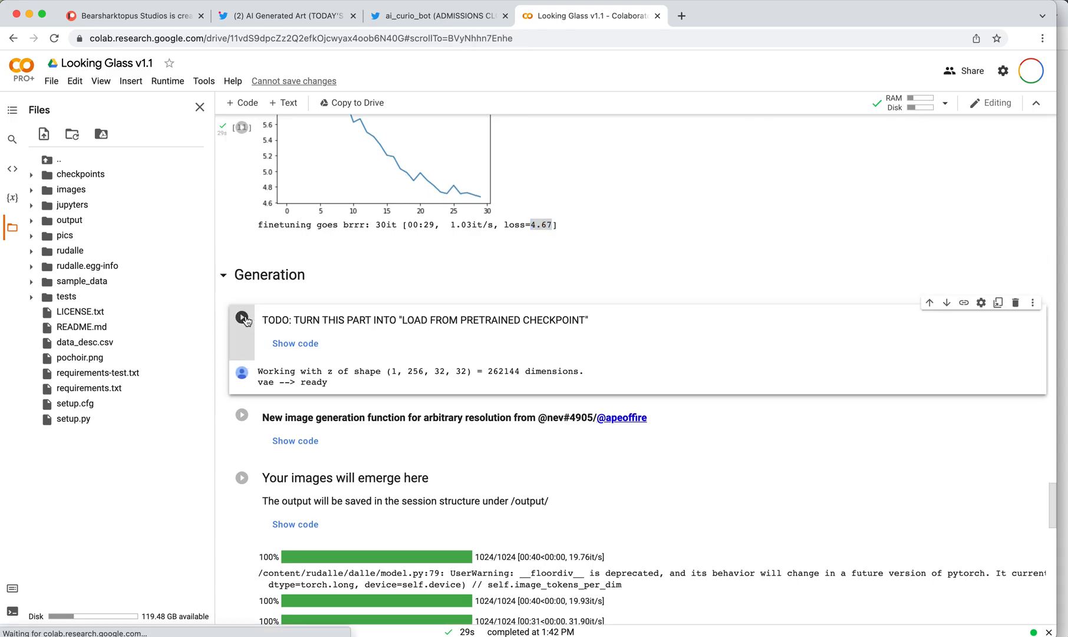
pyautogui.click(242, 317)
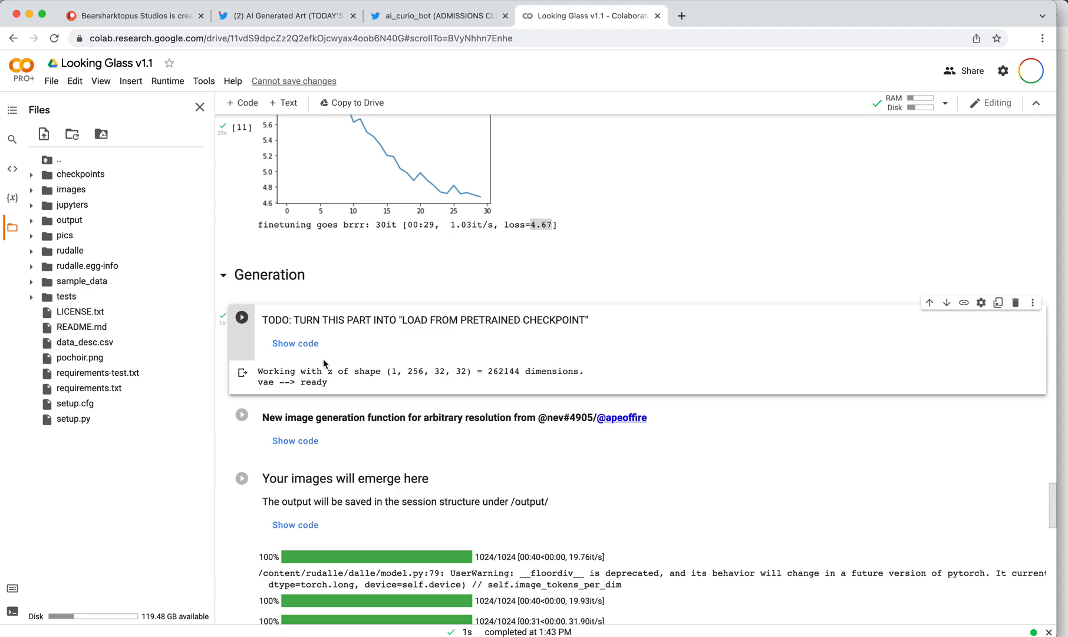
pyautogui.scroll(-3)
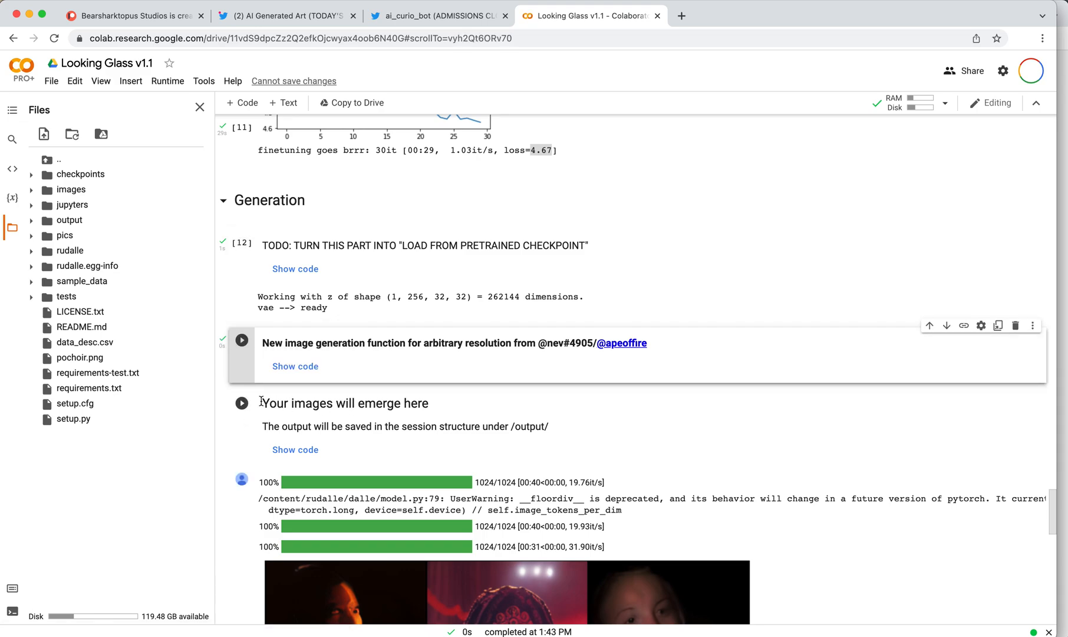
pyautogui.scroll(-3)
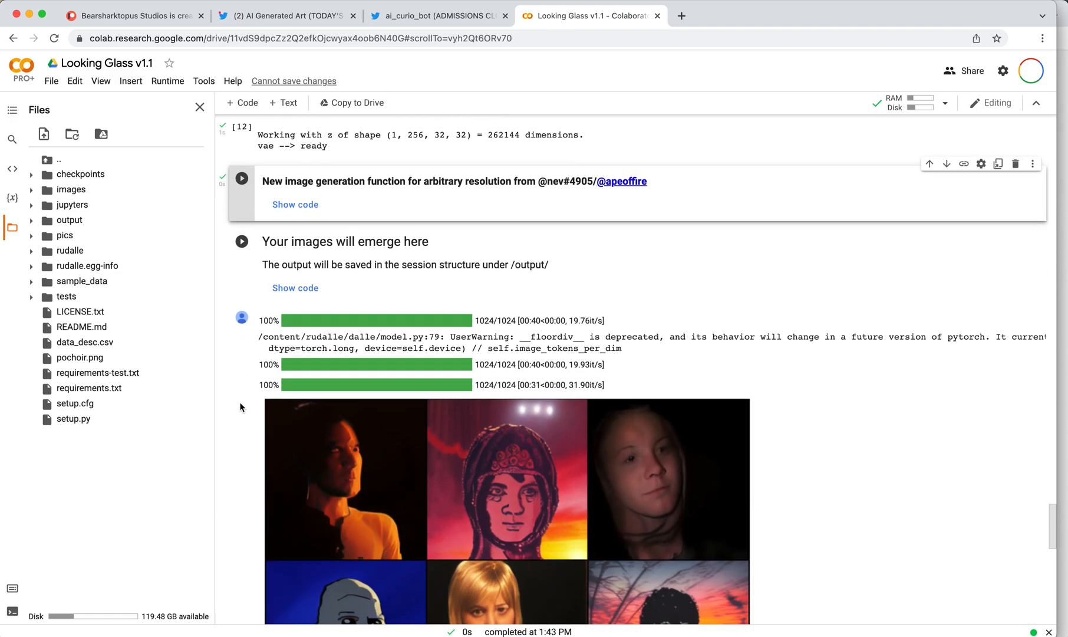
pyautogui.scroll(-3)
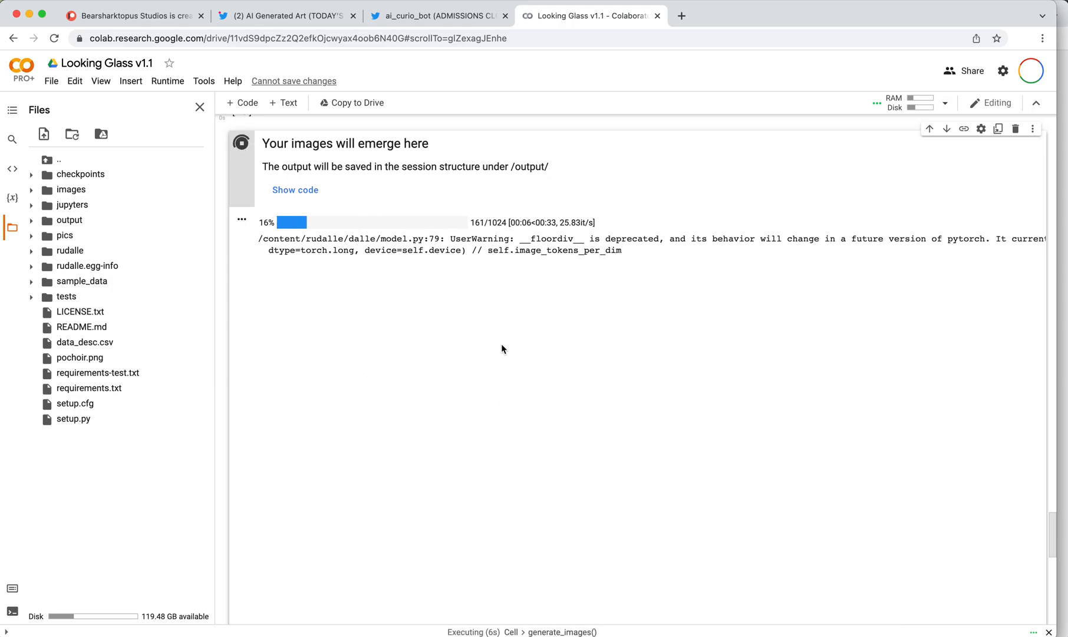
pyautogui.moveTo(336, 299)
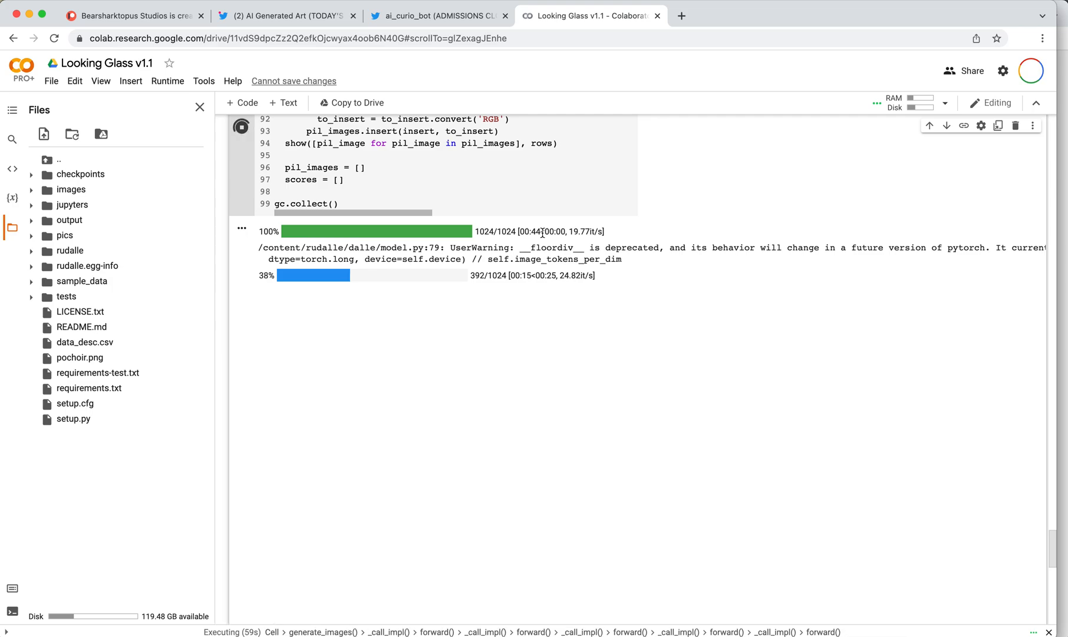
pyautogui.moveTo(536, 219)
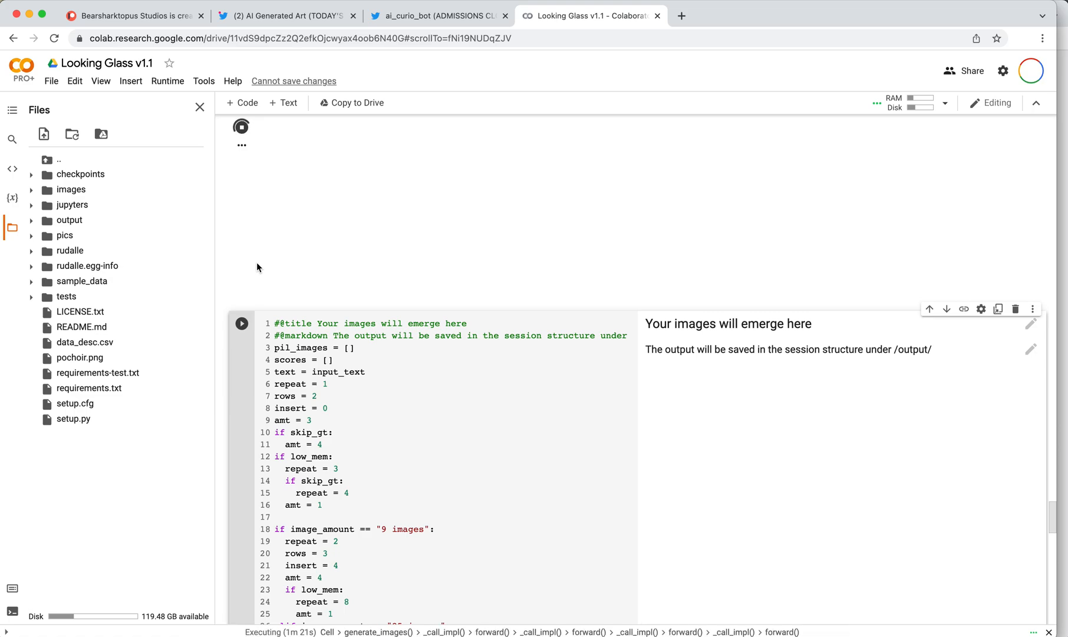
pyautogui.moveTo(238, 249)
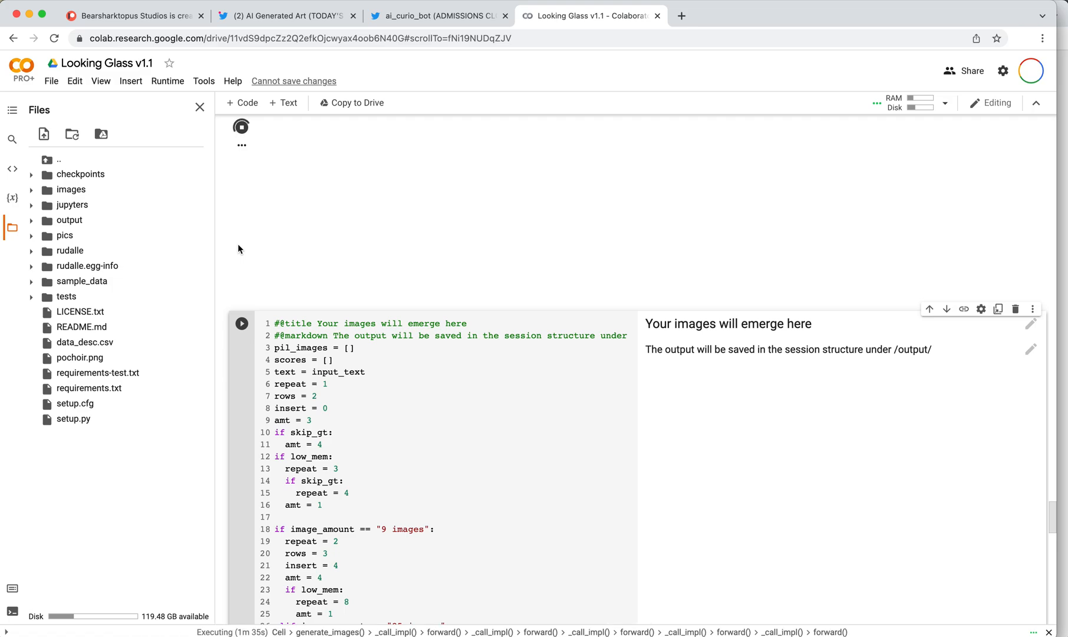
pyautogui.moveTo(235, 254)
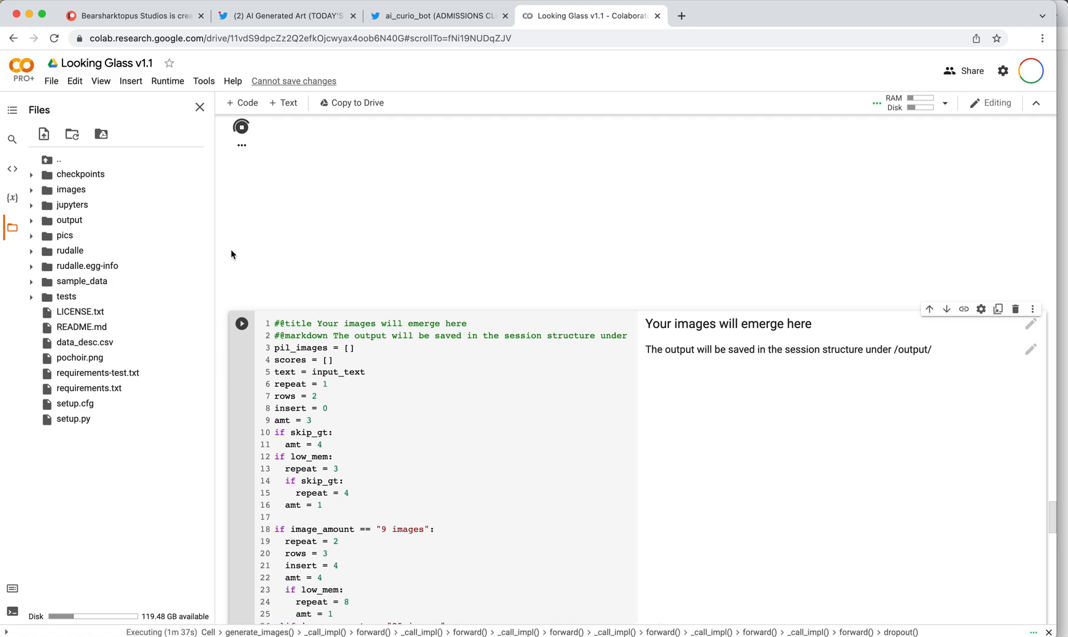
# Scroll down to watch the floral pochoir image grid finish generating
pyautogui.scroll(-3)
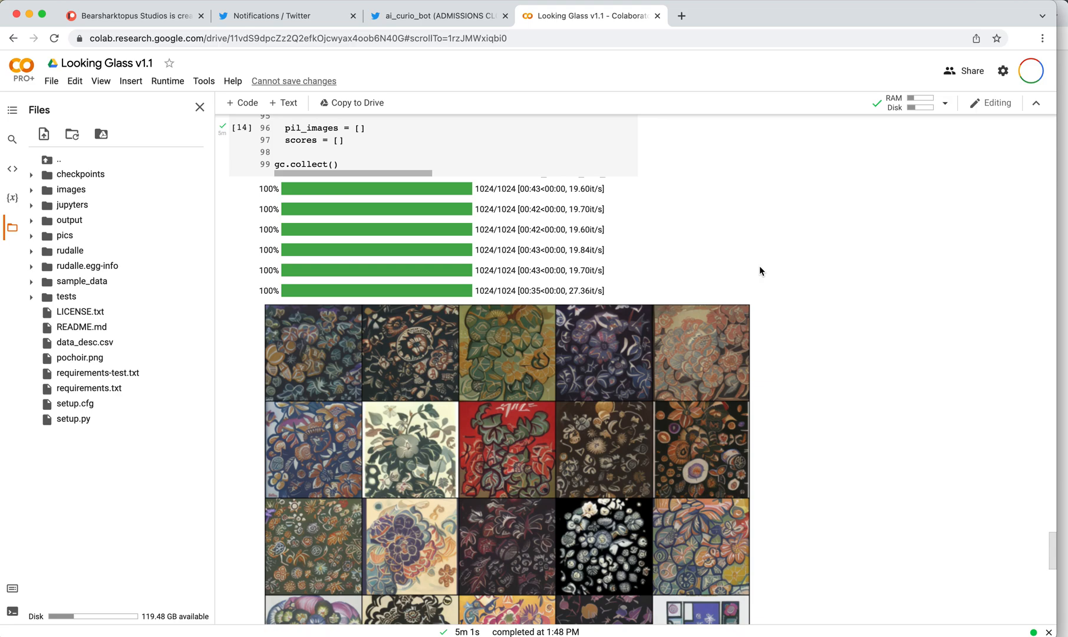
pyautogui.scroll(-3)
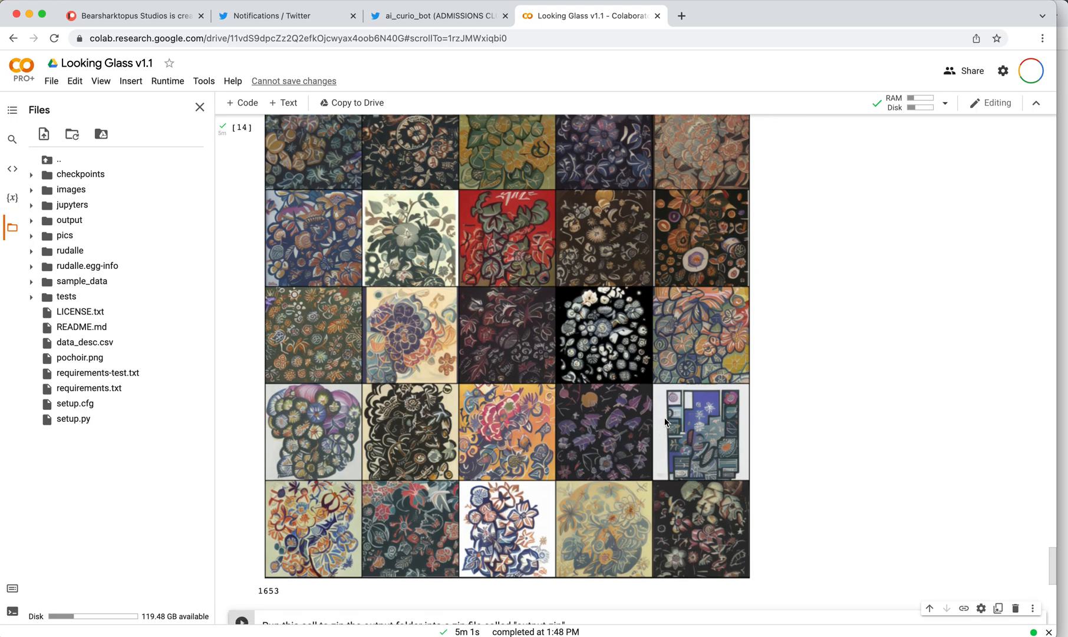
pyautogui.moveTo(552, 373)
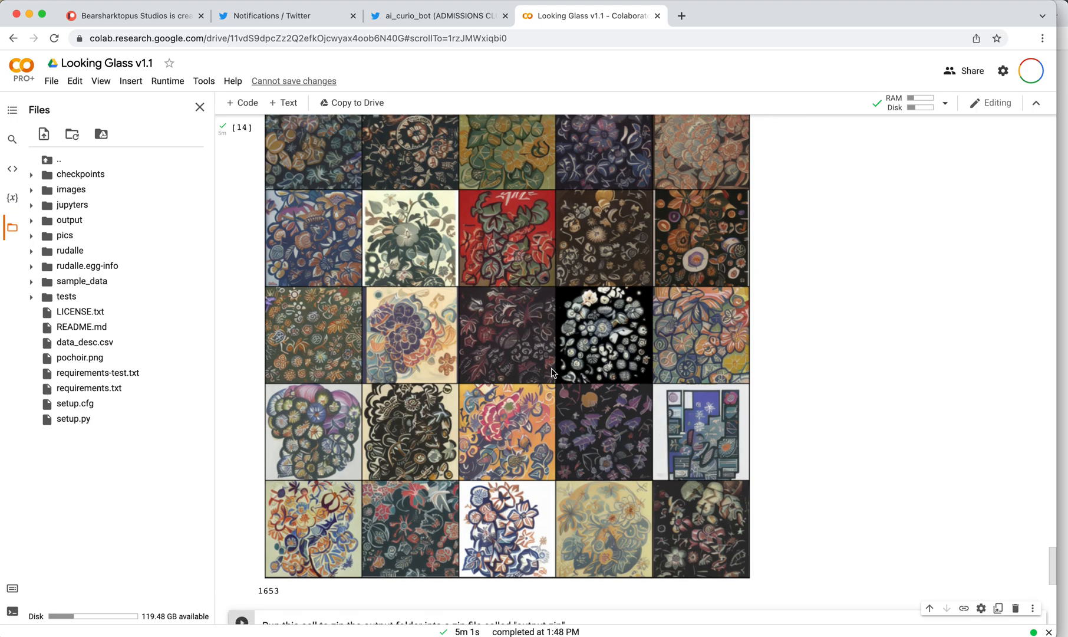
pyautogui.moveTo(576, 308)
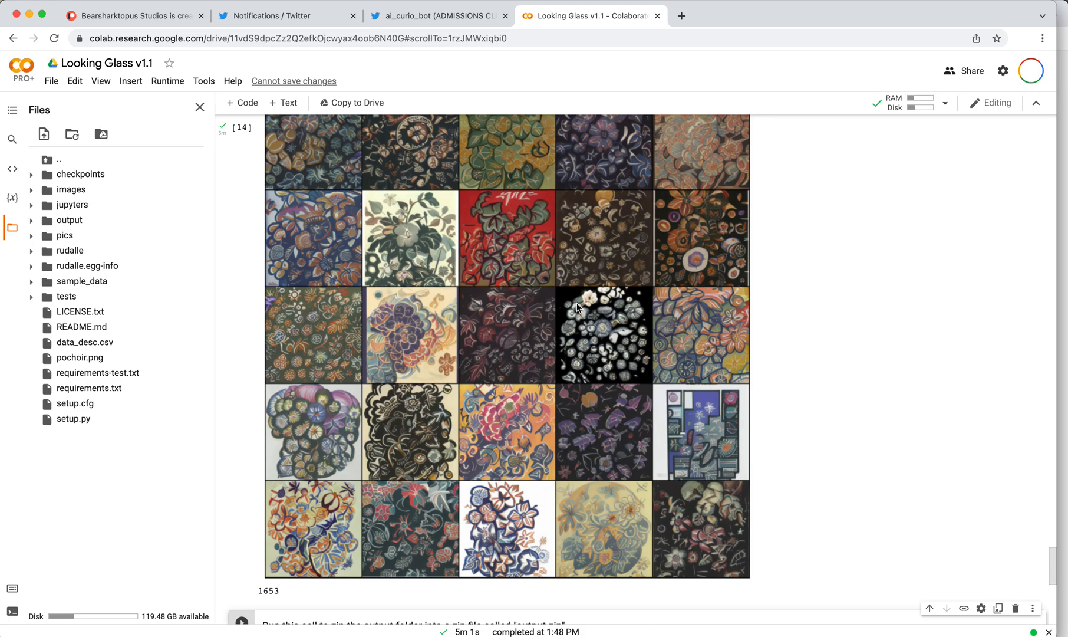
pyautogui.moveTo(505, 330)
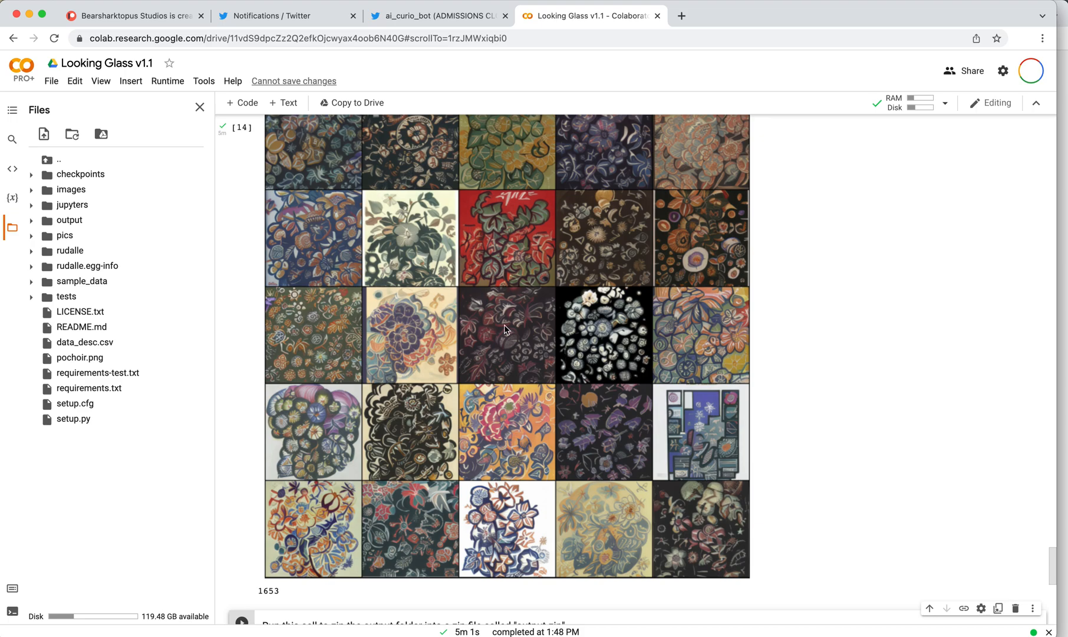
pyautogui.moveTo(604, 376)
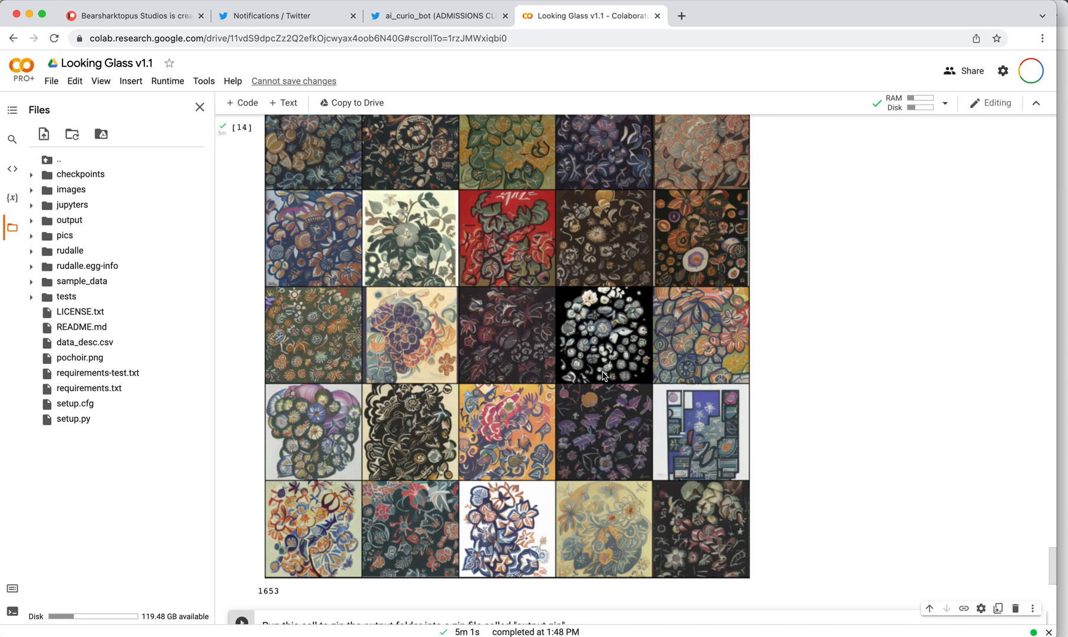
pyautogui.moveTo(730, 366)
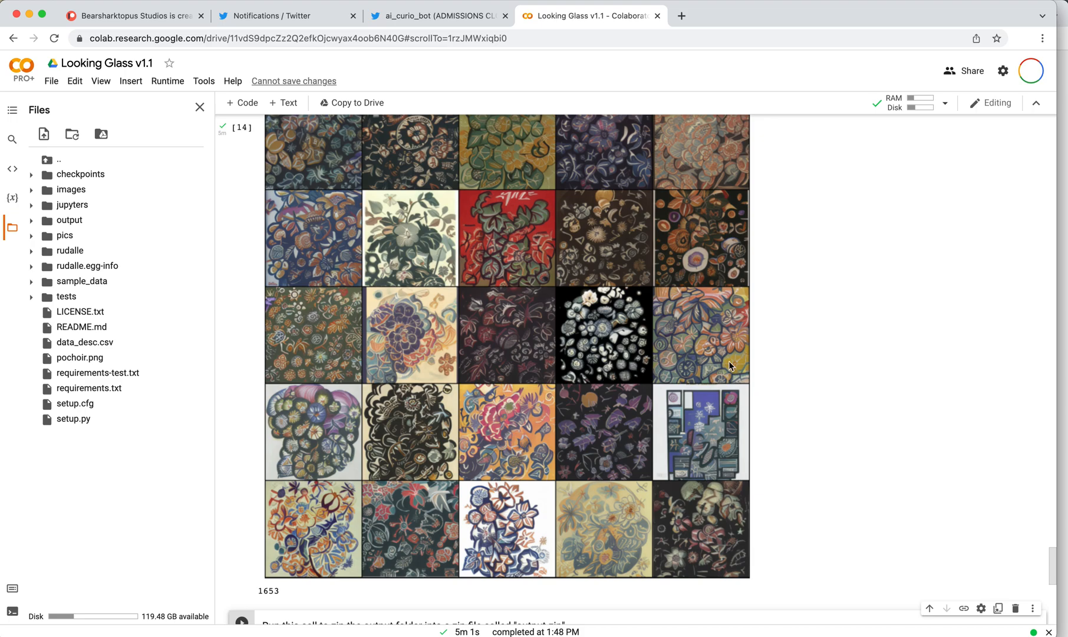
pyautogui.scroll(-3)
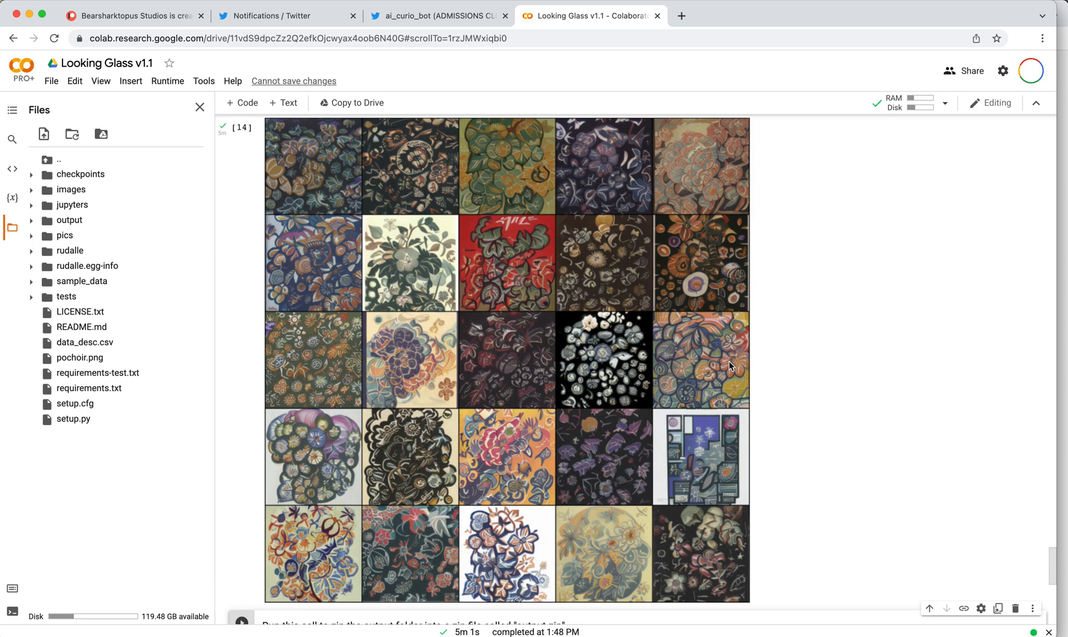
pyautogui.moveTo(771, 343)
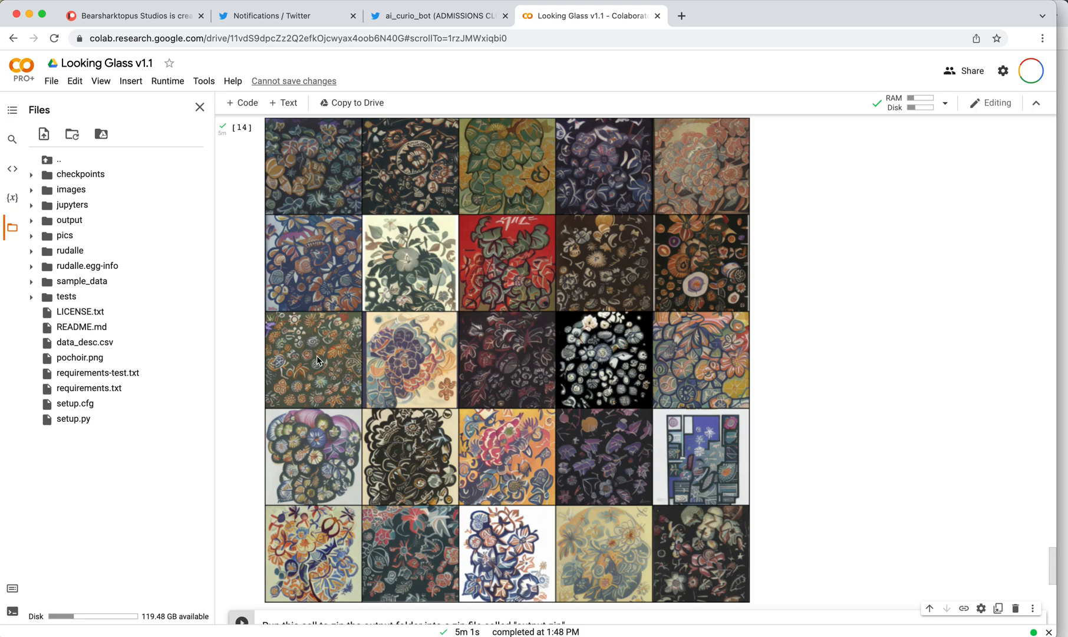
pyautogui.moveTo(540, 355)
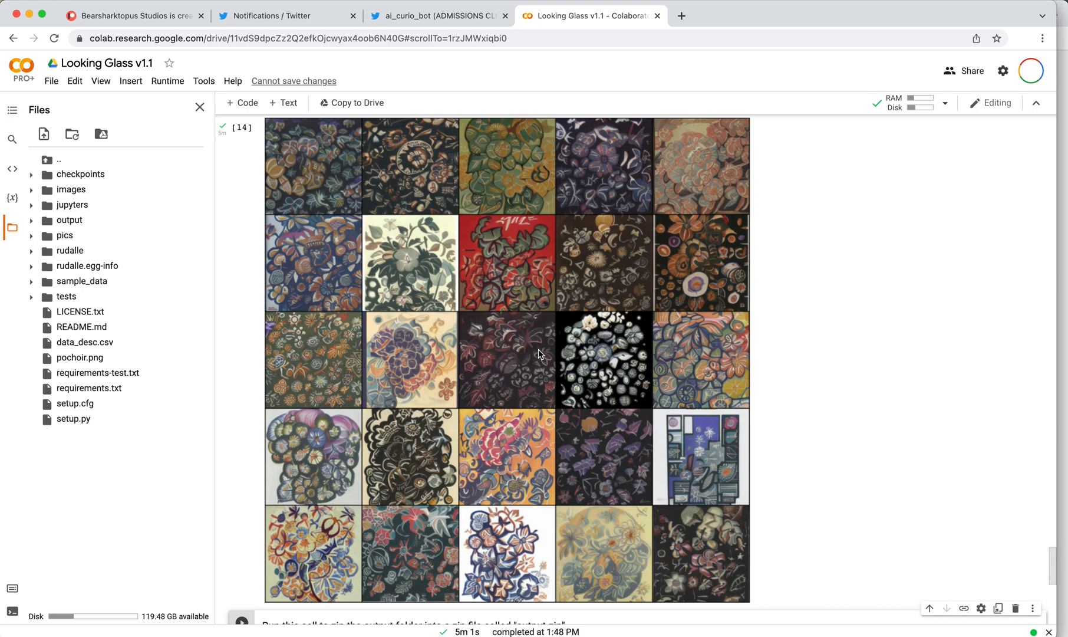
pyautogui.moveTo(571, 145)
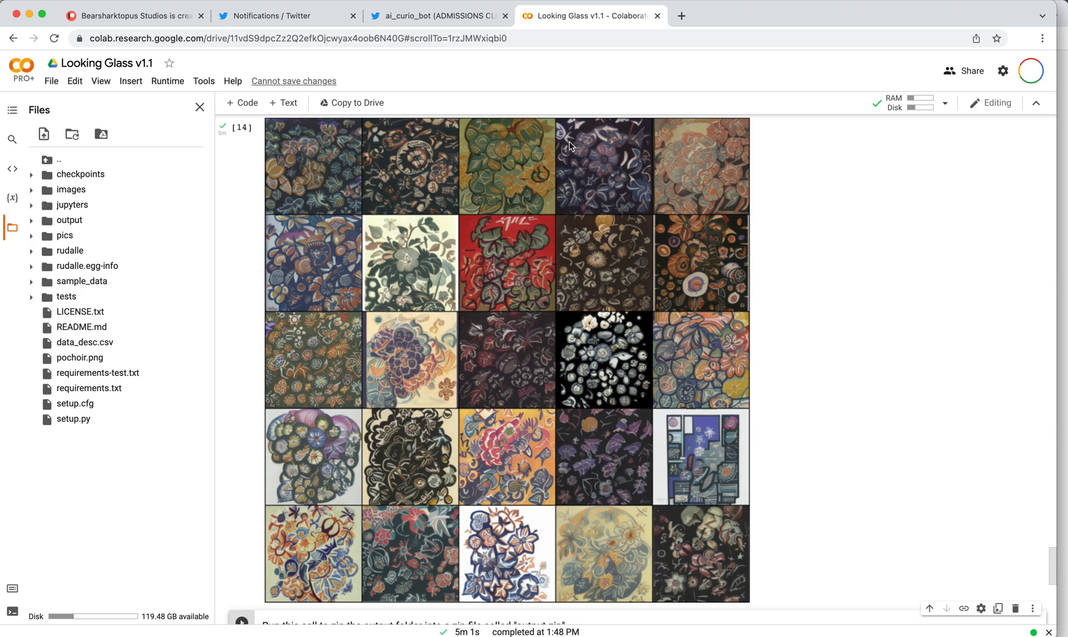
pyautogui.moveTo(541, 431)
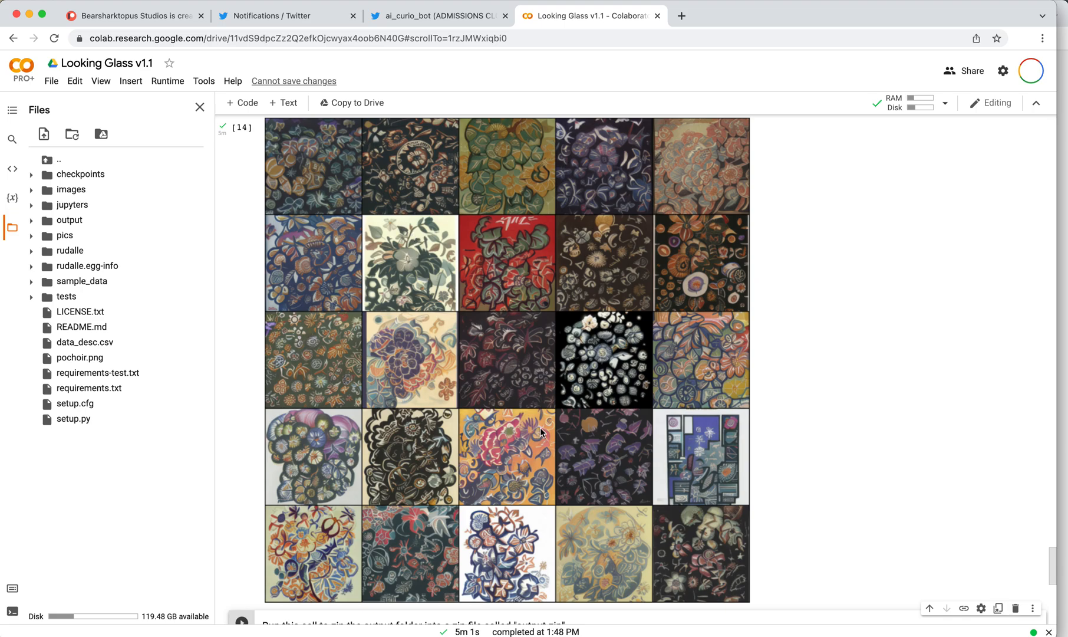
pyautogui.moveTo(525, 531)
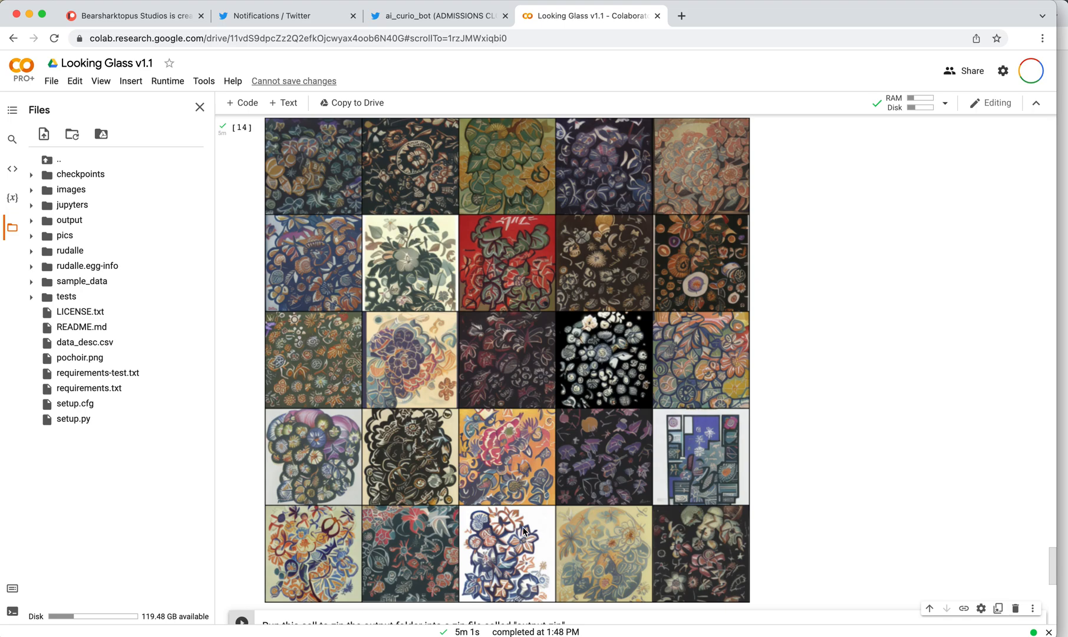
pyautogui.moveTo(695, 434)
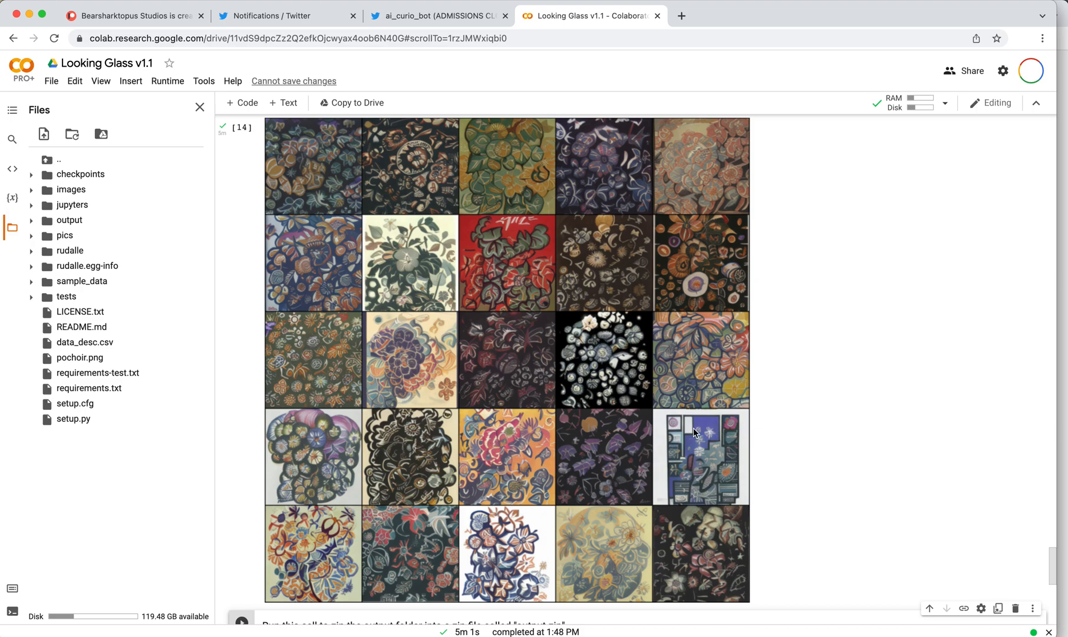
pyautogui.moveTo(735, 493)
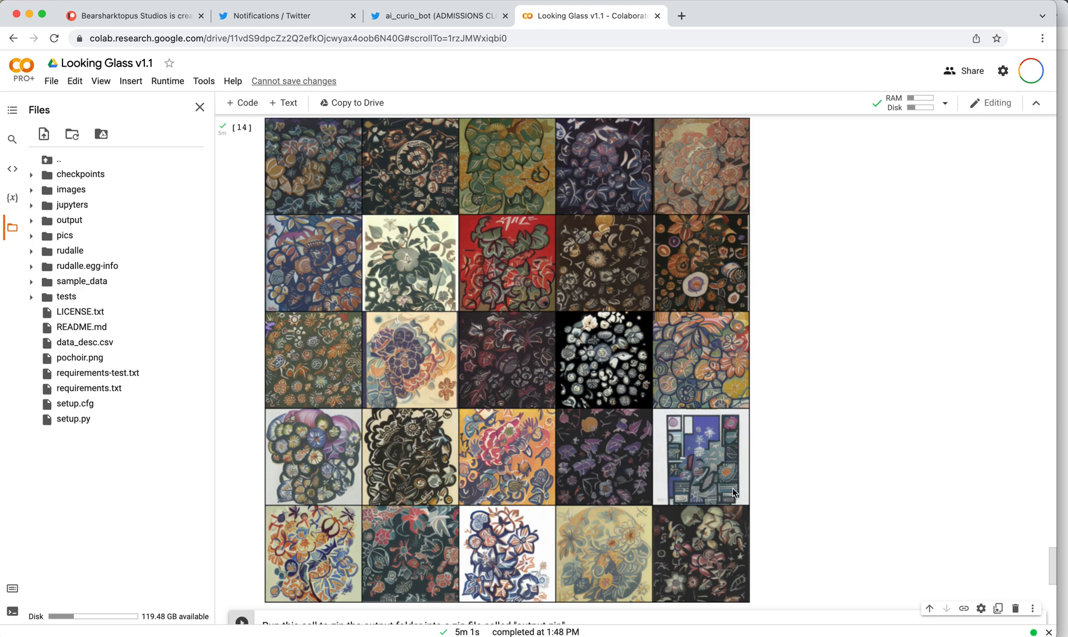
pyautogui.moveTo(679, 437)
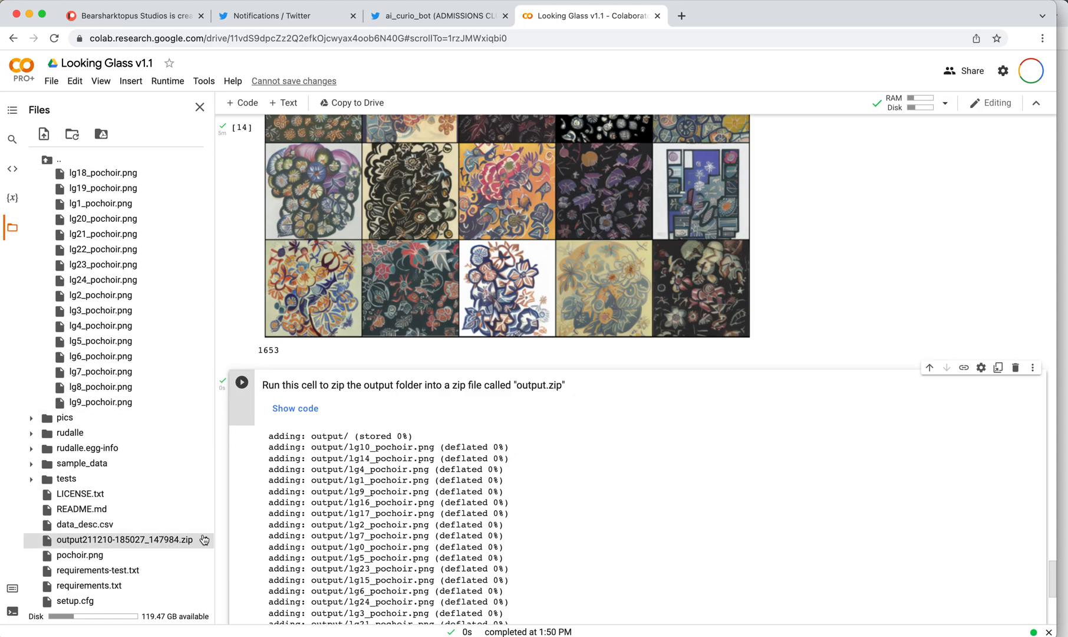
# Scroll down to the 'zip the output folder' cell
pyautogui.scroll(-3)
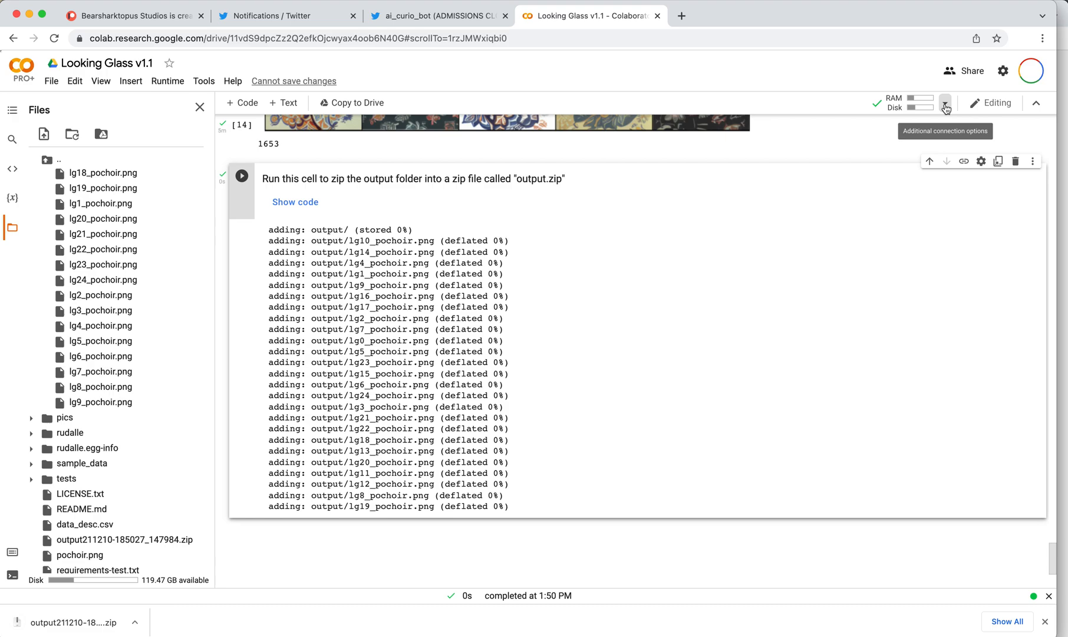
pyautogui.click(946, 108)
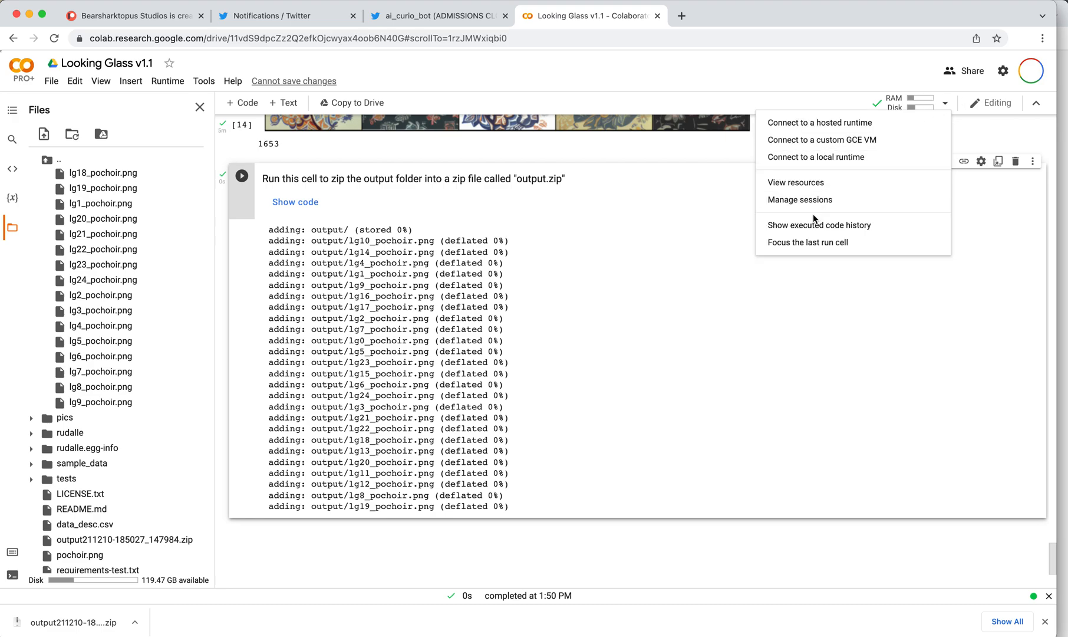
pyautogui.click(800, 200)
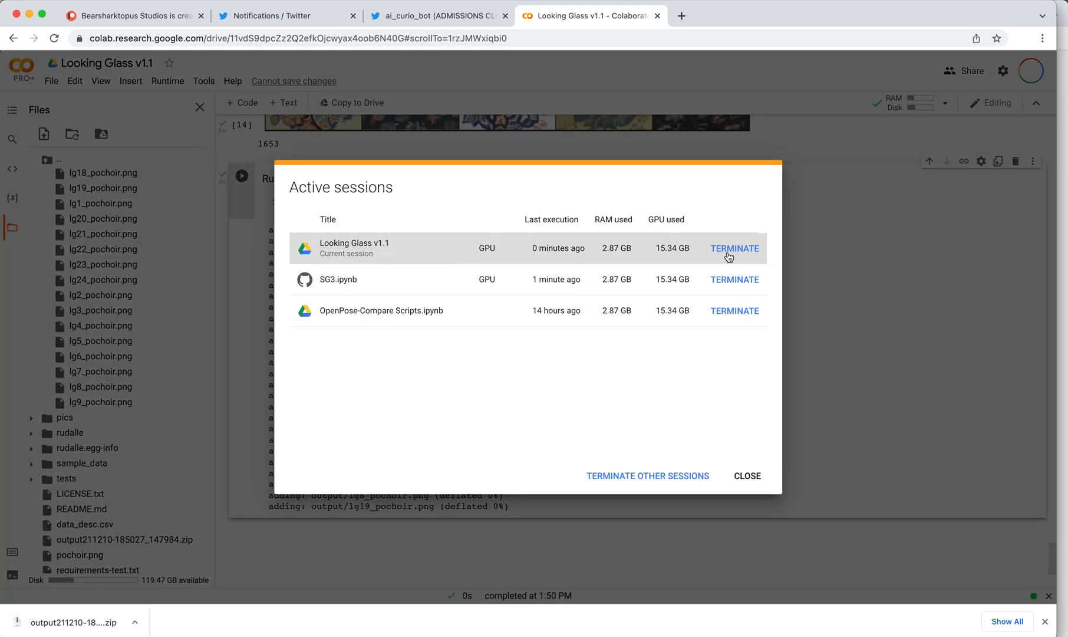
pyautogui.moveTo(603, 299)
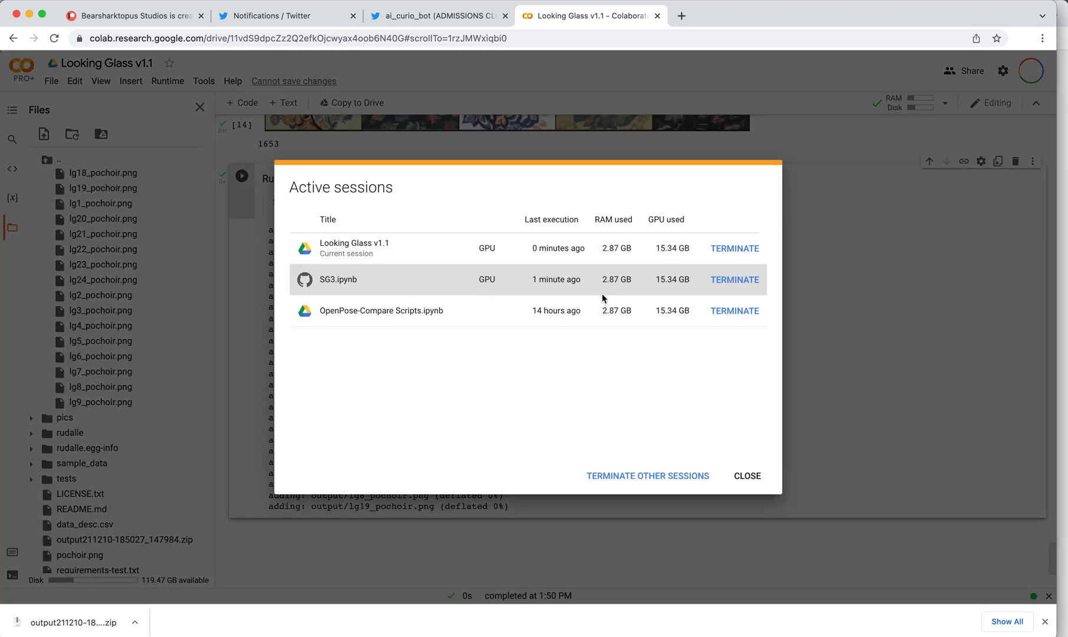
pyautogui.click(746, 475)
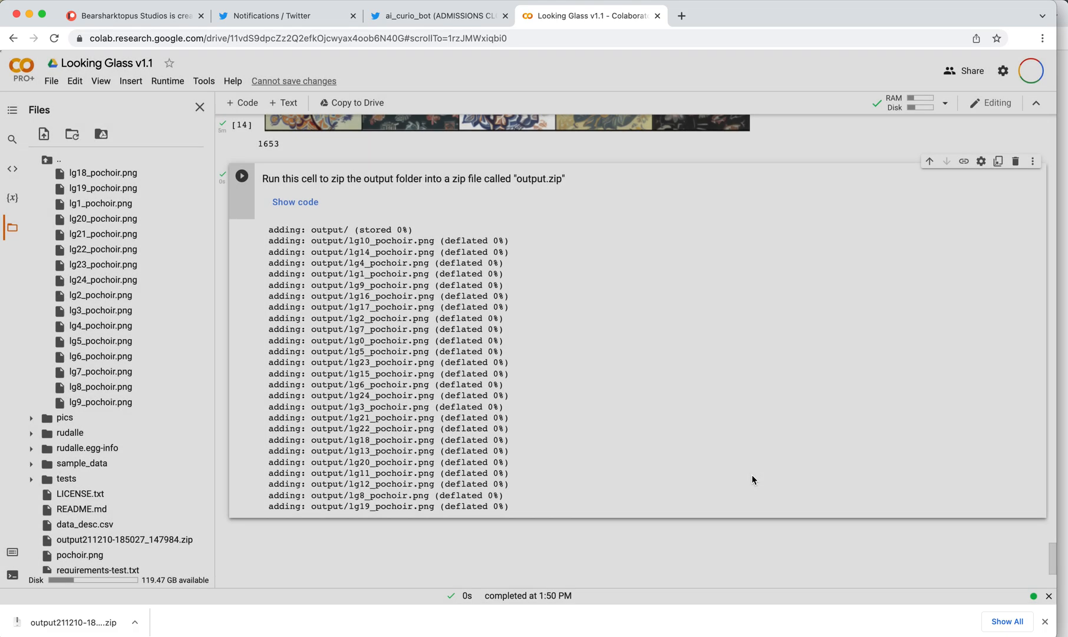